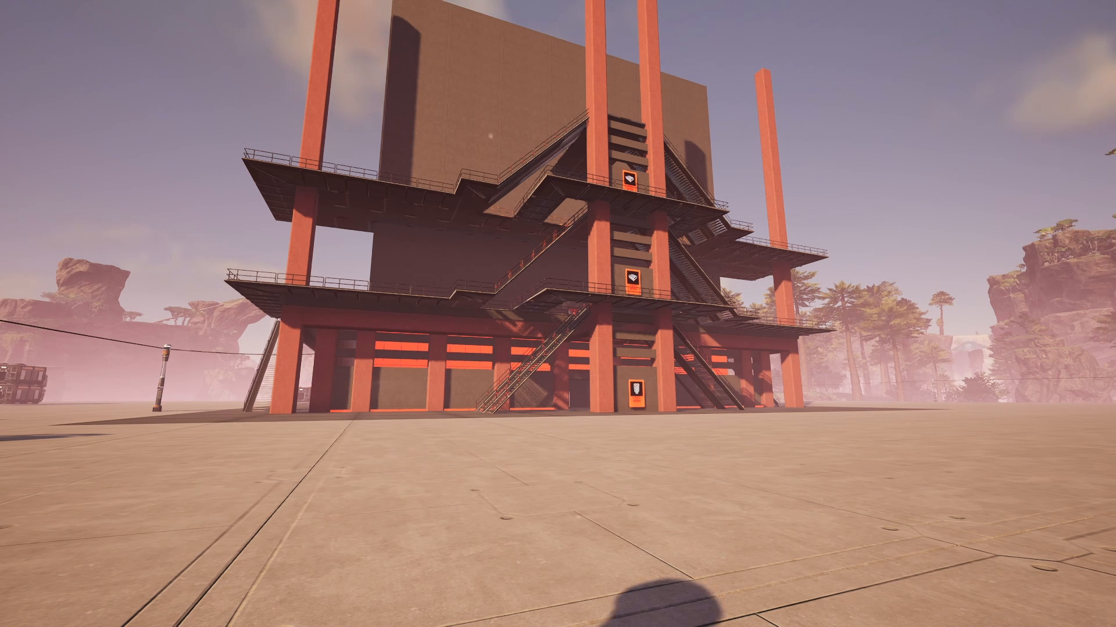
Step: Check the world map, zooming out and back in to confirm the player's location
{"action": "key", "text": "m"}
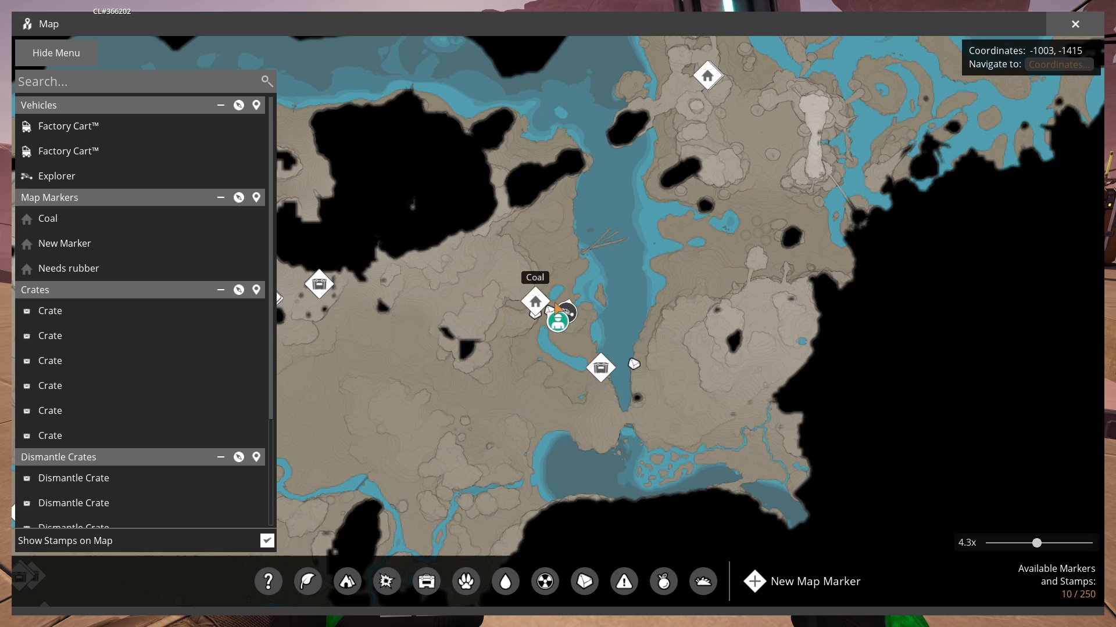
{"action": "scroll", "scroll_direction": "down", "scroll_amount": 3}
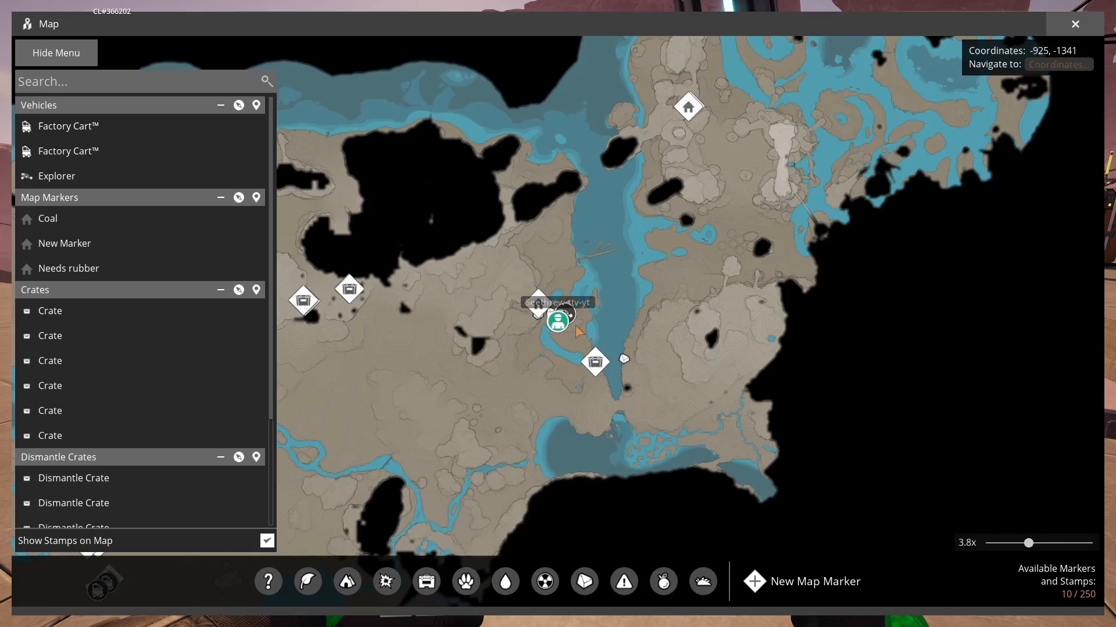
{"action": "scroll", "scroll_direction": "up", "scroll_amount": 3}
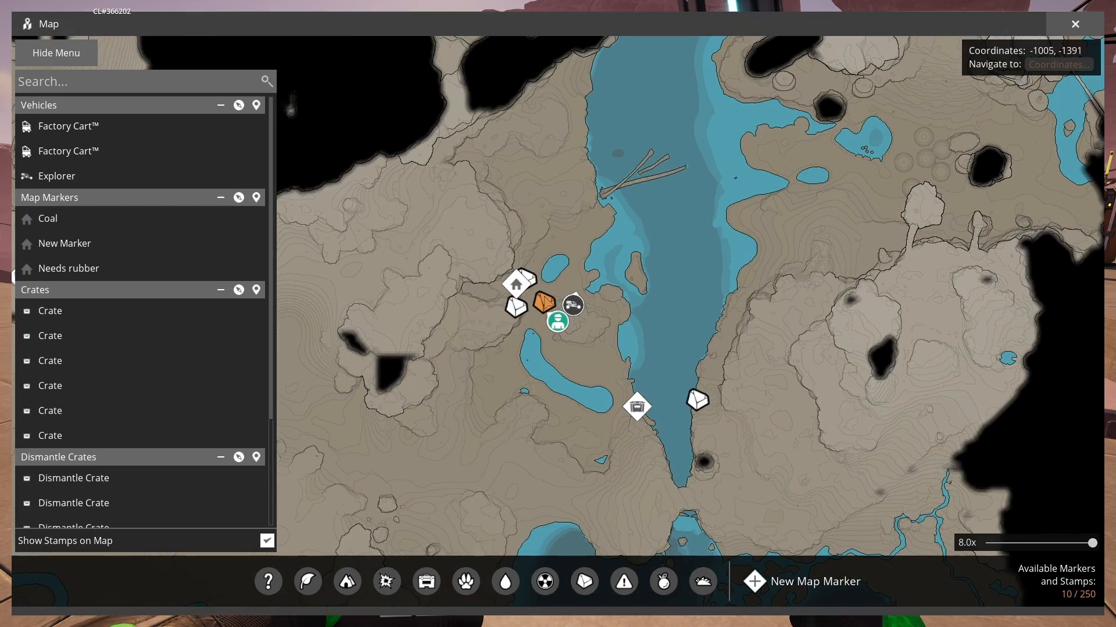
{"action": "mouse_move", "coordinate": [530, 284]}
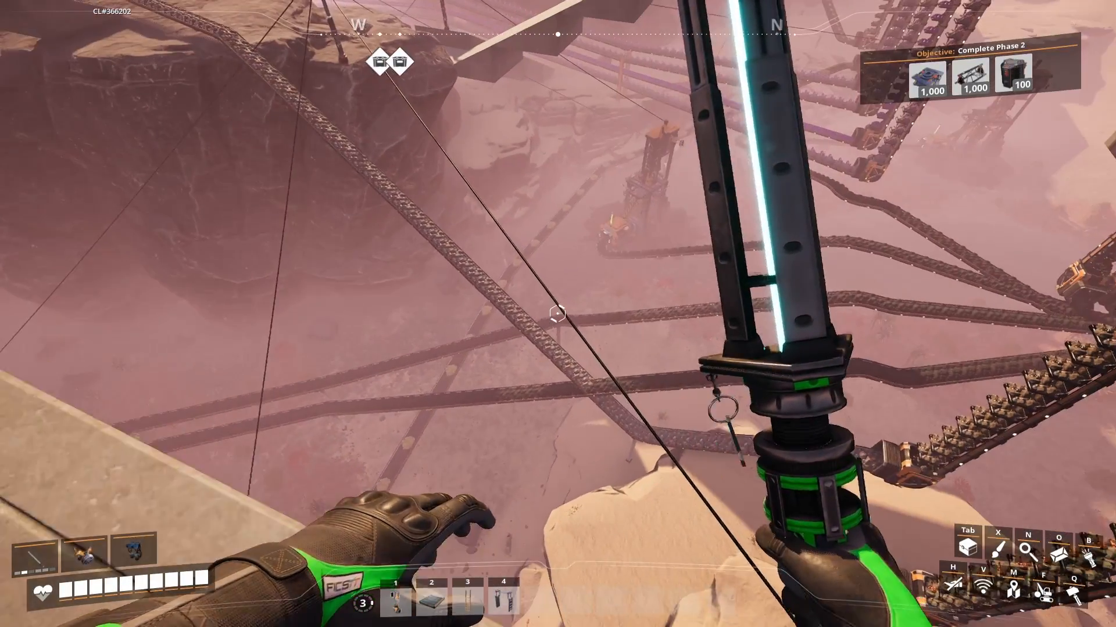
{"action": "mouse_move", "coordinate": [558, 314]}
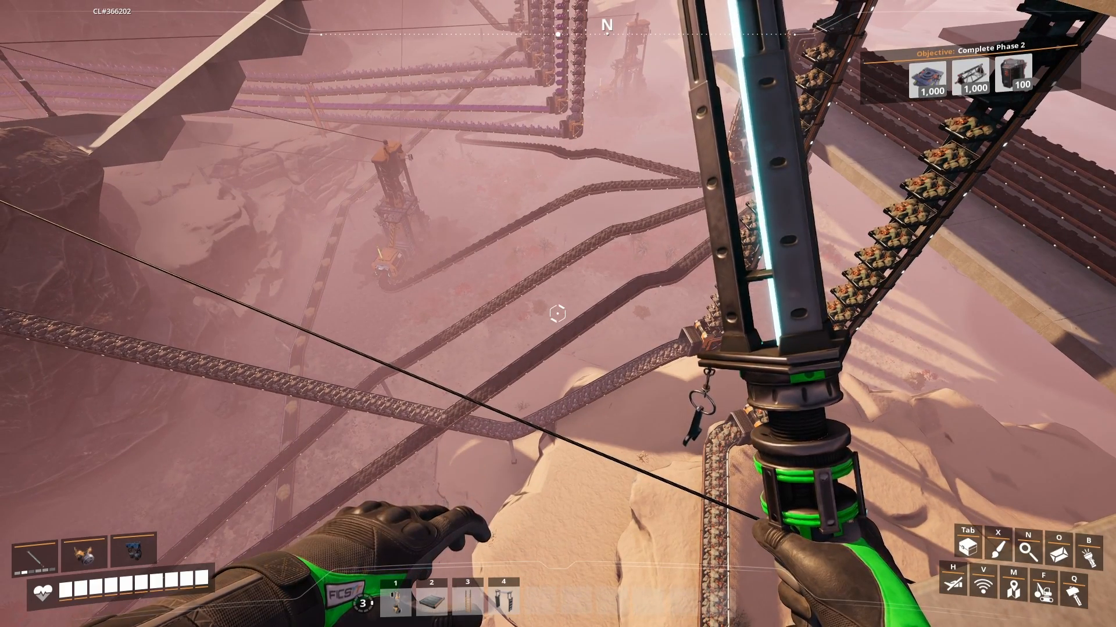
{"action": "mouse_move", "coordinate": [557, 314]}
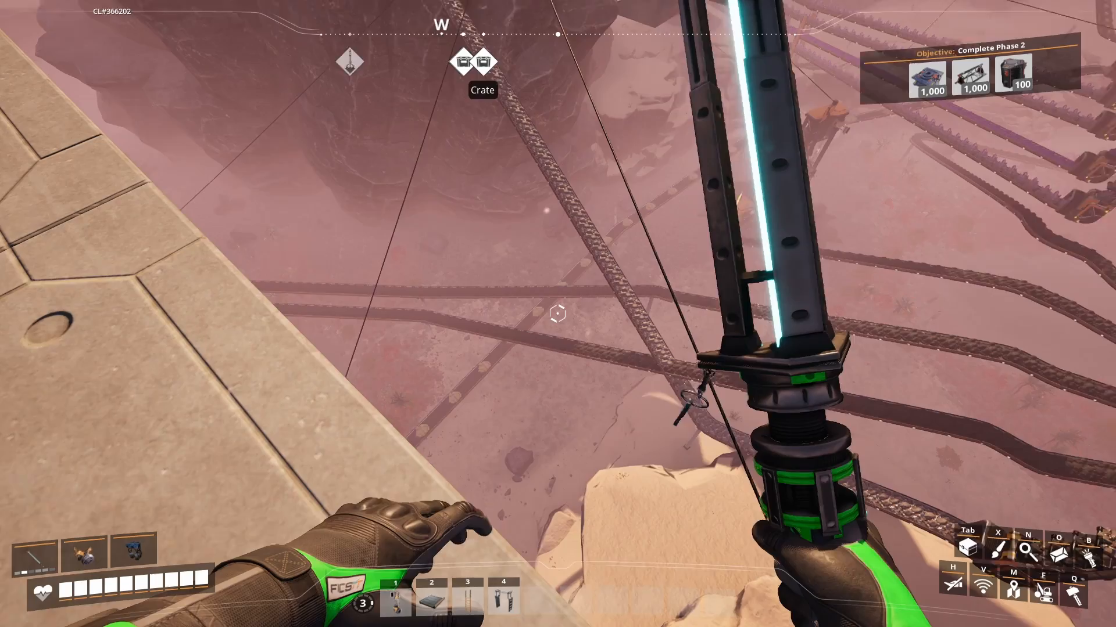
{"action": "mouse_move", "coordinate": [558, 314]}
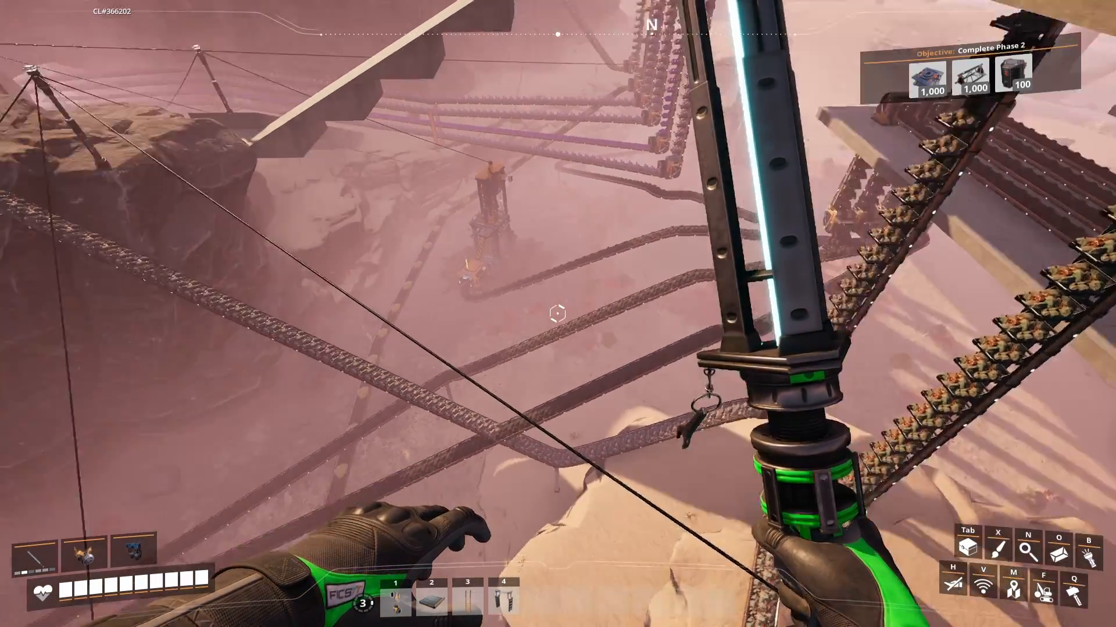
{"action": "mouse_move", "coordinate": [558, 313]}
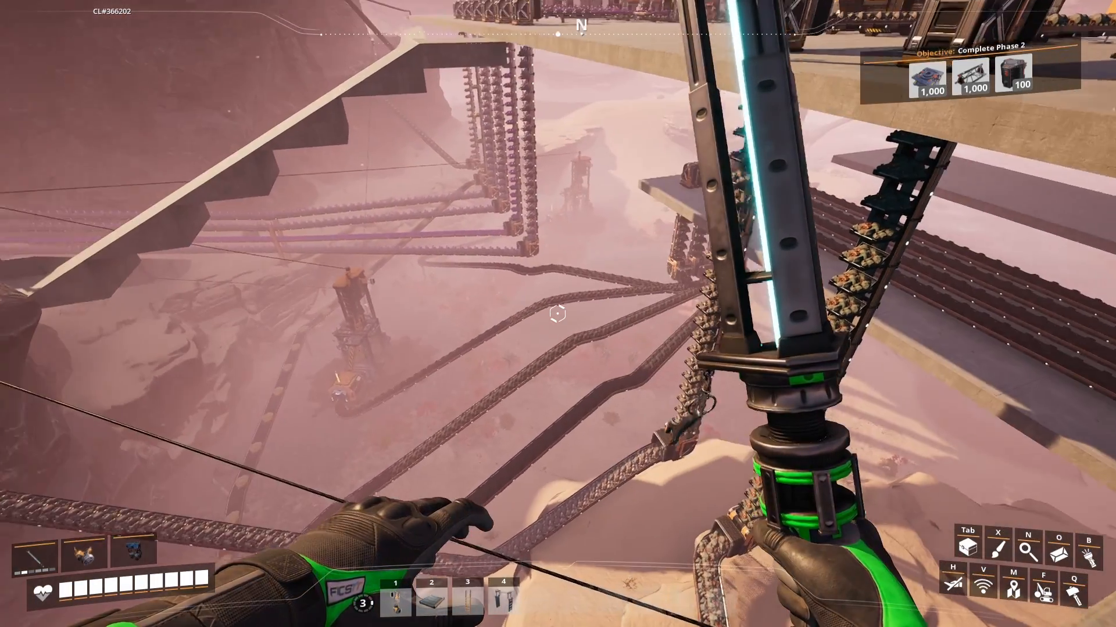
{"action": "mouse_move", "coordinate": [558, 314]}
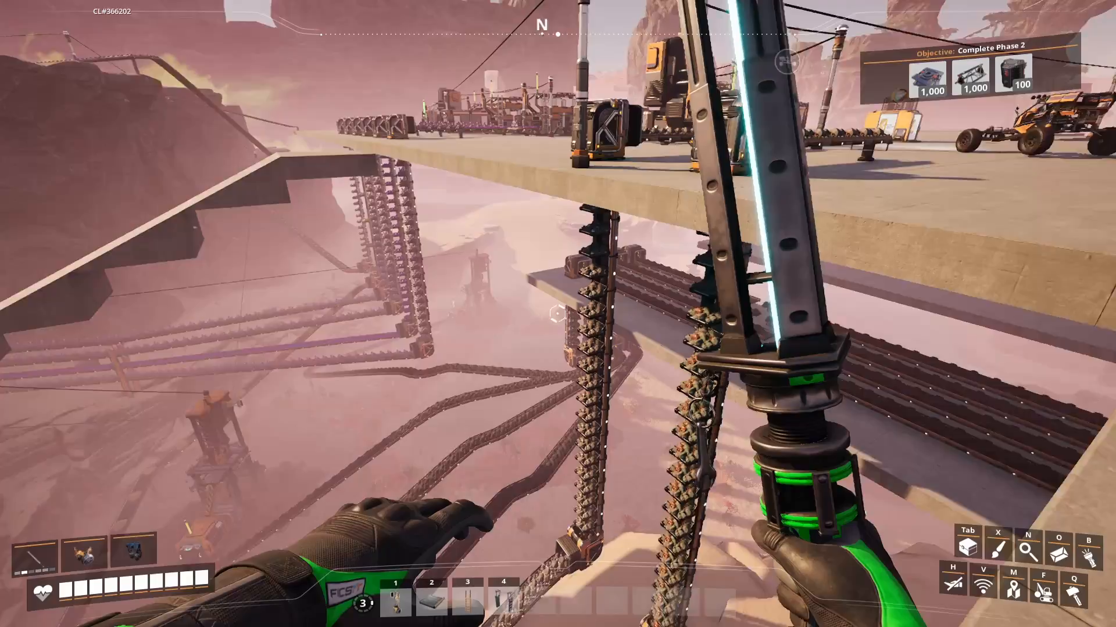
{"action": "mouse_move", "coordinate": [558, 314]}
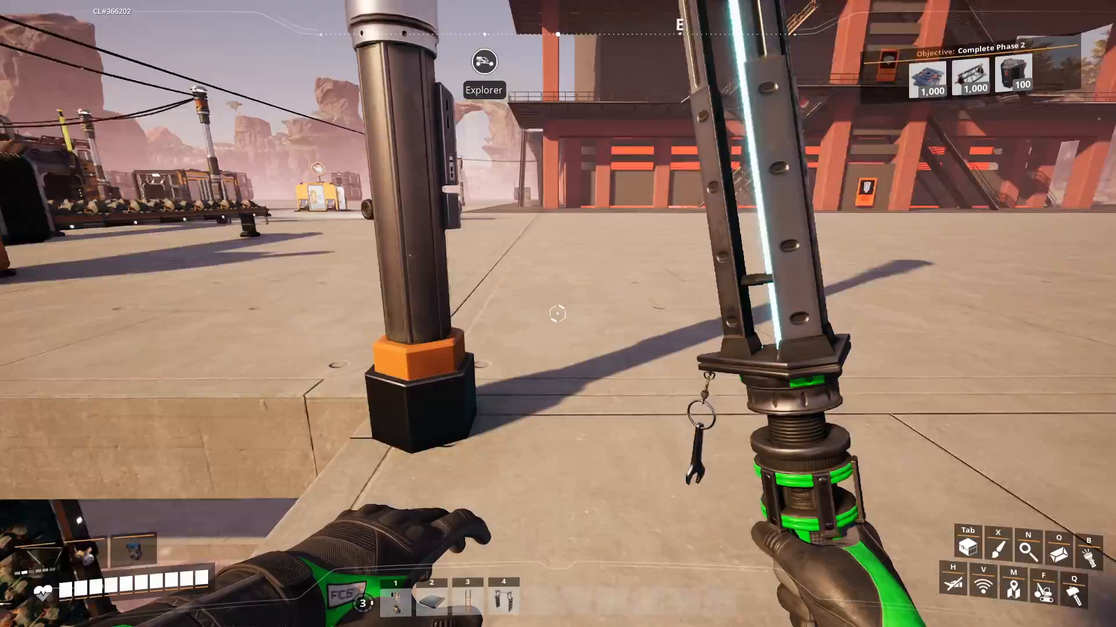
{"action": "mouse_move", "coordinate": [558, 314]}
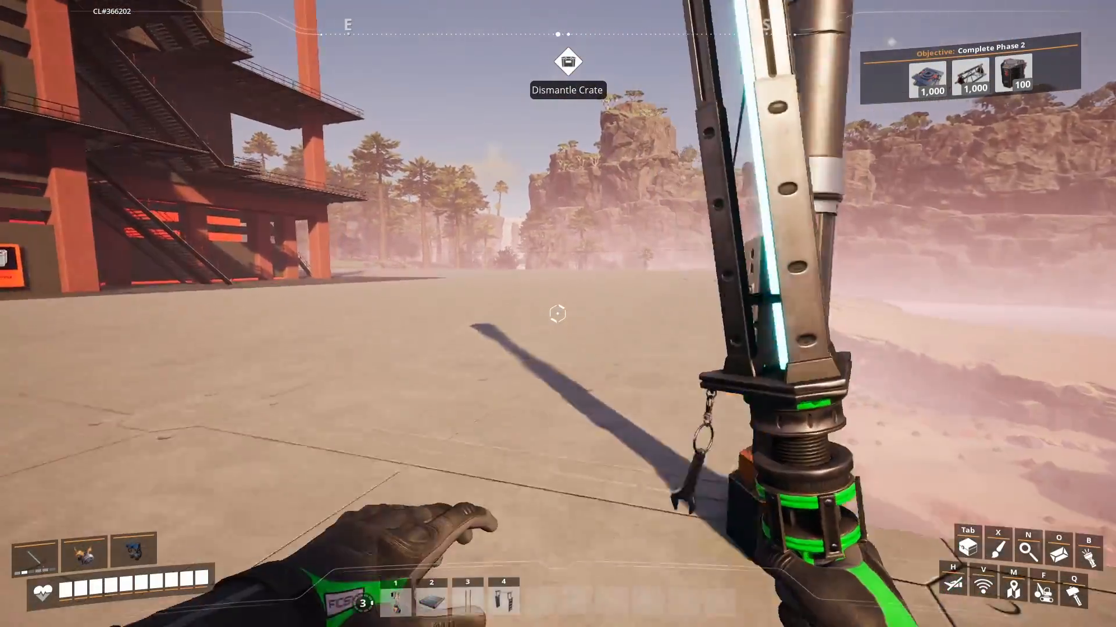
{"action": "mouse_move", "coordinate": [558, 313]}
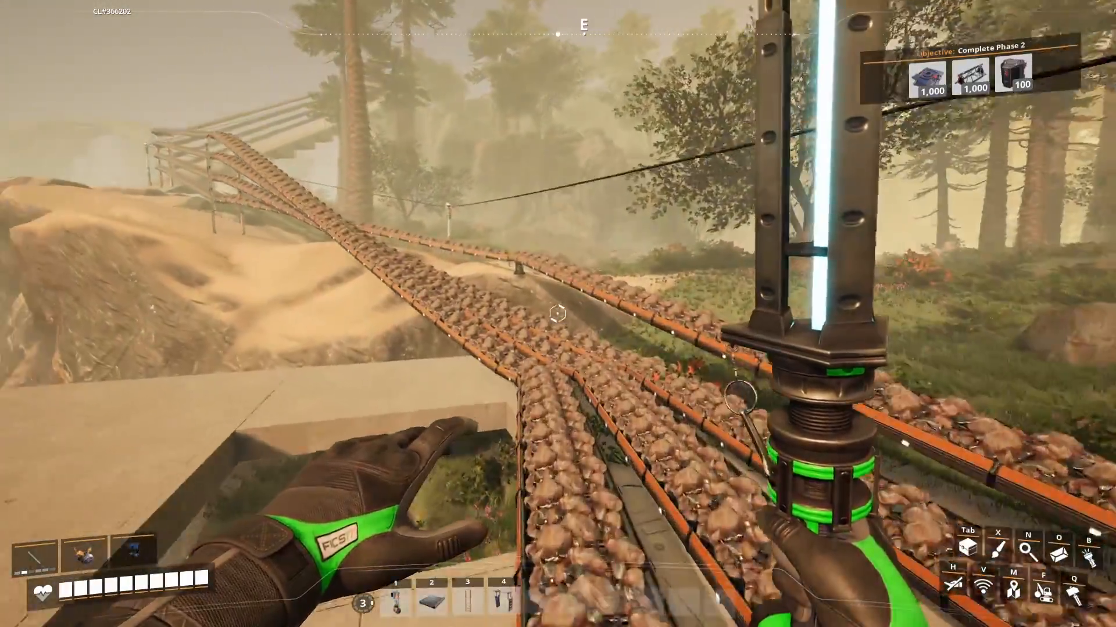
{"action": "mouse_move", "coordinate": [557, 314]}
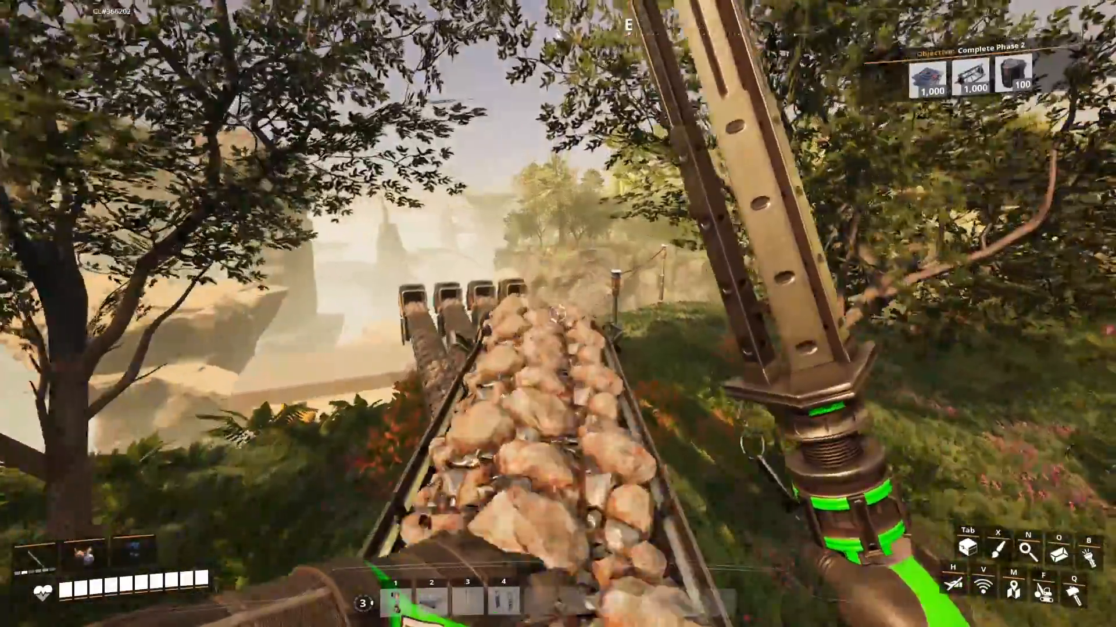
{"action": "mouse_move", "coordinate": [557, 314]}
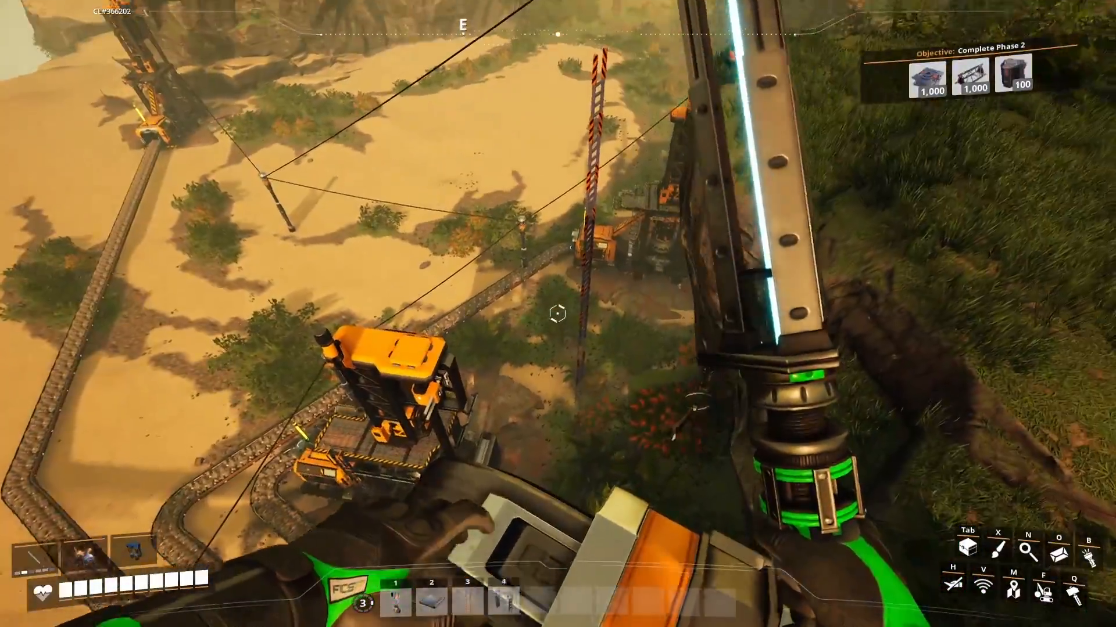
{"action": "mouse_move", "coordinate": [558, 314]}
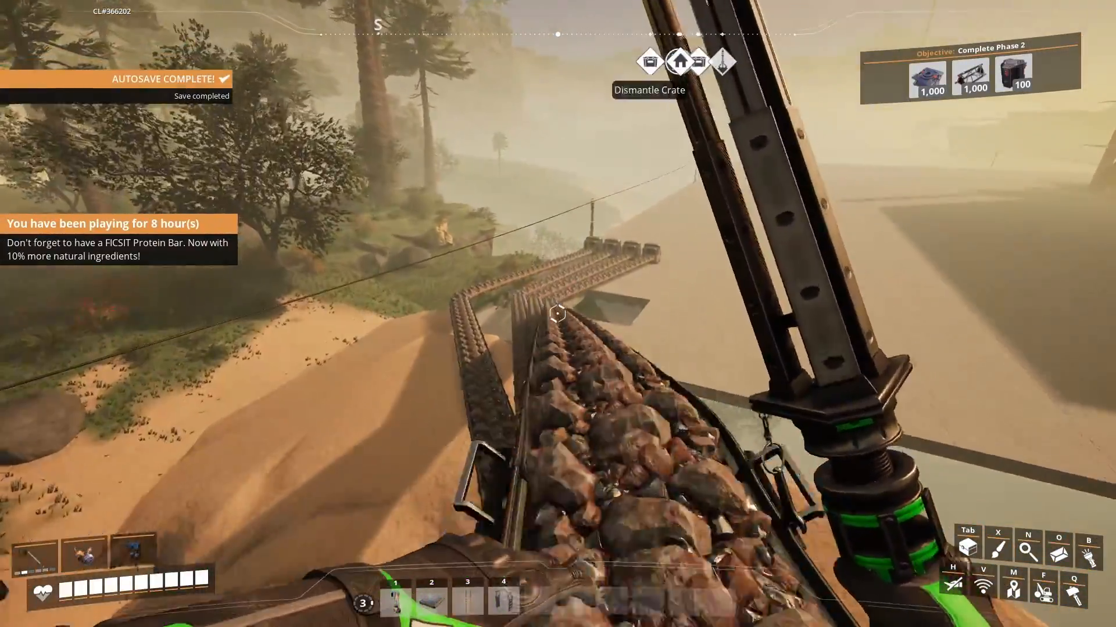
{"action": "mouse_move", "coordinate": [558, 313]}
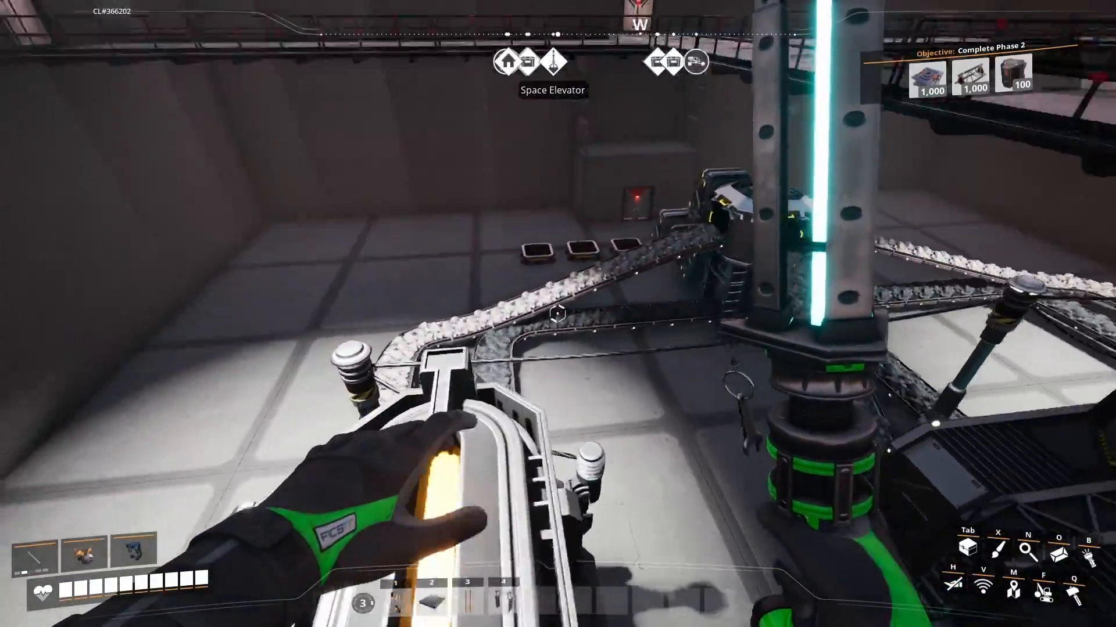
{"action": "mouse_move", "coordinate": [558, 314]}
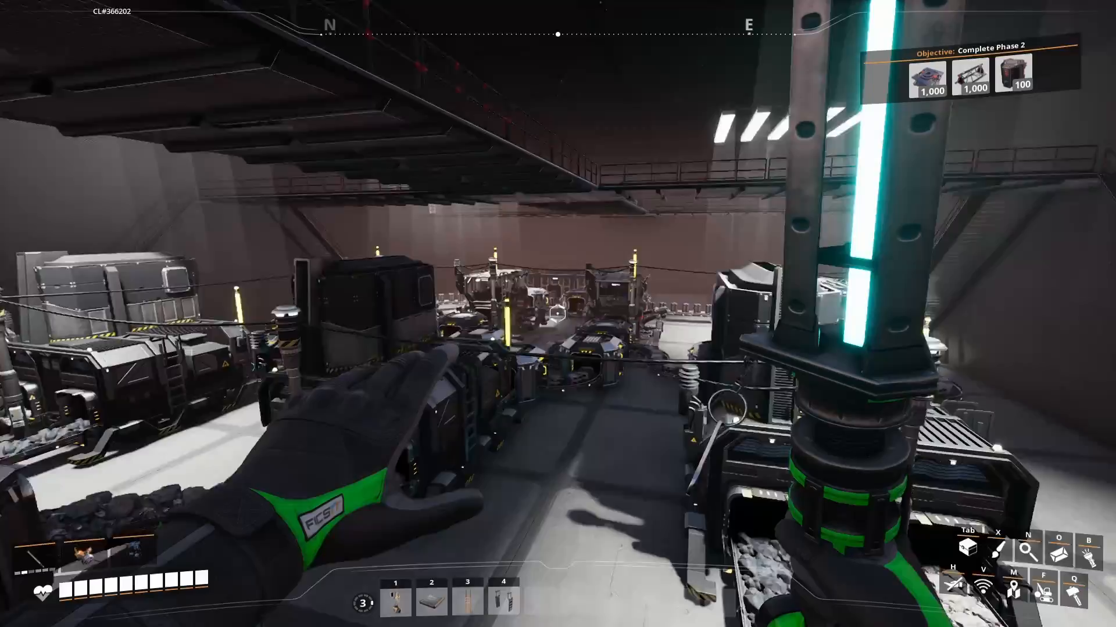
{"action": "mouse_move", "coordinate": [558, 314]}
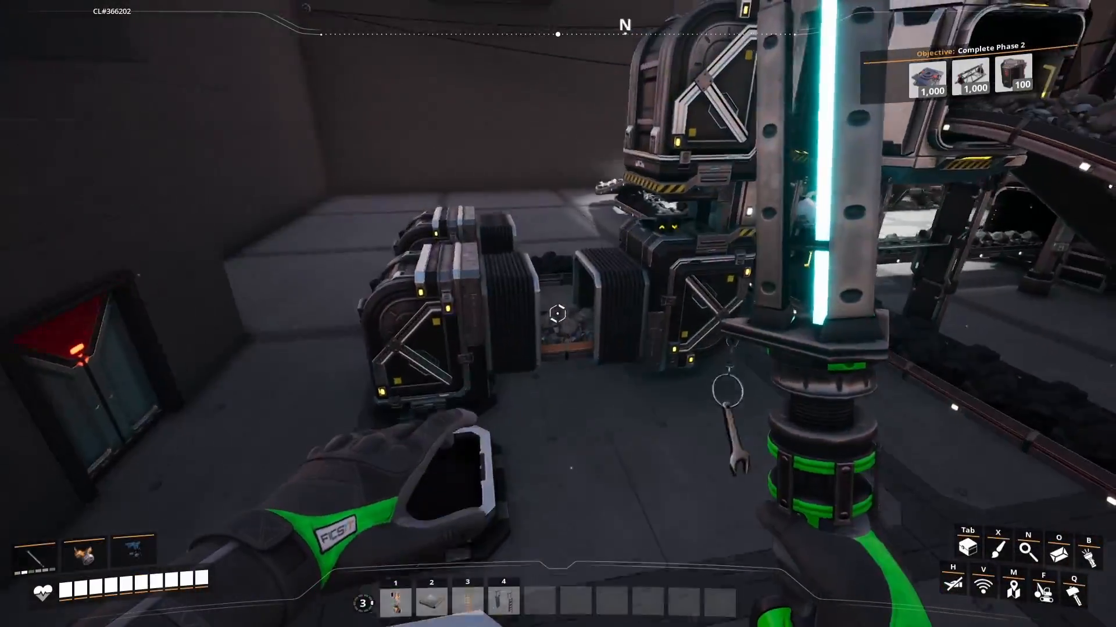
{"action": "mouse_move", "coordinate": [558, 314]}
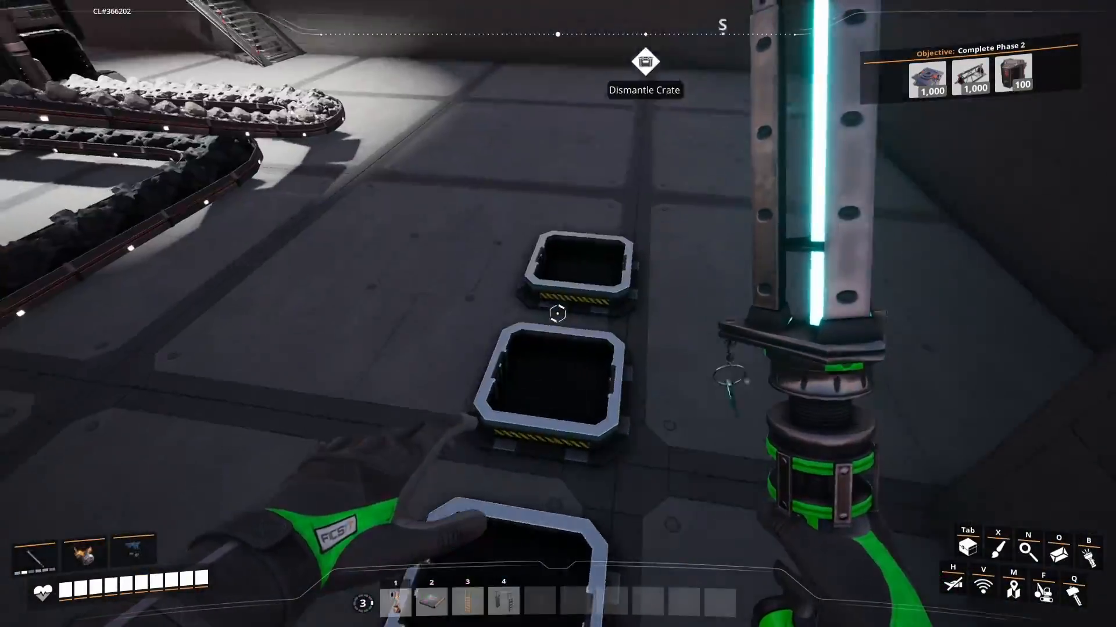
{"action": "mouse_move", "coordinate": [557, 312]}
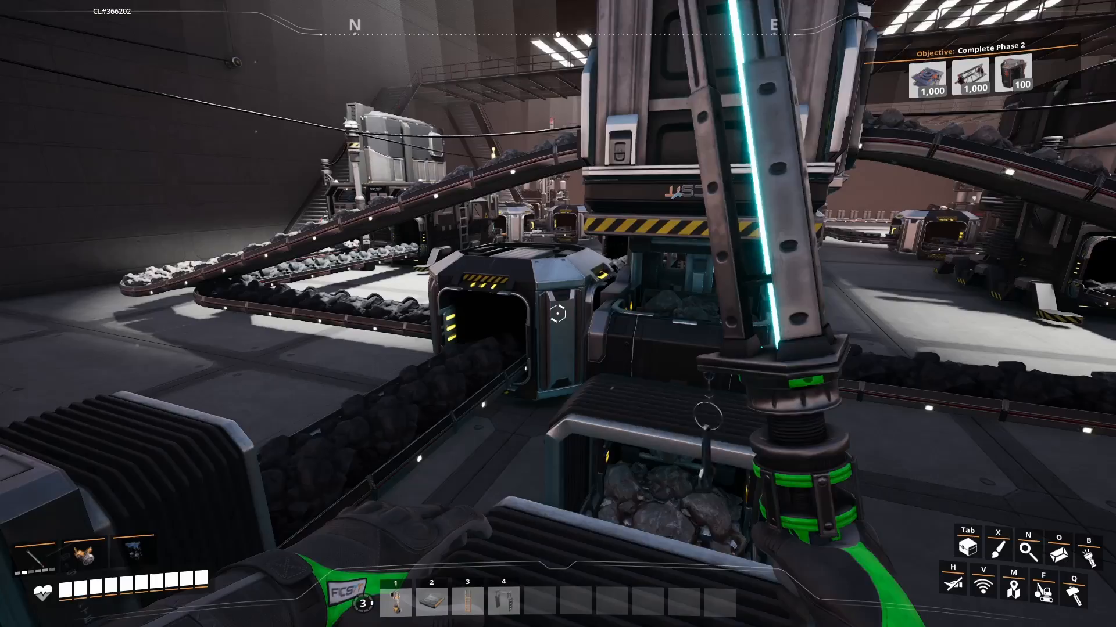
{"action": "mouse_move", "coordinate": [558, 314]}
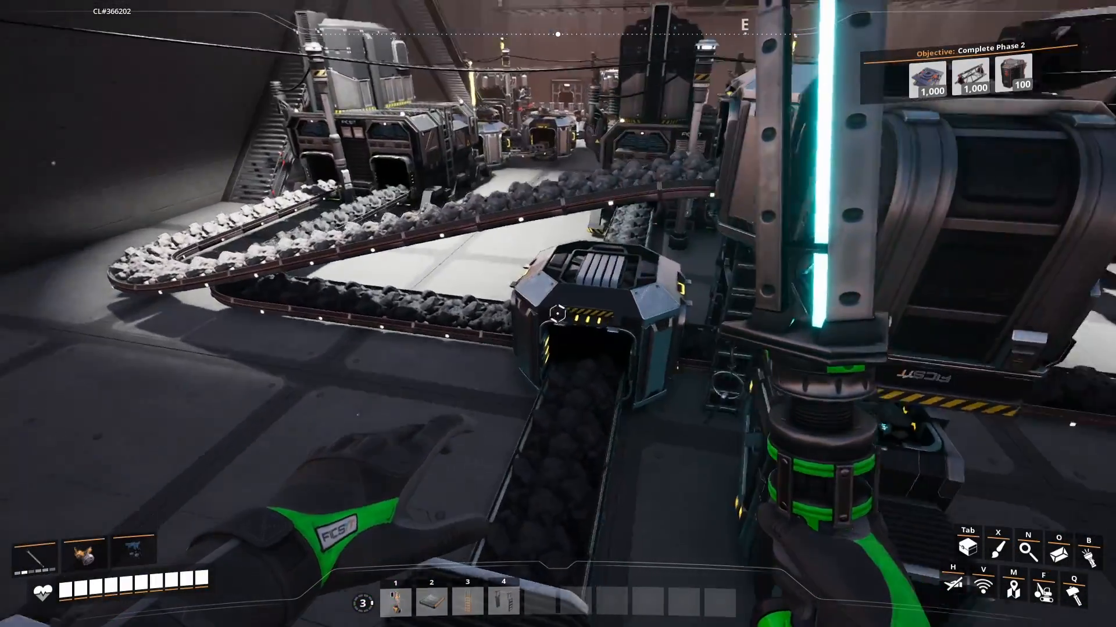
{"action": "mouse_move", "coordinate": [558, 313]}
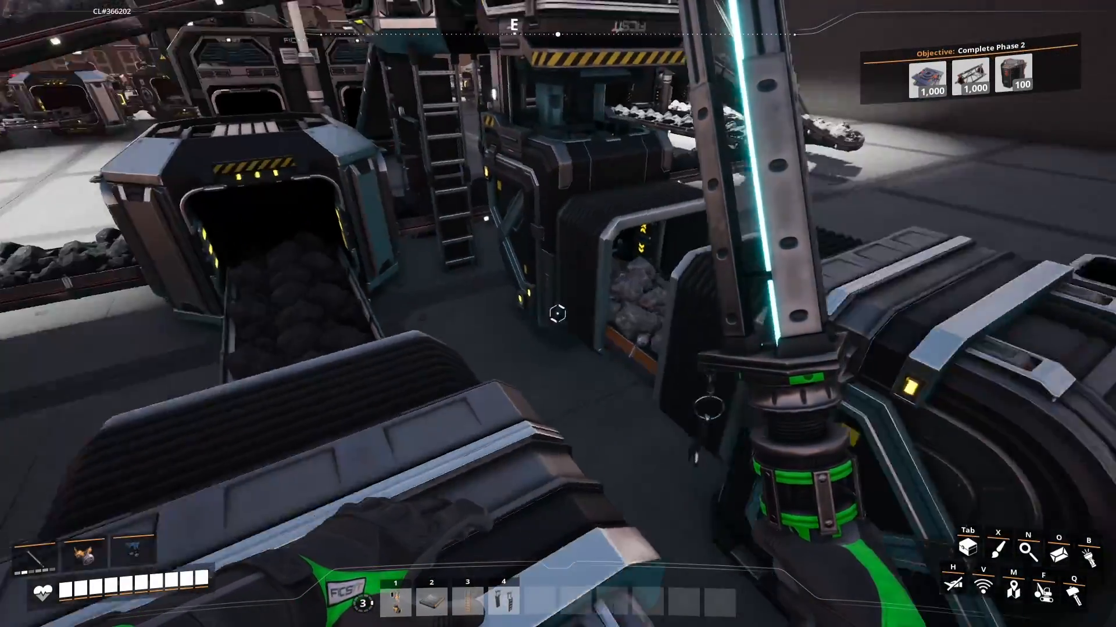
{"action": "mouse_move", "coordinate": [558, 314]}
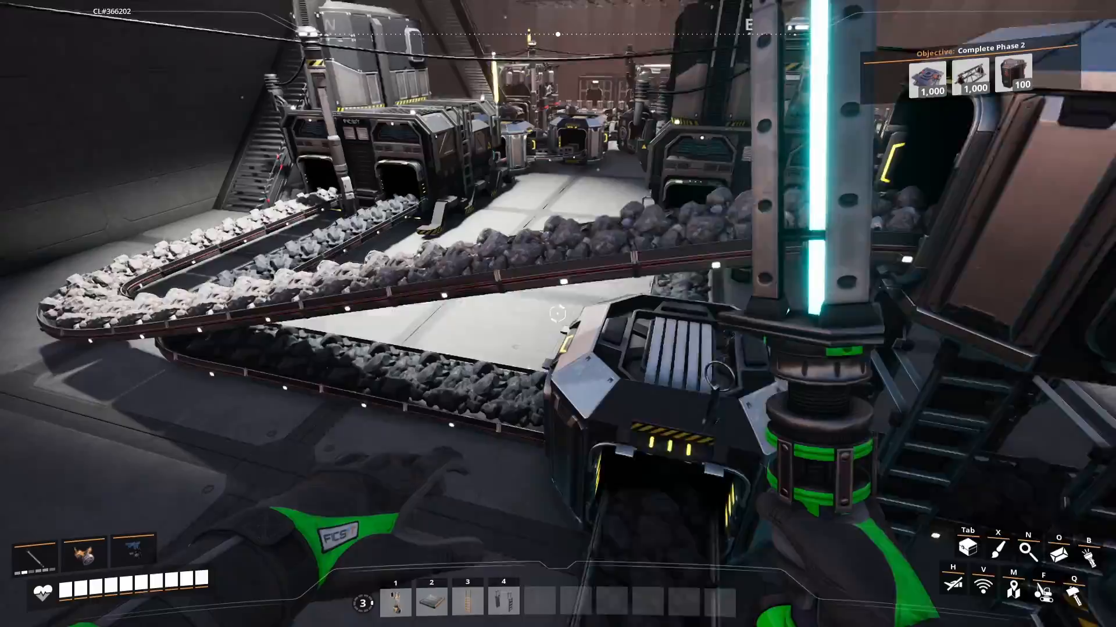
{"action": "mouse_move", "coordinate": [557, 313]}
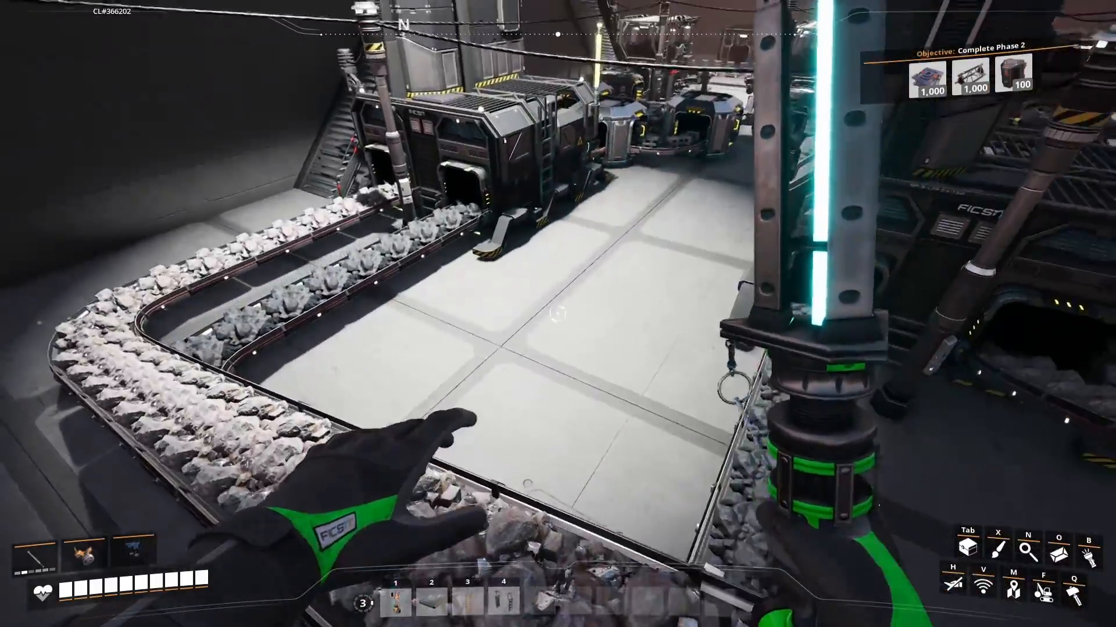
{"action": "mouse_move", "coordinate": [558, 313]}
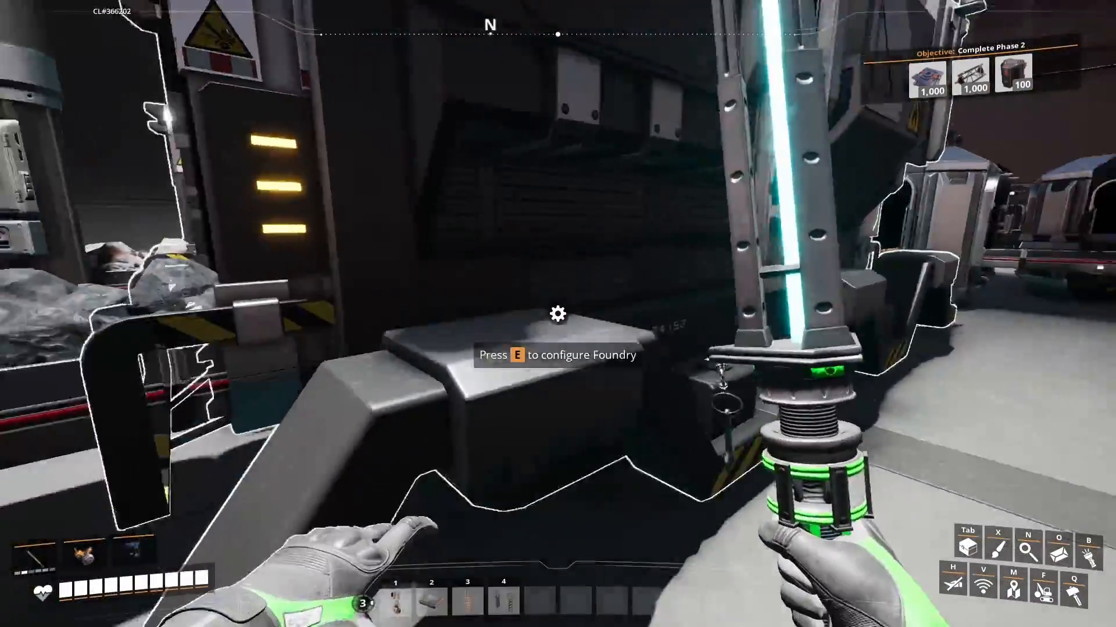
{"action": "mouse_move", "coordinate": [558, 314]}
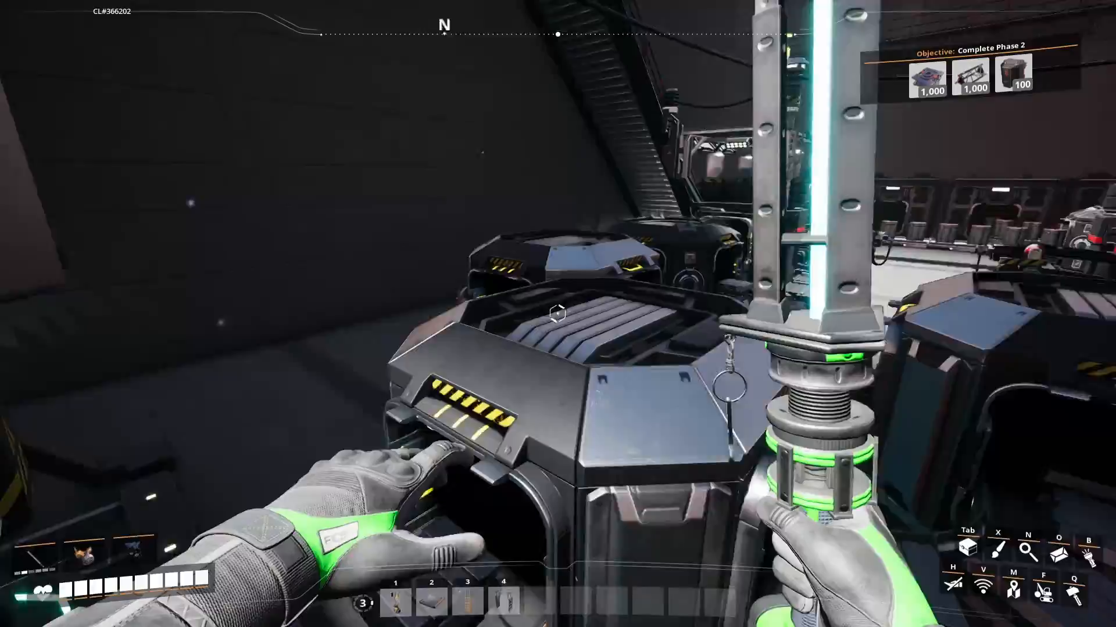
{"action": "mouse_move", "coordinate": [558, 313]}
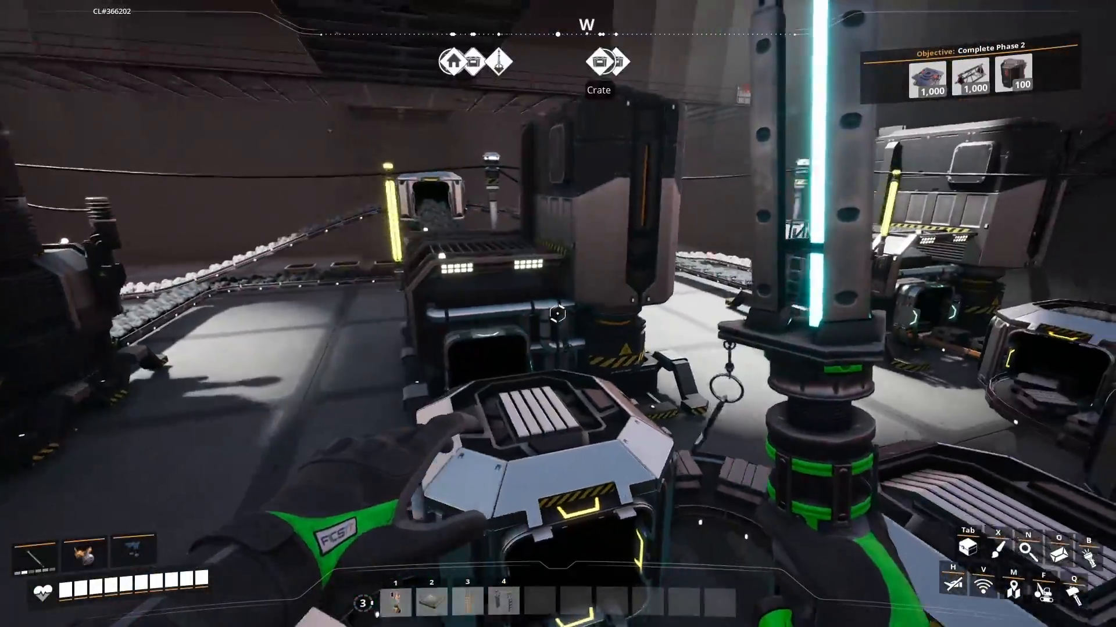
{"action": "mouse_move", "coordinate": [557, 314]}
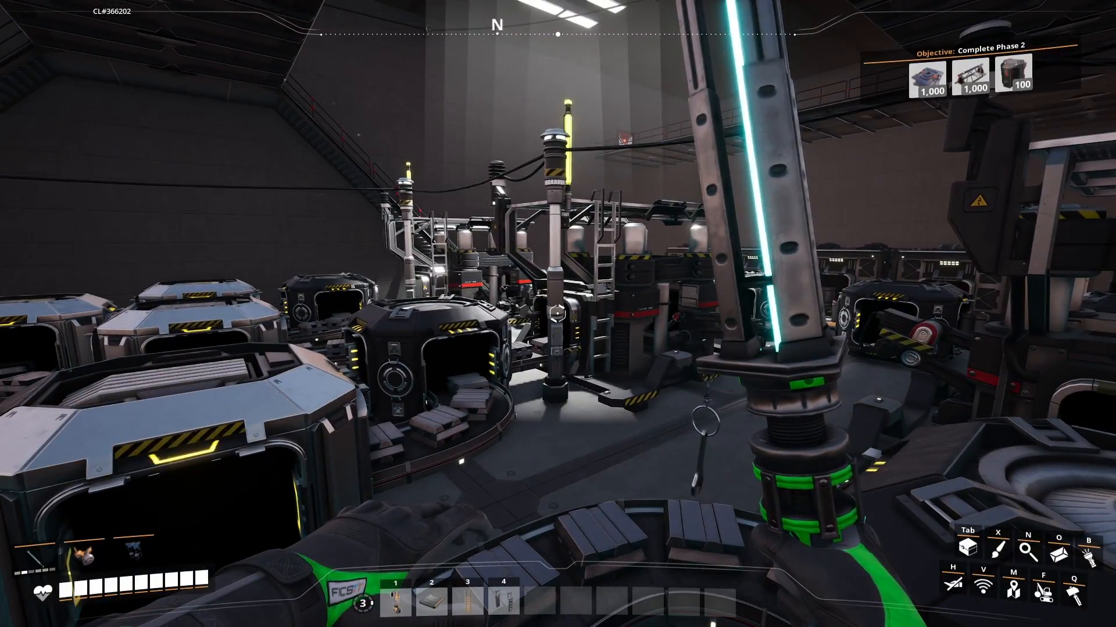
{"action": "mouse_move", "coordinate": [558, 314]}
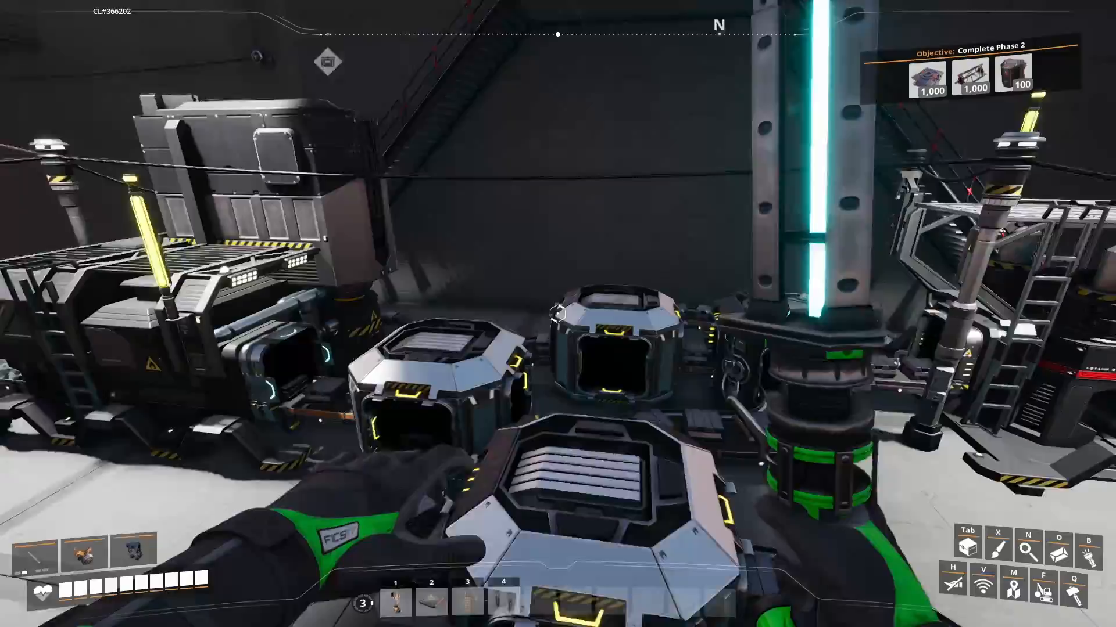
{"action": "mouse_move", "coordinate": [558, 314]}
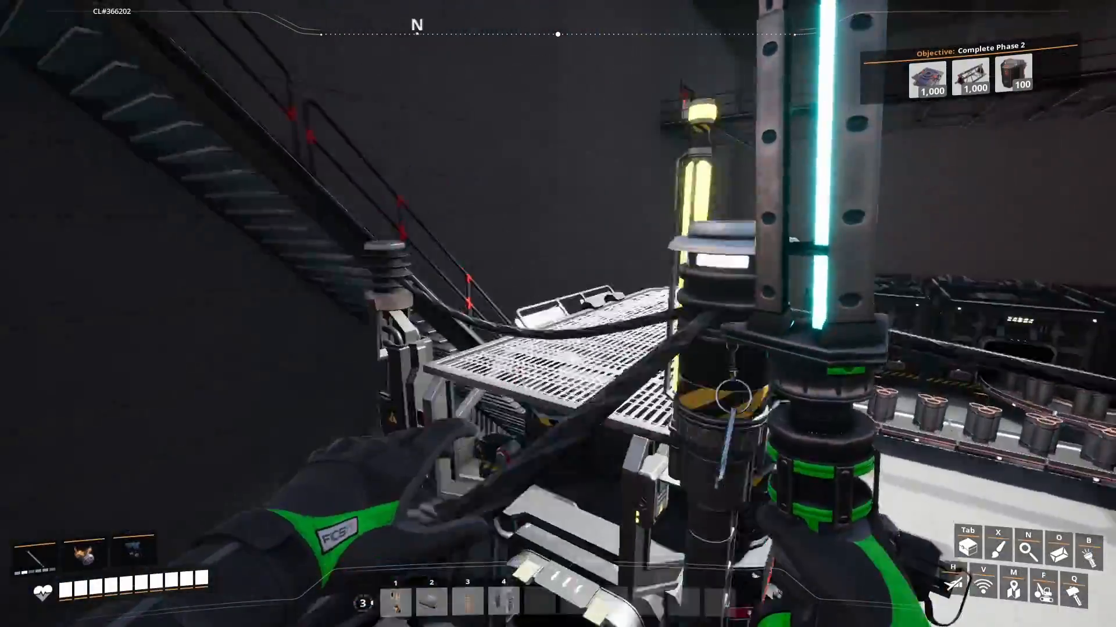
{"action": "mouse_move", "coordinate": [558, 314]}
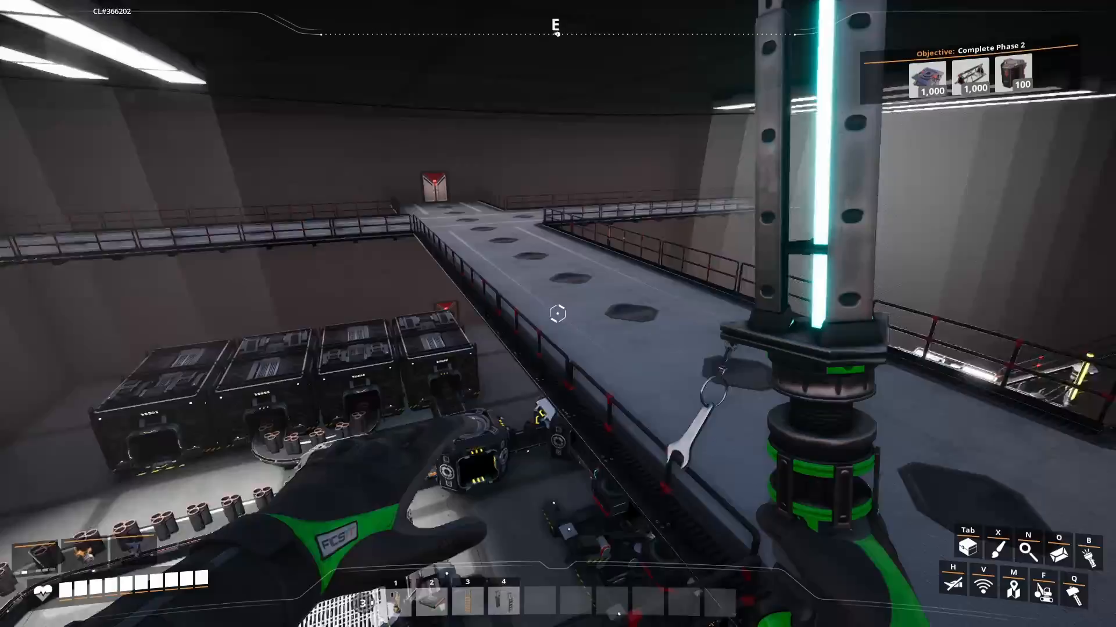
{"action": "mouse_move", "coordinate": [558, 313]}
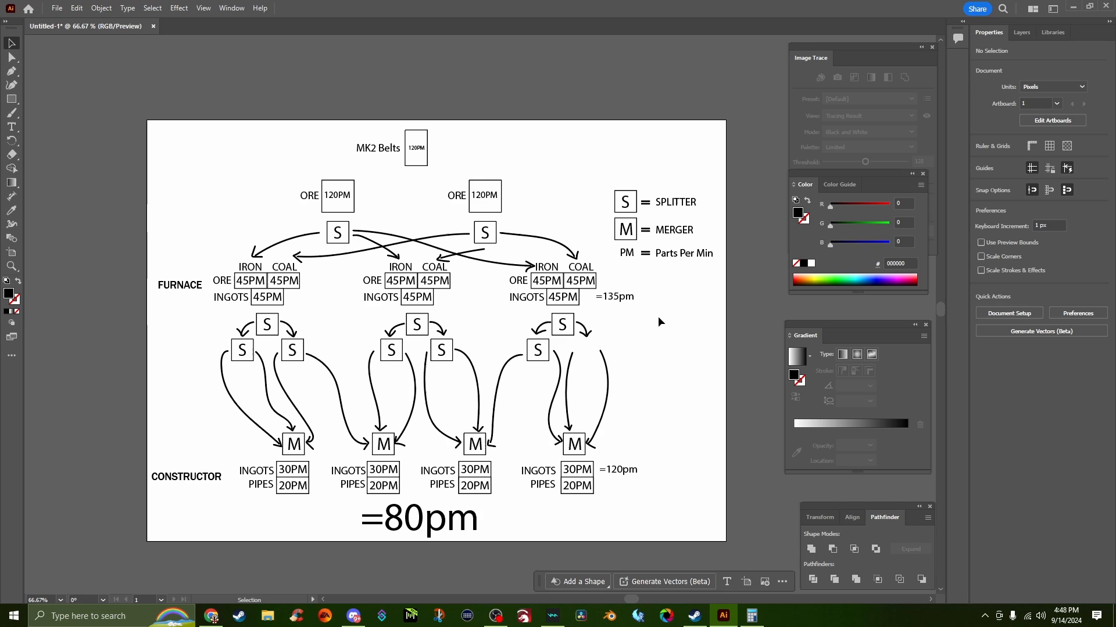
{"action": "mouse_move", "coordinate": [594, 321]}
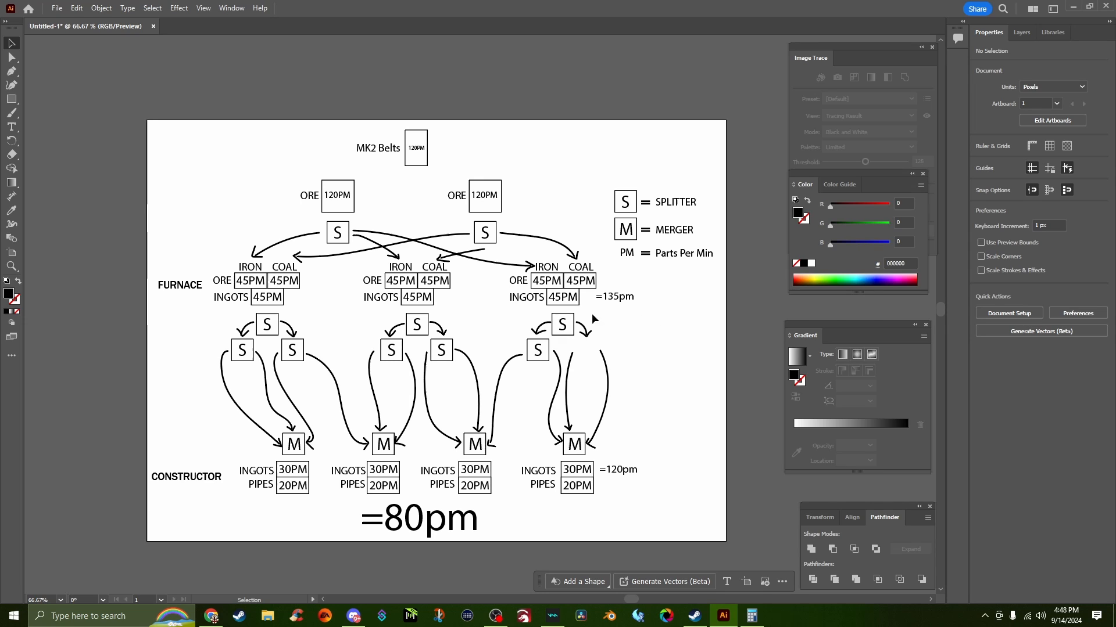
{"action": "mouse_move", "coordinate": [452, 220]}
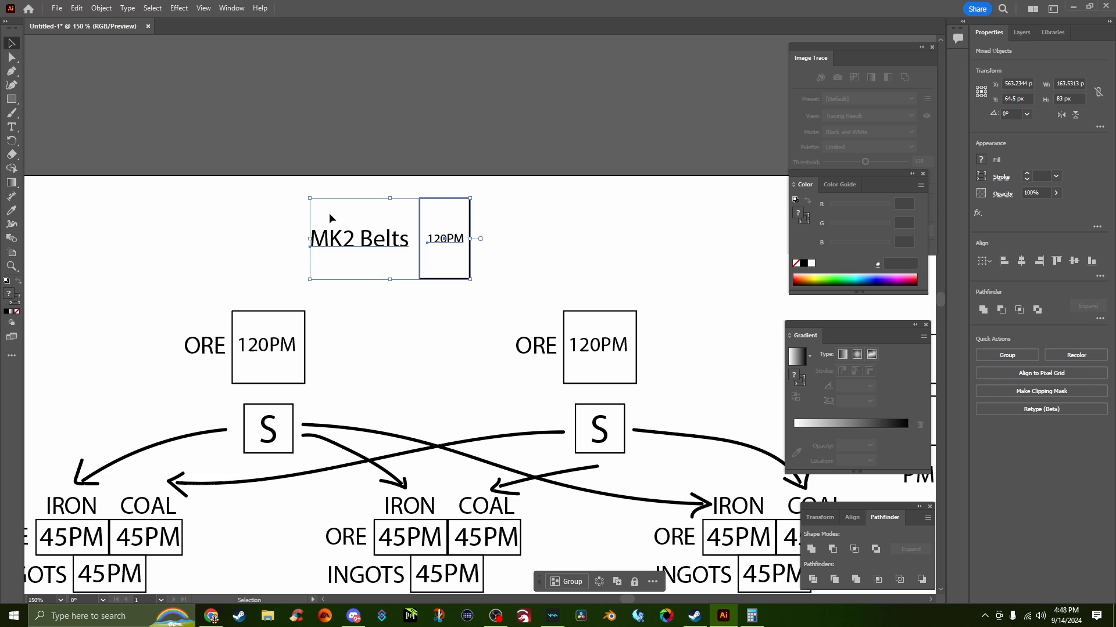
{"action": "left_click", "coordinate": [530, 269]}
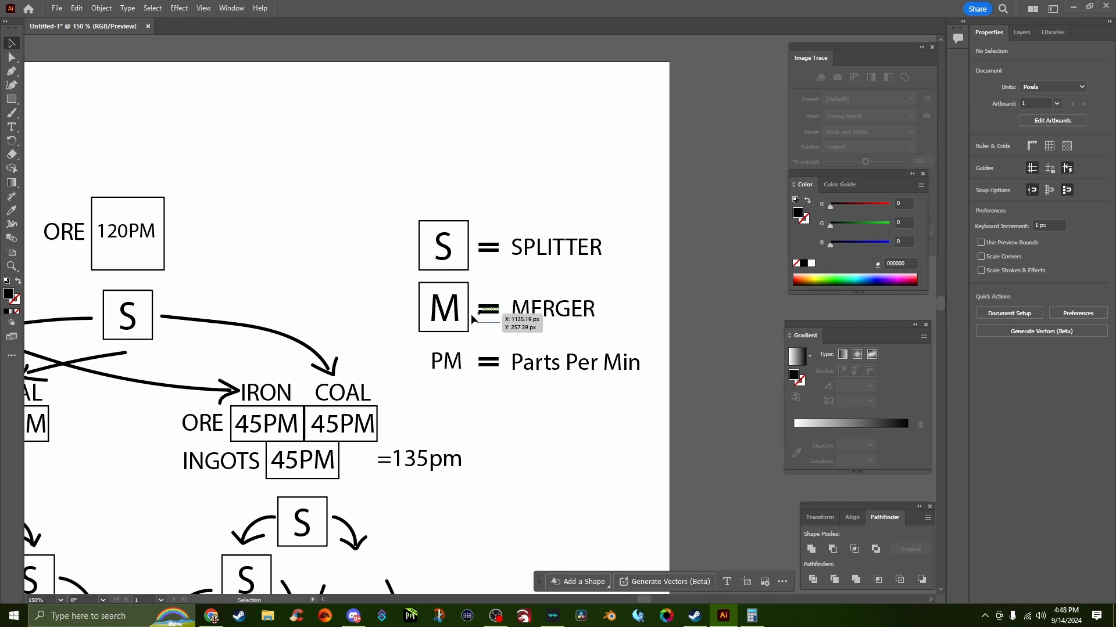
{"action": "mouse_move", "coordinate": [546, 373]}
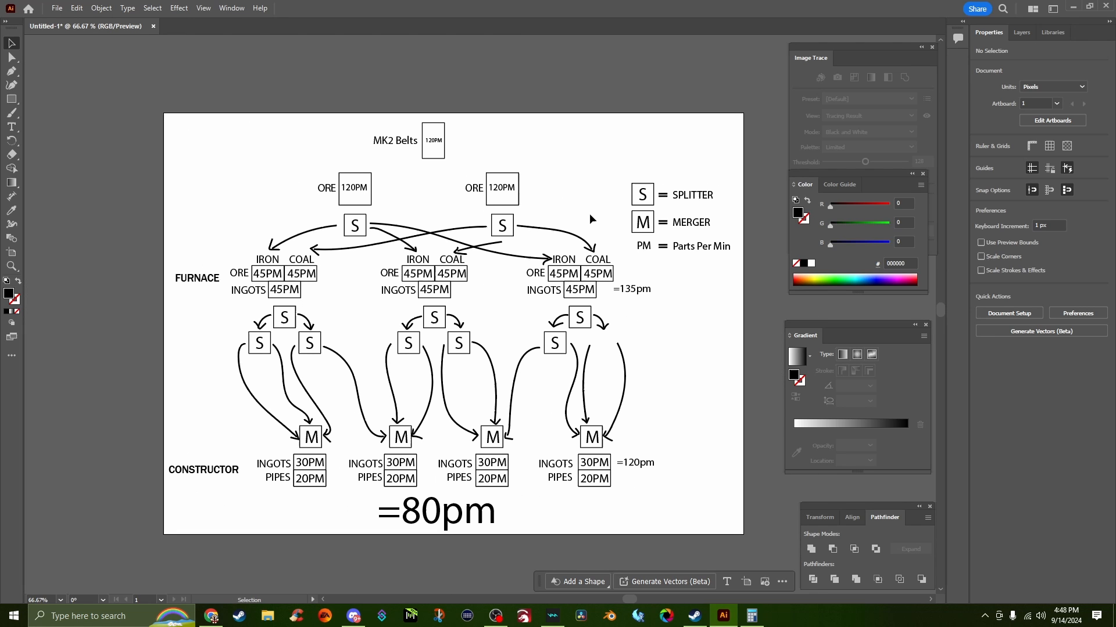
{"action": "mouse_move", "coordinate": [772, 354]}
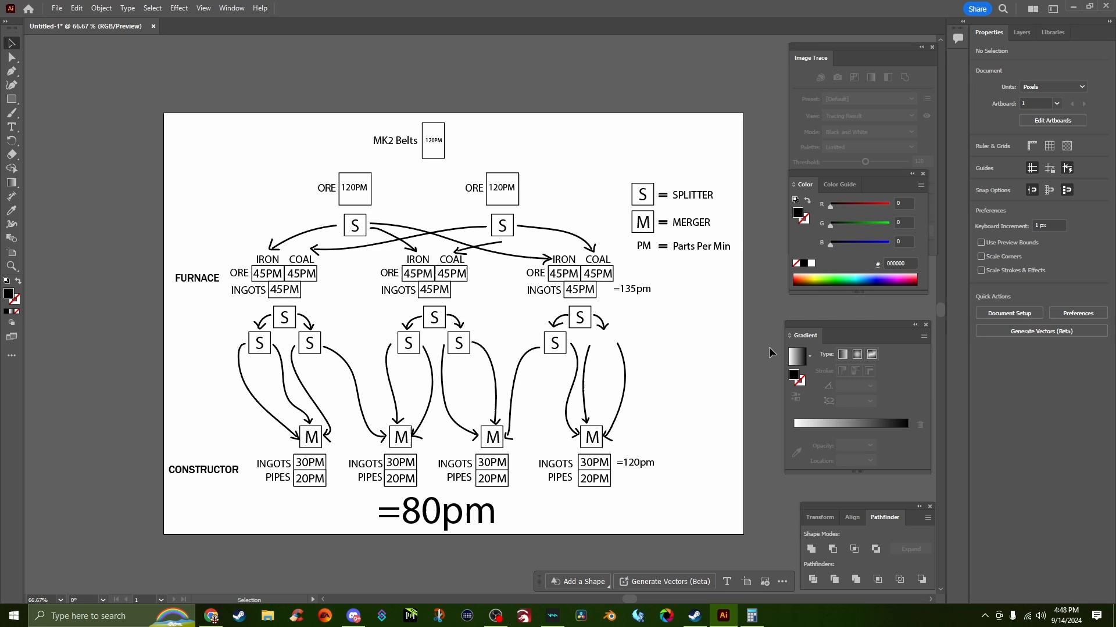
{"action": "mouse_move", "coordinate": [304, 326]}
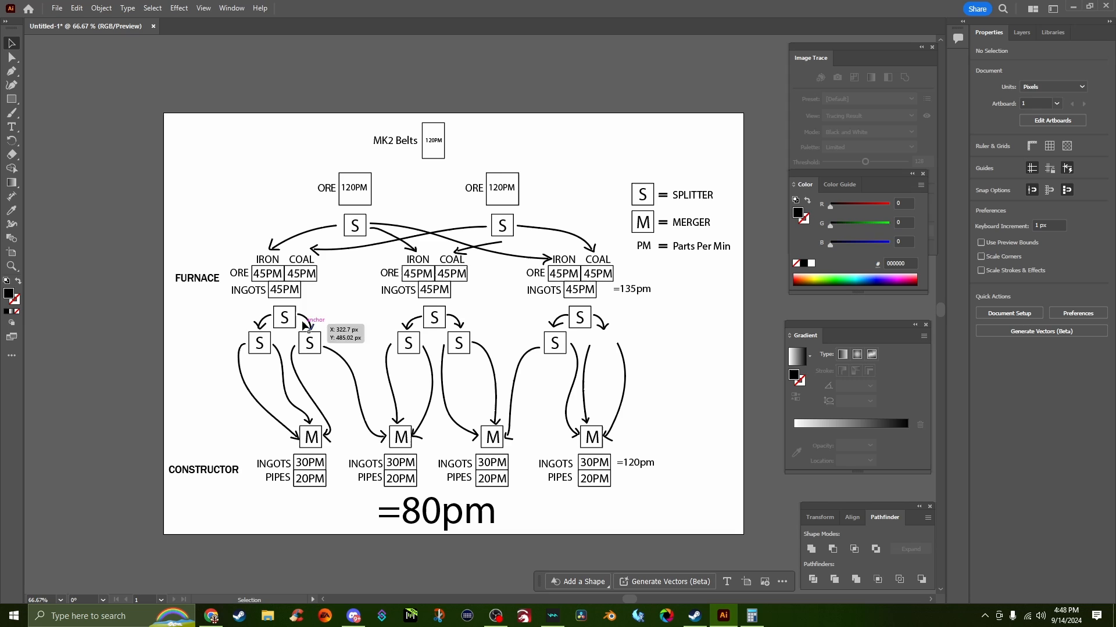
{"action": "mouse_move", "coordinate": [205, 472]}
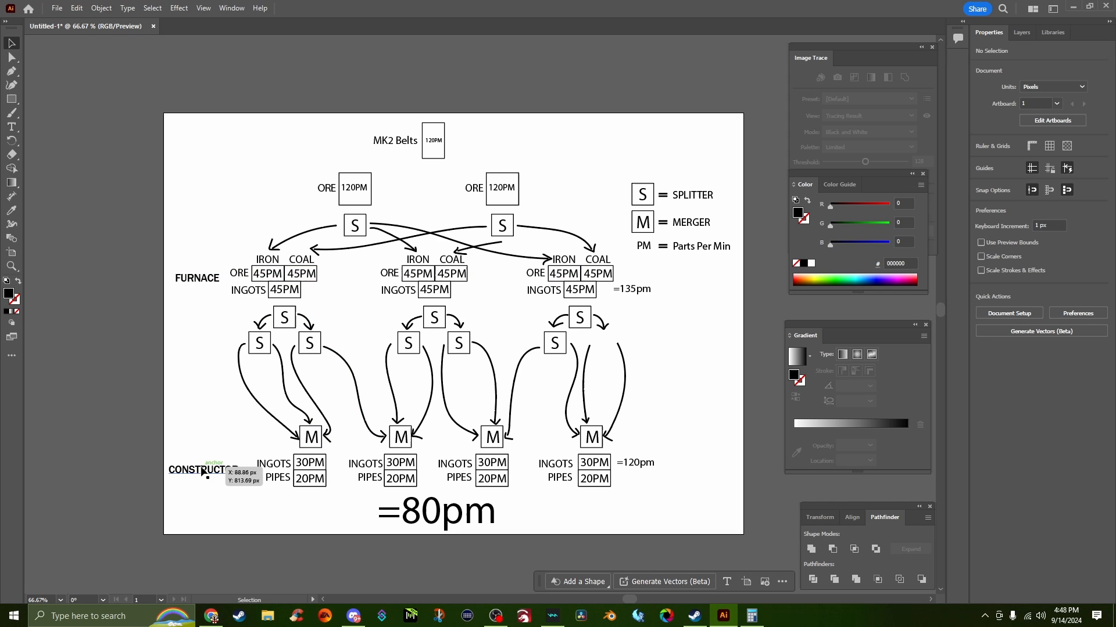
{"action": "mouse_move", "coordinate": [438, 205]}
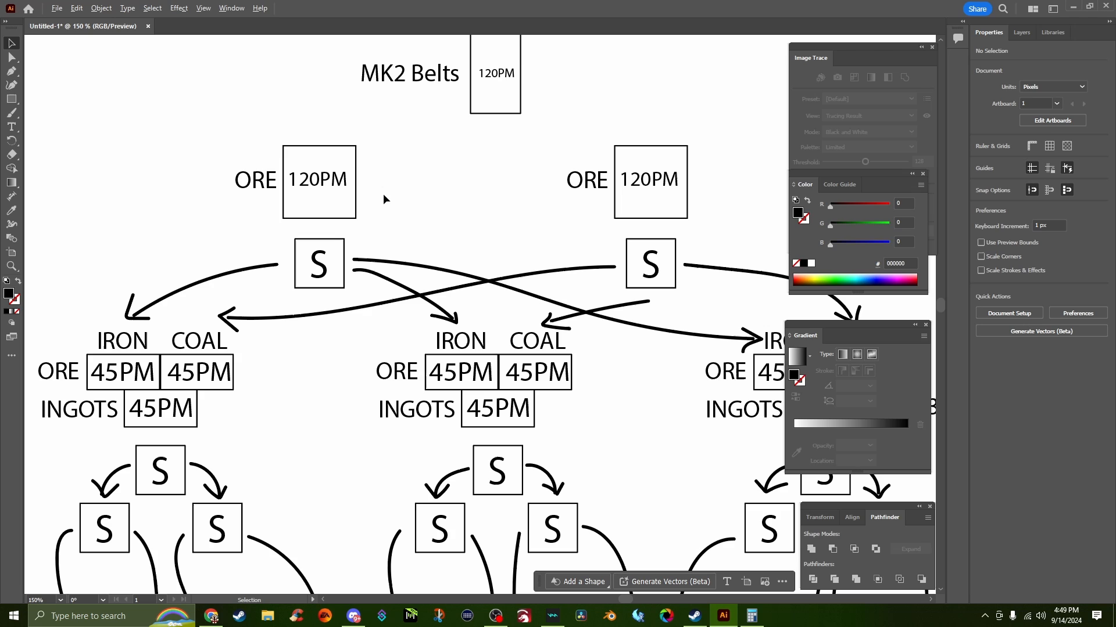
{"action": "mouse_move", "coordinate": [279, 198]}
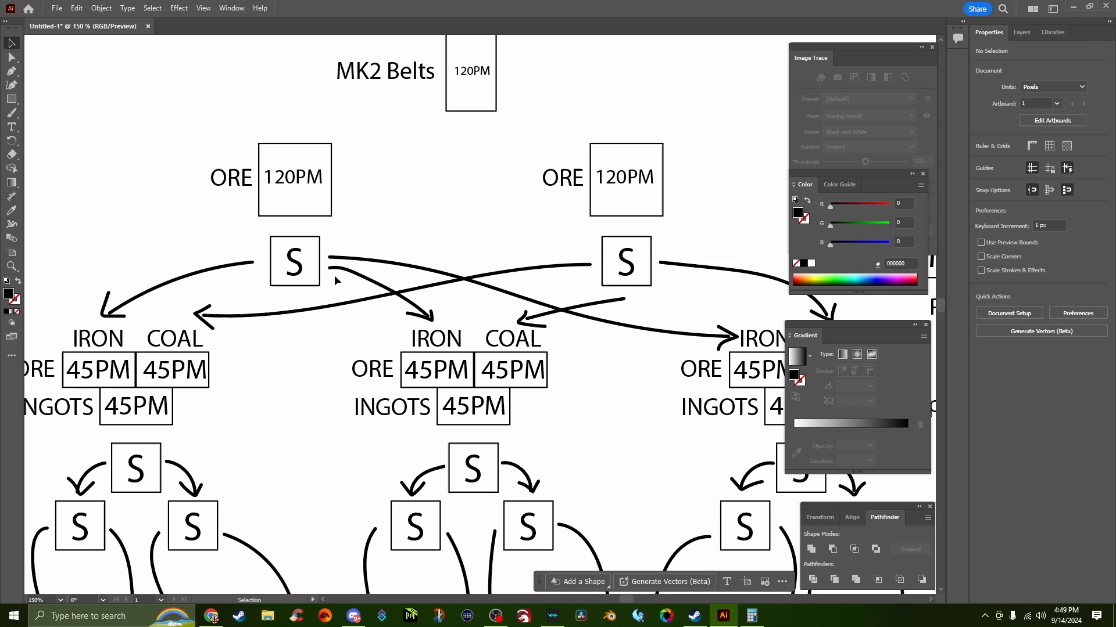
{"action": "mouse_move", "coordinate": [402, 248]}
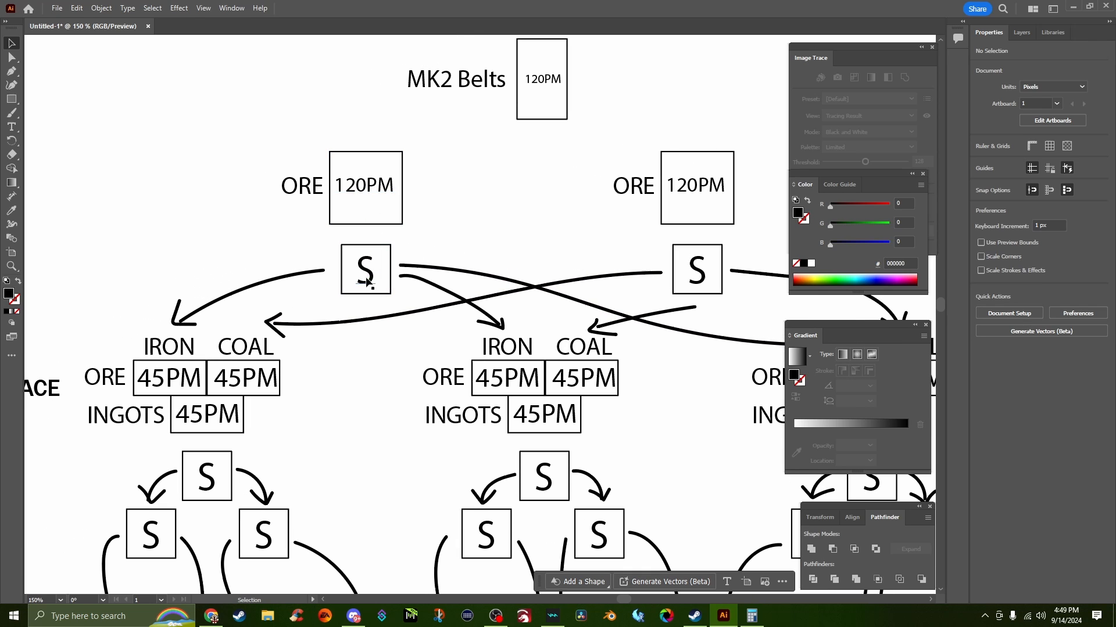
{"action": "mouse_move", "coordinate": [405, 338]}
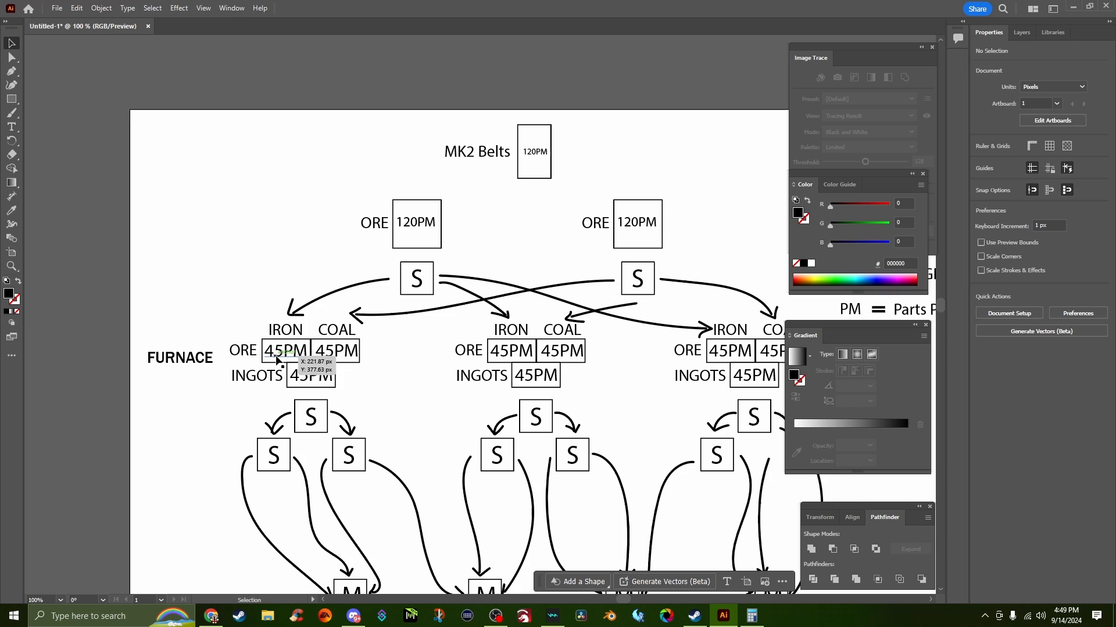
{"action": "mouse_move", "coordinate": [242, 338]}
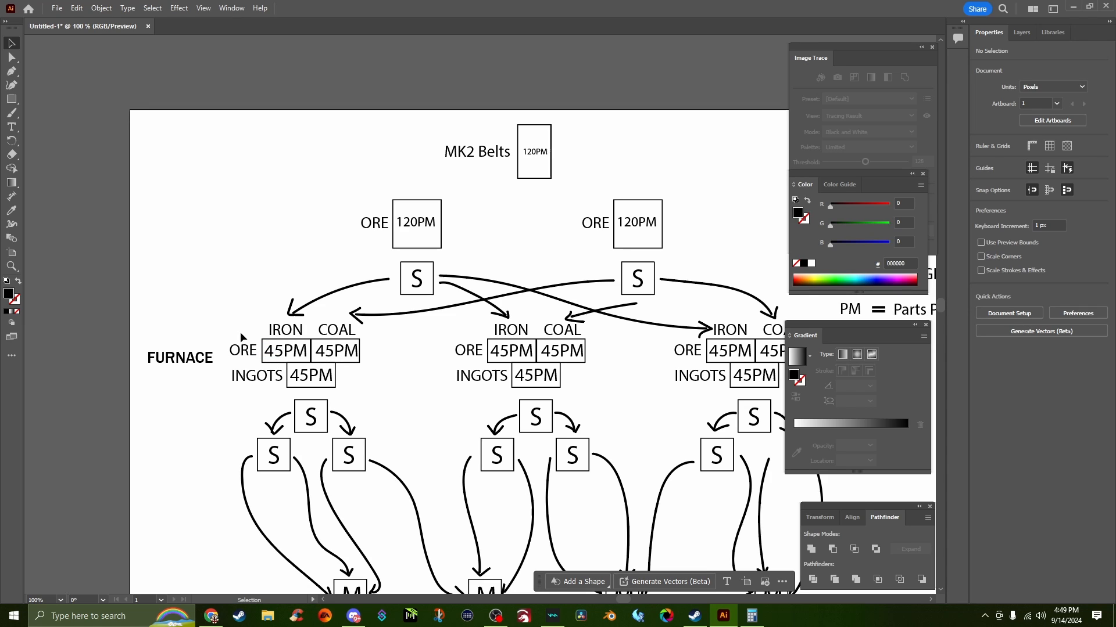
{"action": "mouse_move", "coordinate": [279, 355]}
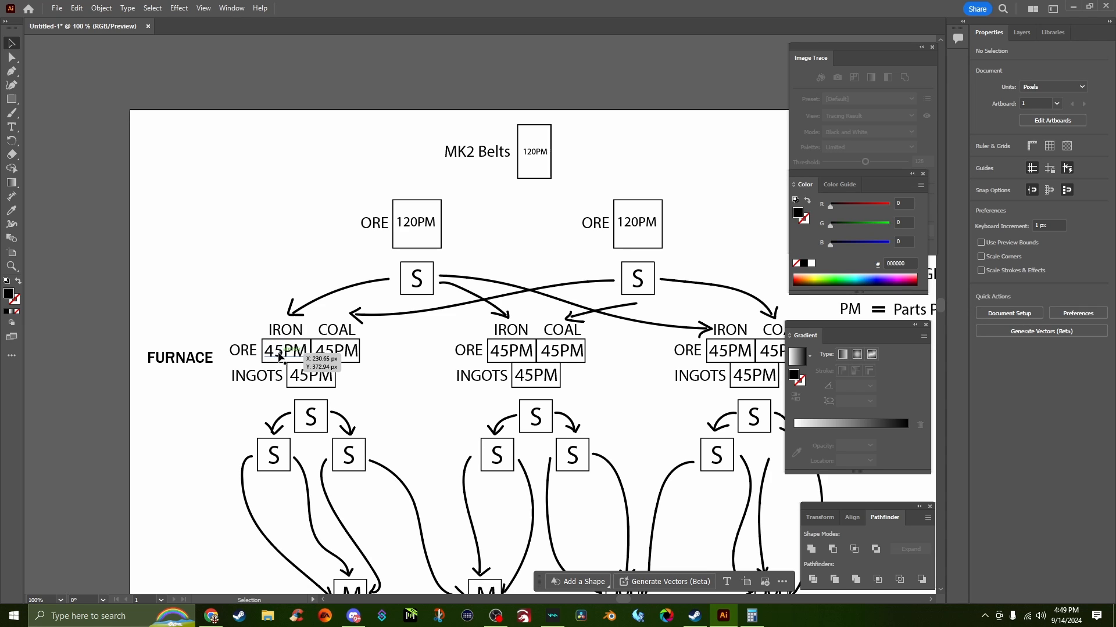
{"action": "mouse_move", "coordinate": [284, 360]}
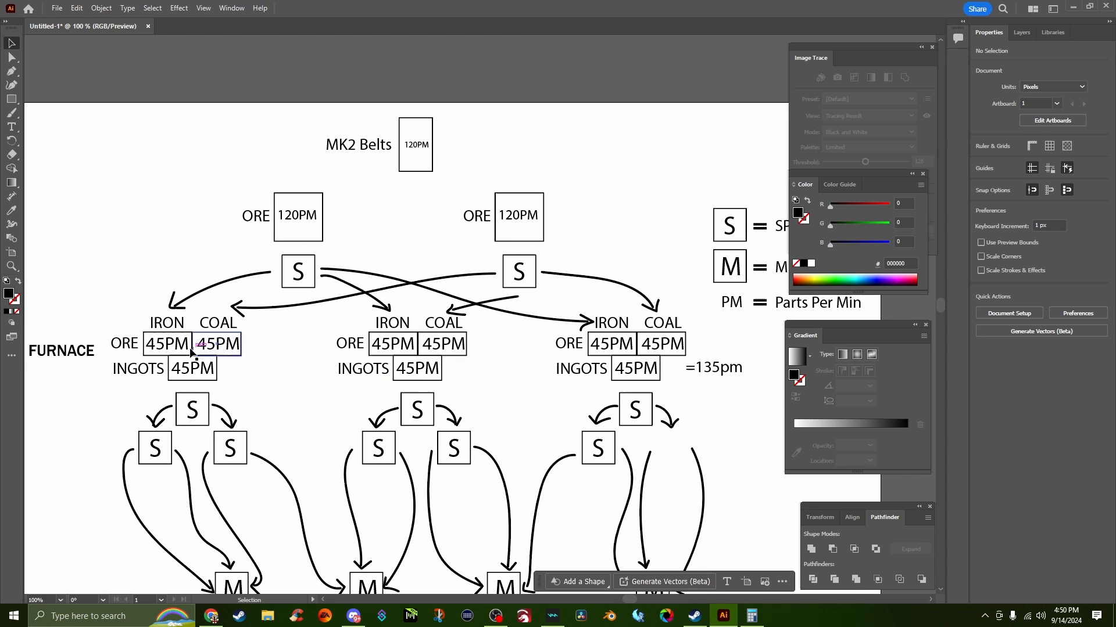
{"action": "mouse_move", "coordinate": [714, 370]}
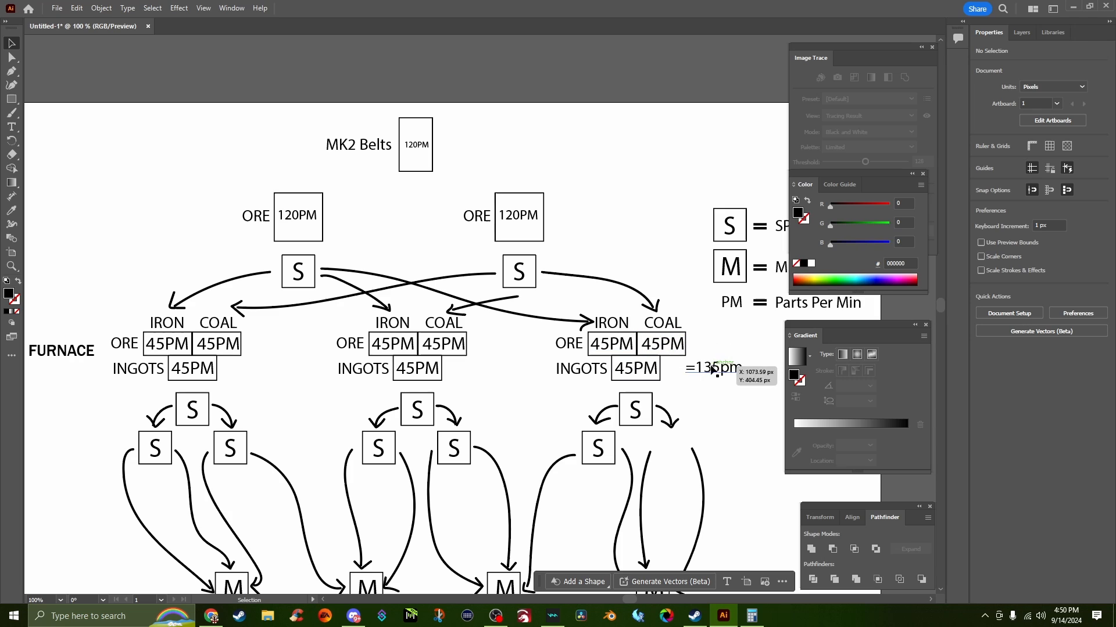
{"action": "mouse_move", "coordinate": [715, 369]}
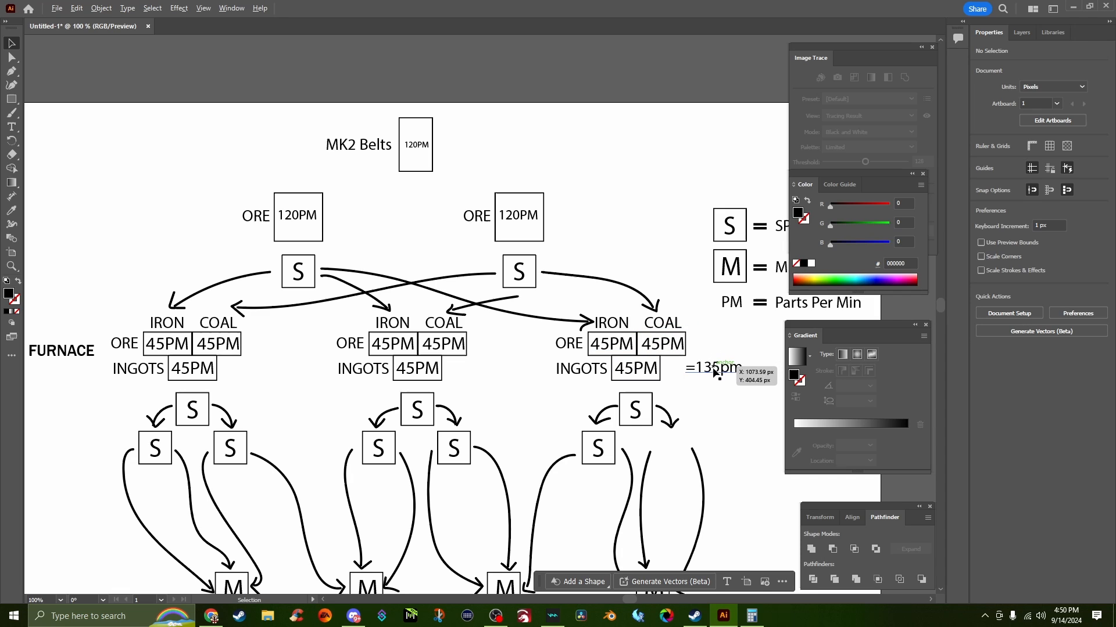
{"action": "left_click", "coordinate": [712, 368]}
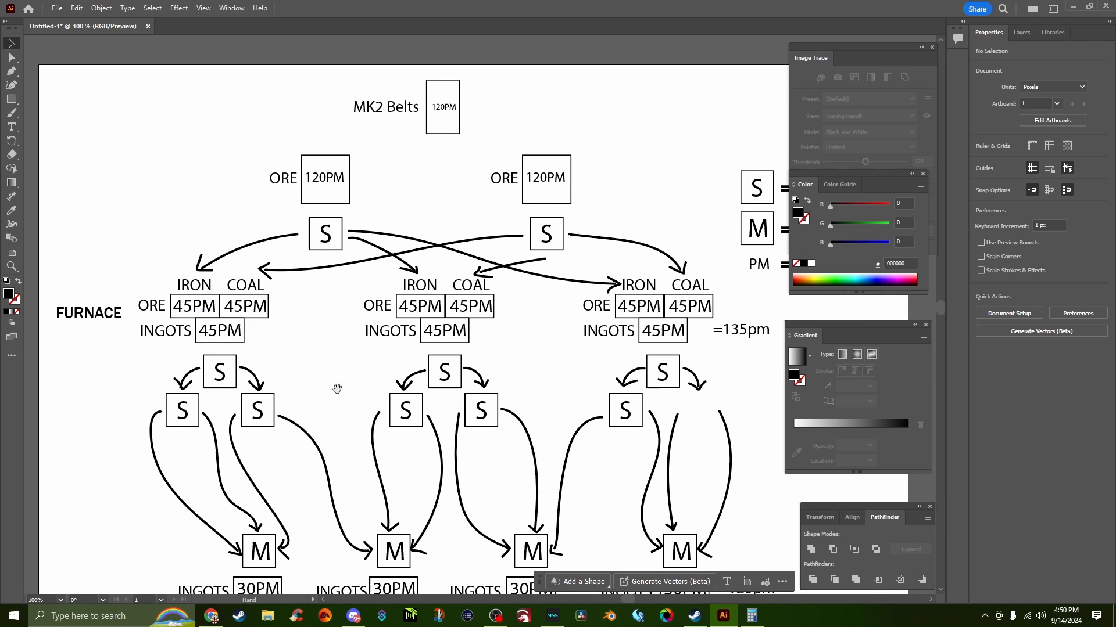
{"action": "scroll", "scroll_direction": "down", "scroll_amount": 3}
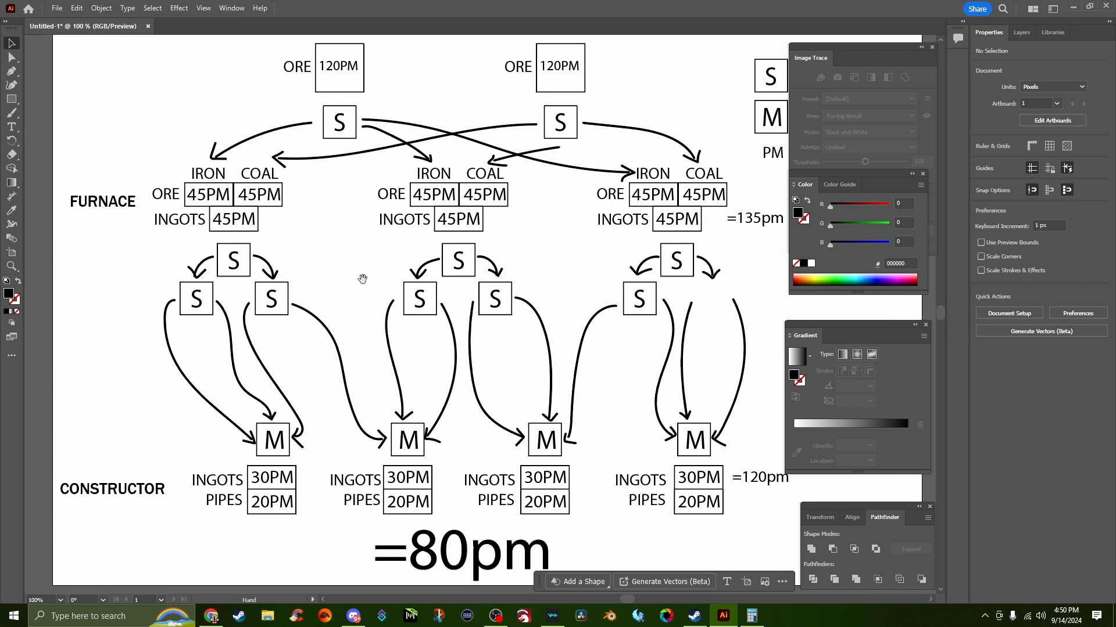
{"action": "left_click", "coordinate": [419, 299]}
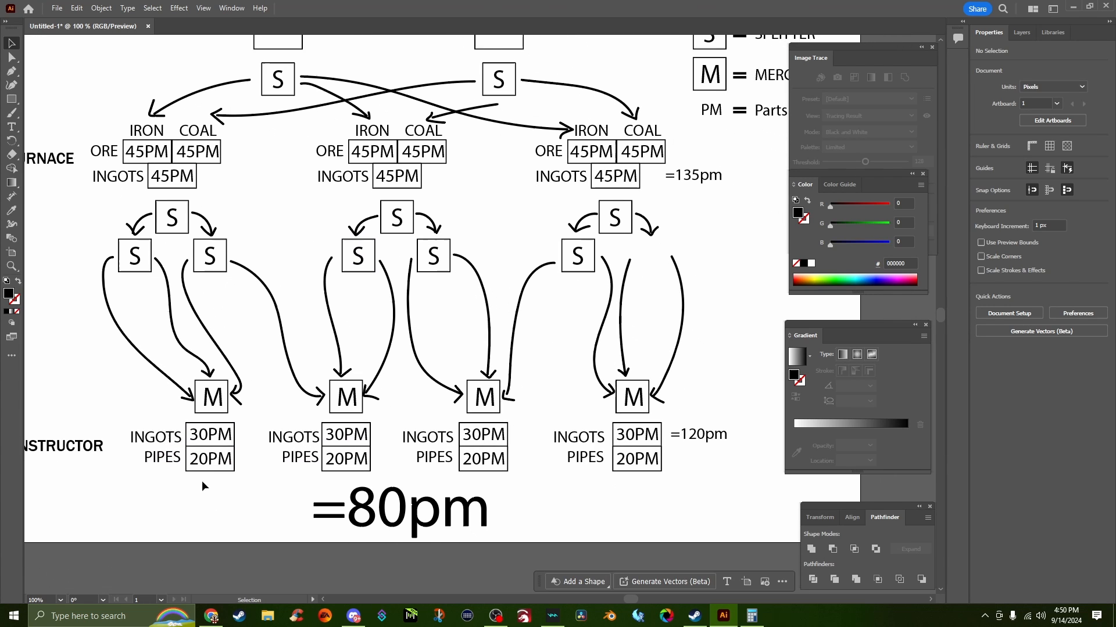
{"action": "mouse_move", "coordinate": [252, 438]}
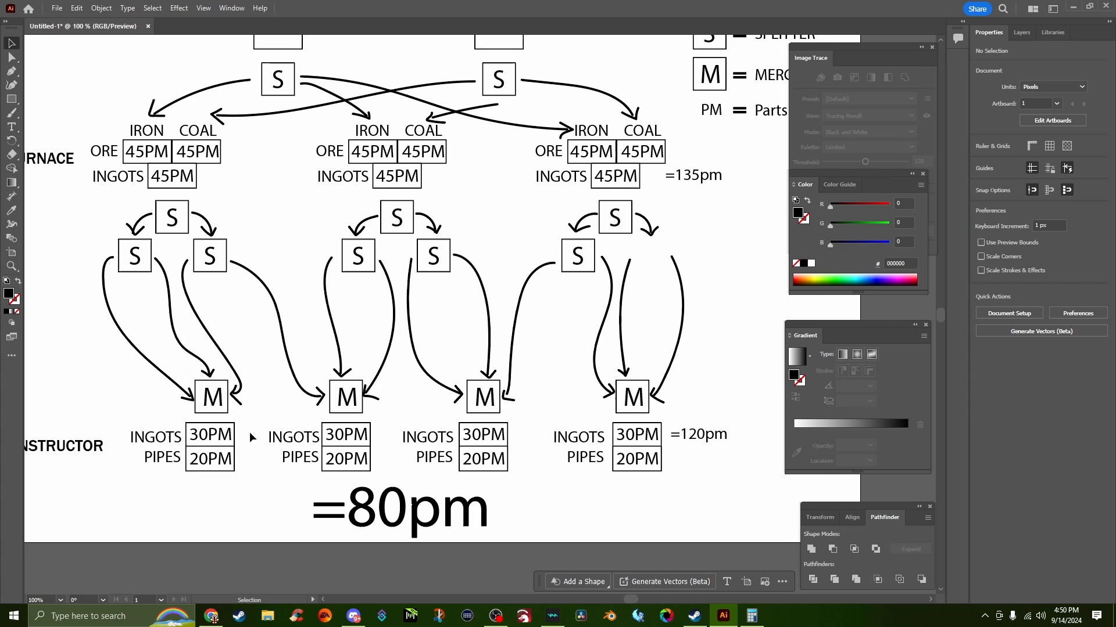
{"action": "mouse_move", "coordinate": [208, 466]}
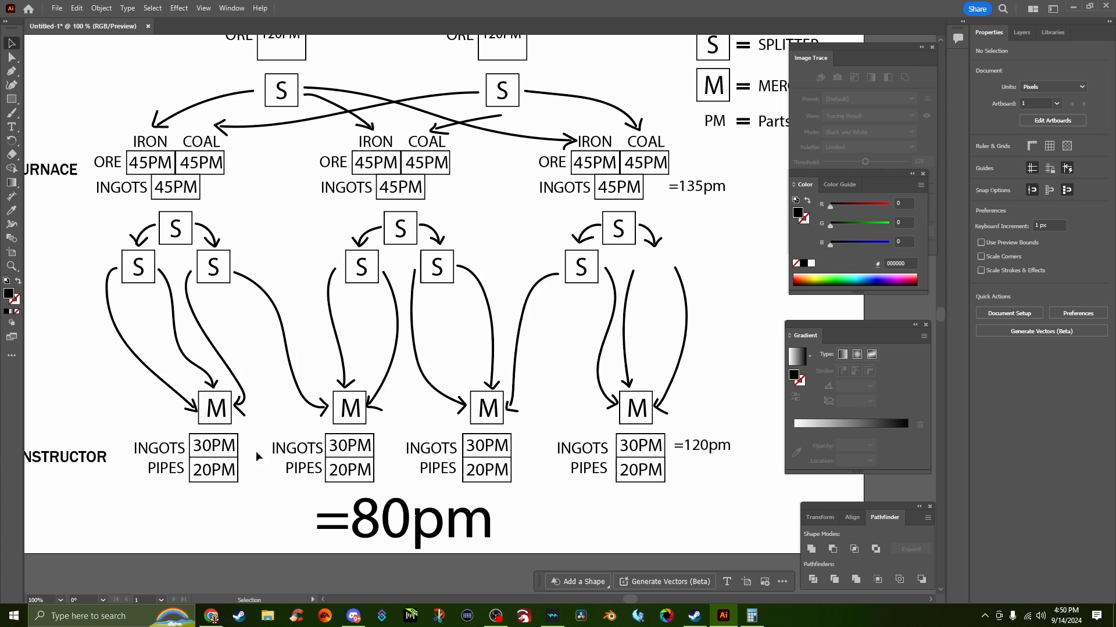
{"action": "left_click", "coordinate": [703, 445]}
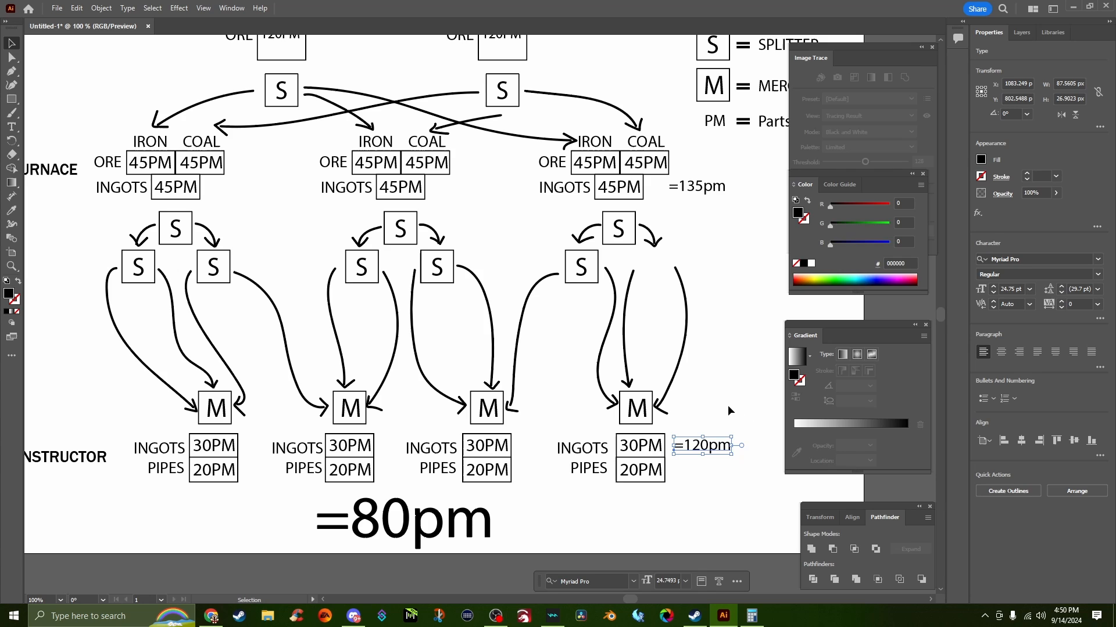
{"action": "left_click", "coordinate": [384, 325]}
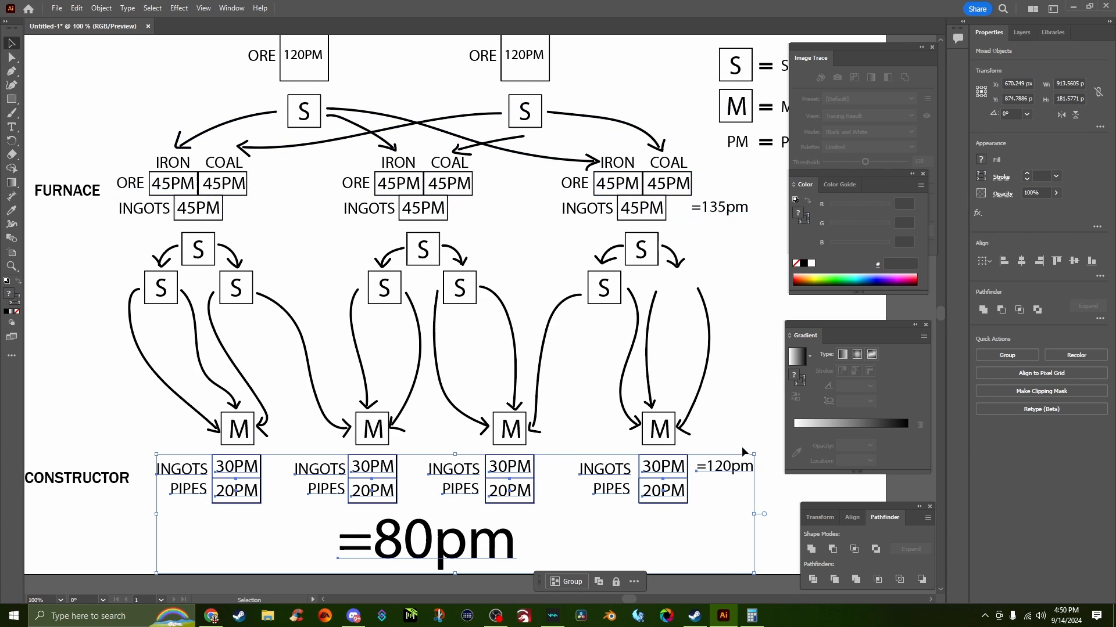
{"action": "left_click", "coordinate": [648, 398]}
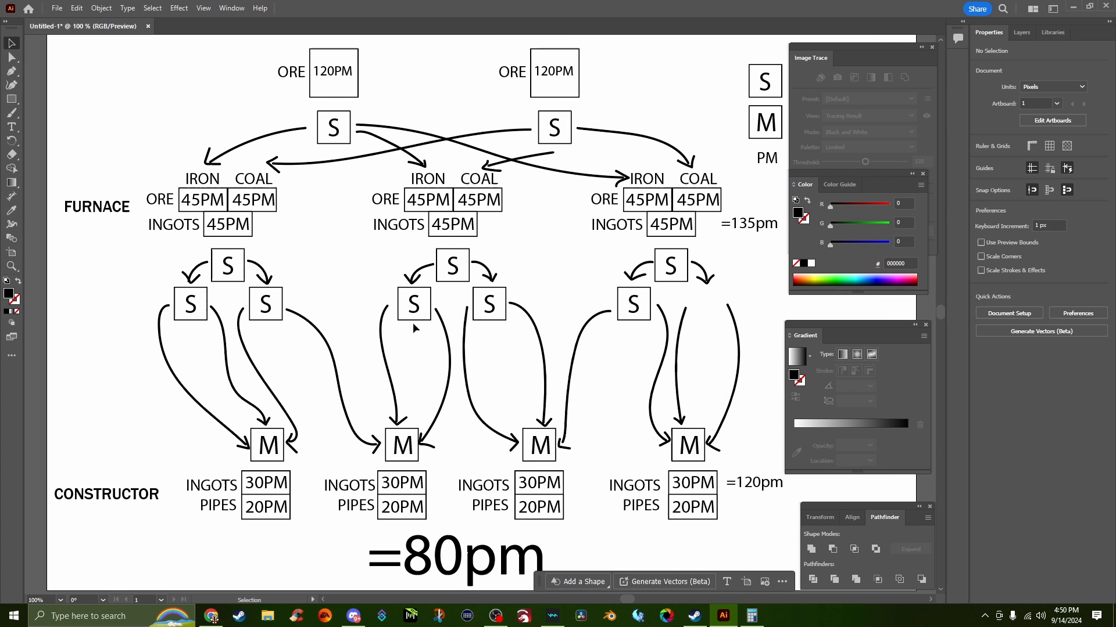
{"action": "mouse_move", "coordinate": [452, 315]}
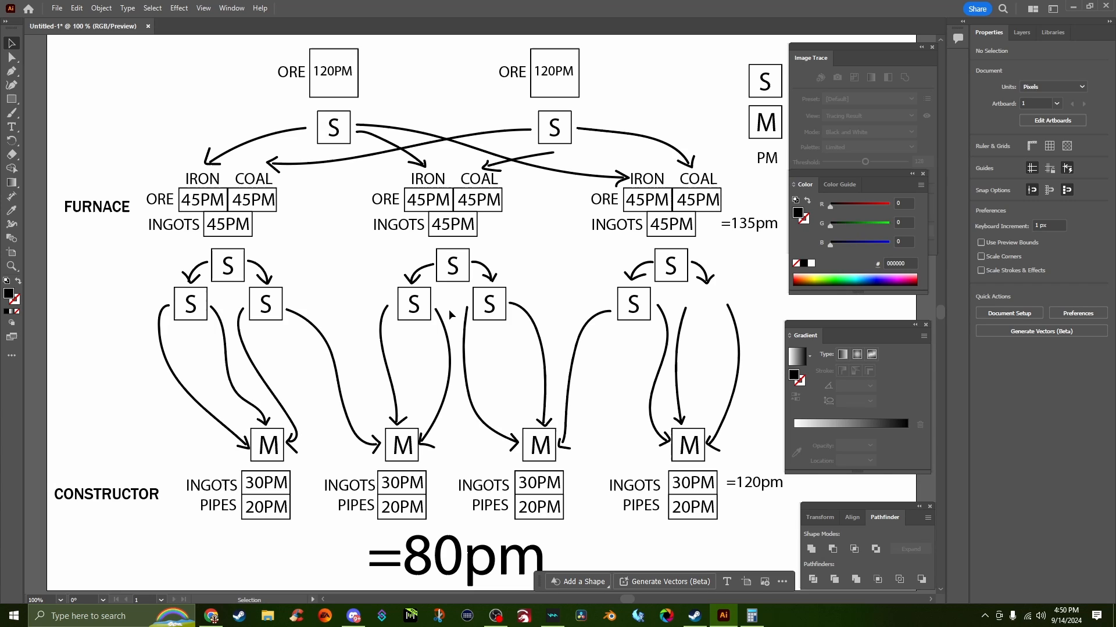
{"action": "mouse_move", "coordinate": [186, 253]}
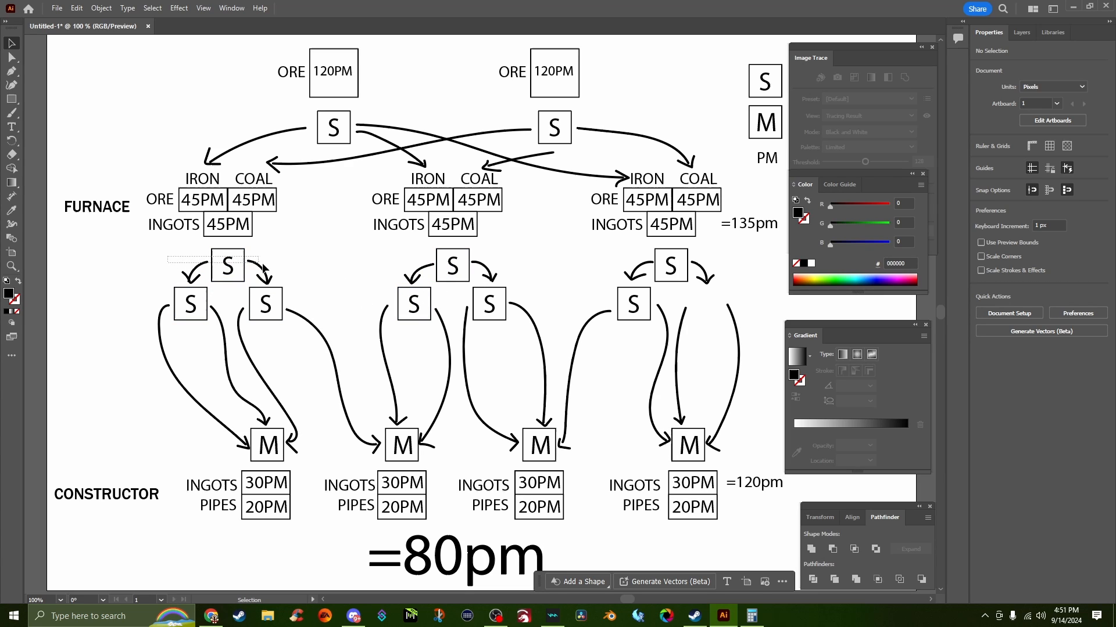
{"action": "left_click", "coordinate": [226, 264]}
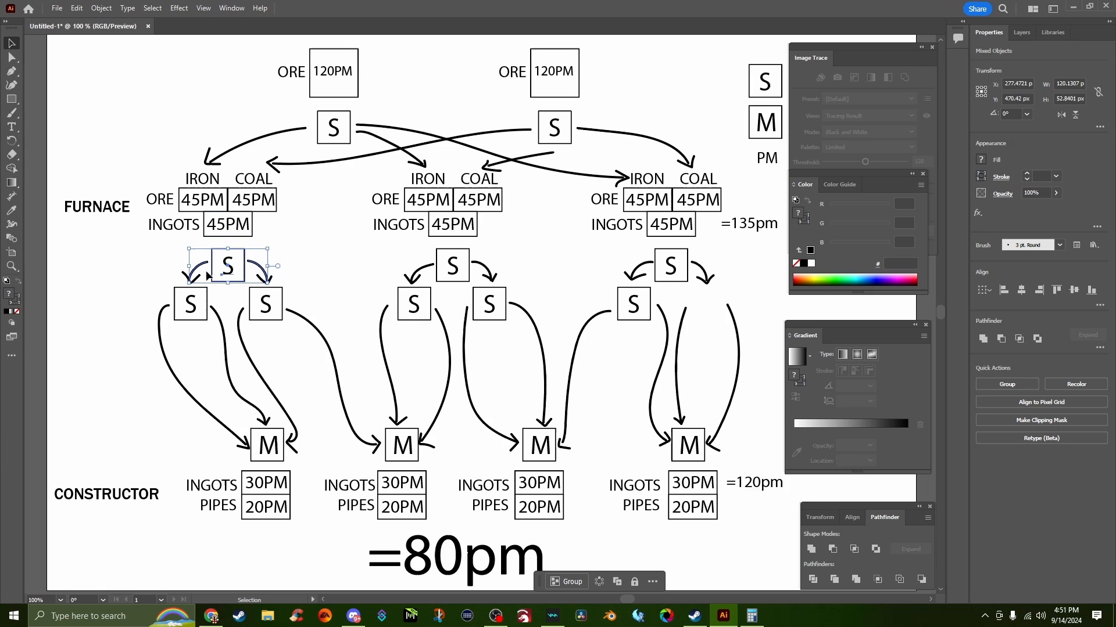
{"action": "left_click", "coordinate": [326, 259]}
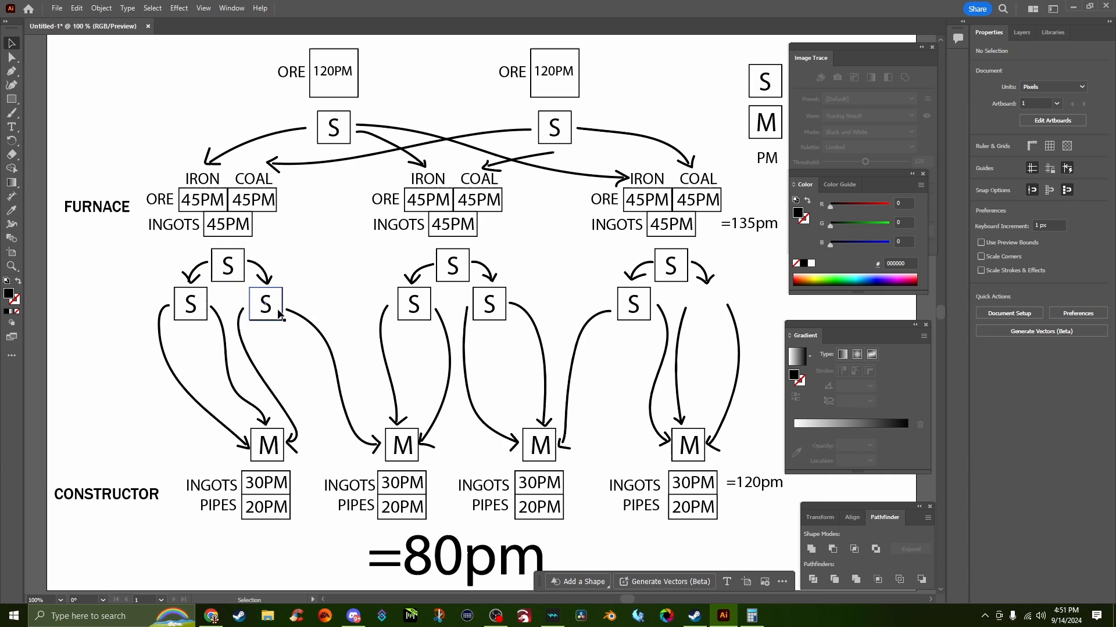
{"action": "mouse_move", "coordinate": [192, 309]}
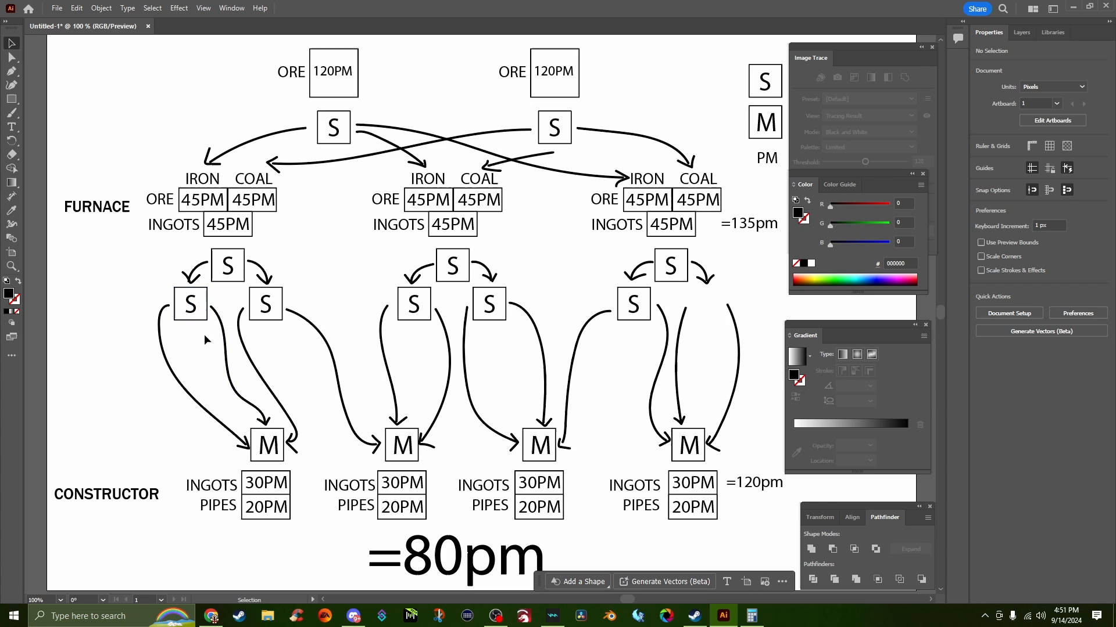
{"action": "mouse_move", "coordinate": [238, 325]}
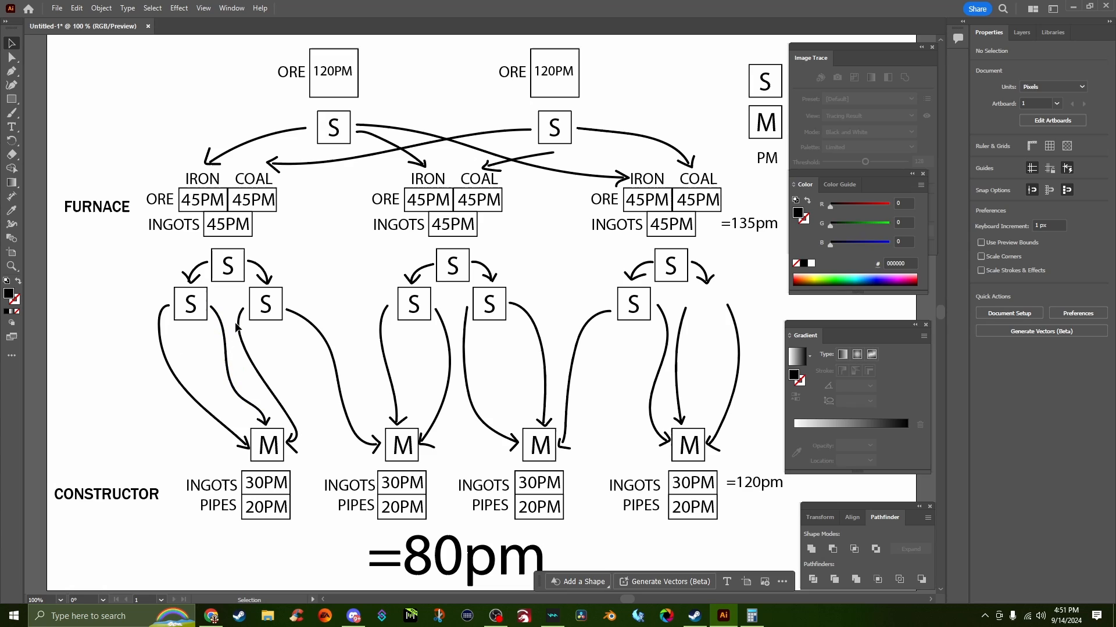
{"action": "mouse_move", "coordinate": [272, 461]}
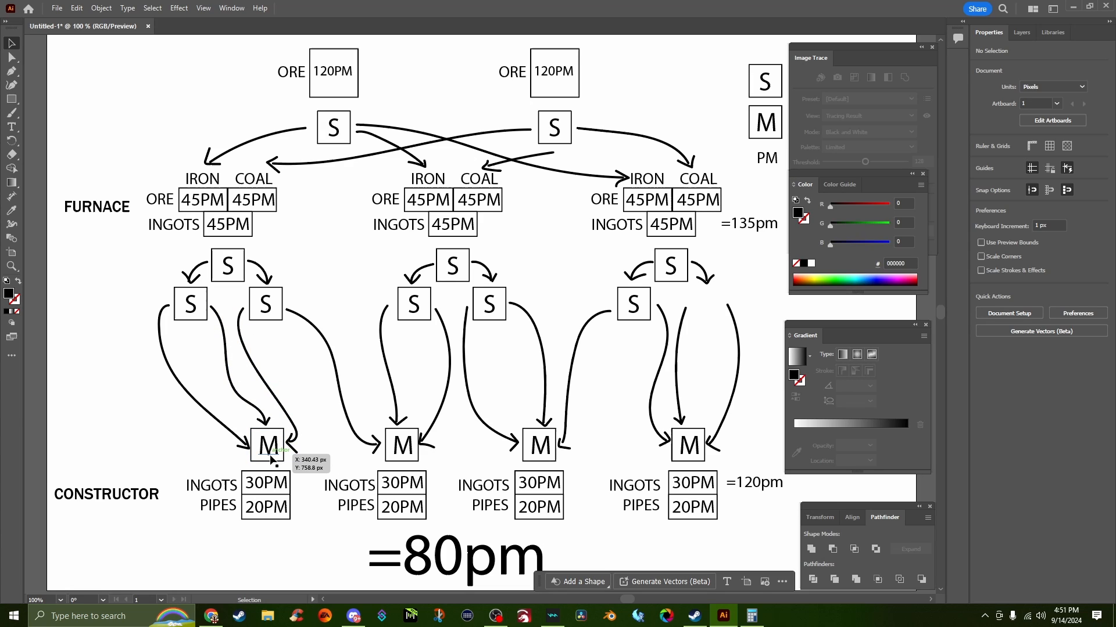
{"action": "mouse_move", "coordinate": [281, 331]}
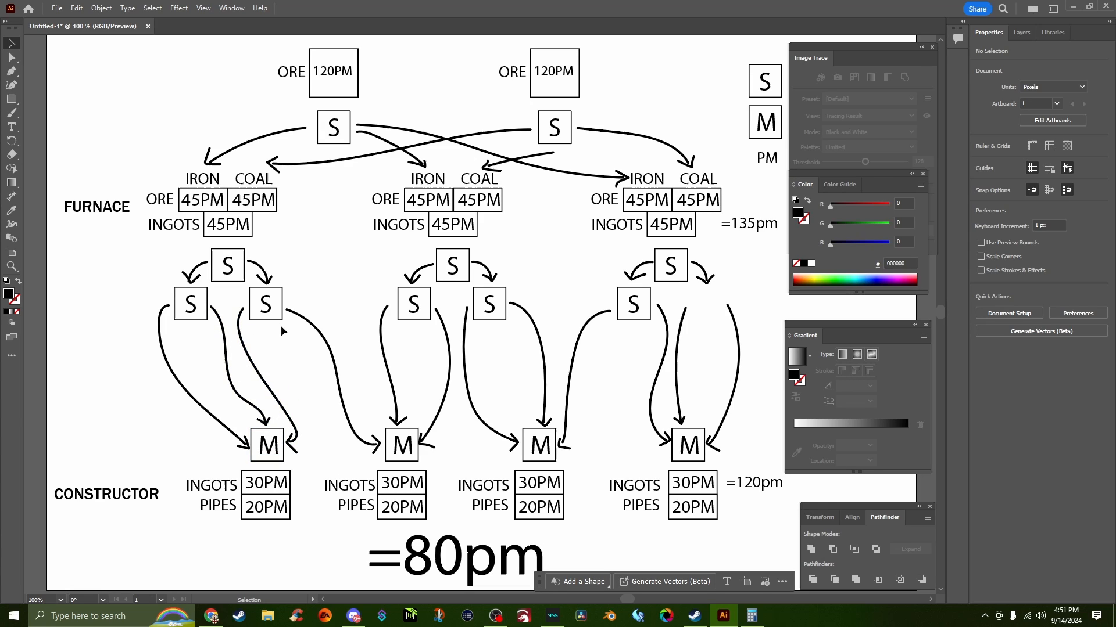
{"action": "mouse_move", "coordinate": [157, 282]}
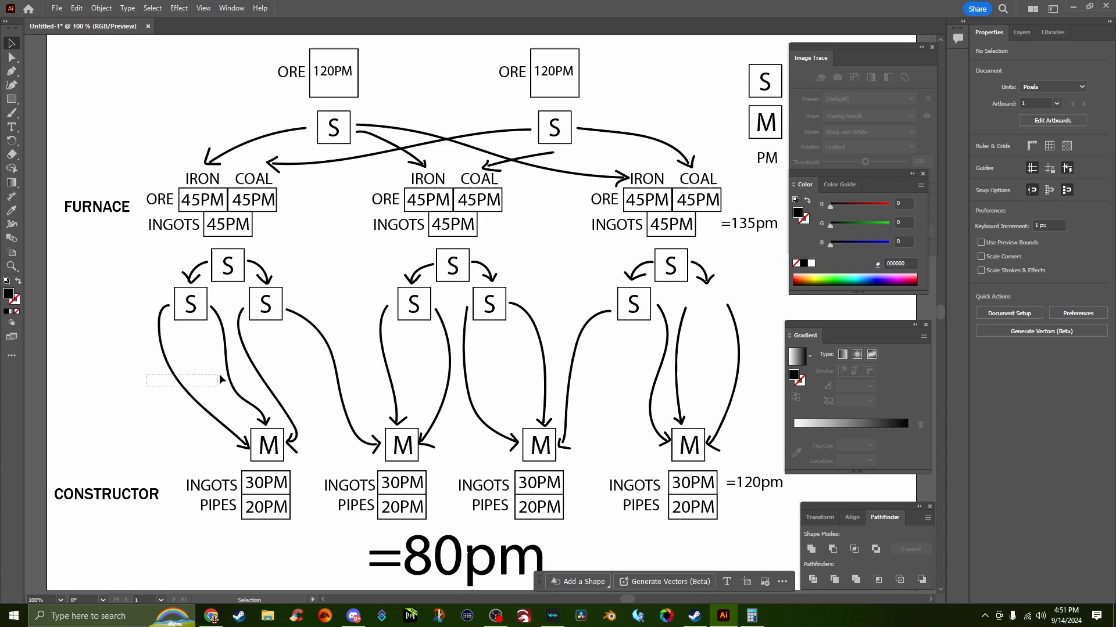
Step: Select and deselect the curved connector lines to the constructor-row mergers without editing them
{"action": "left_click", "coordinate": [484, 381]}
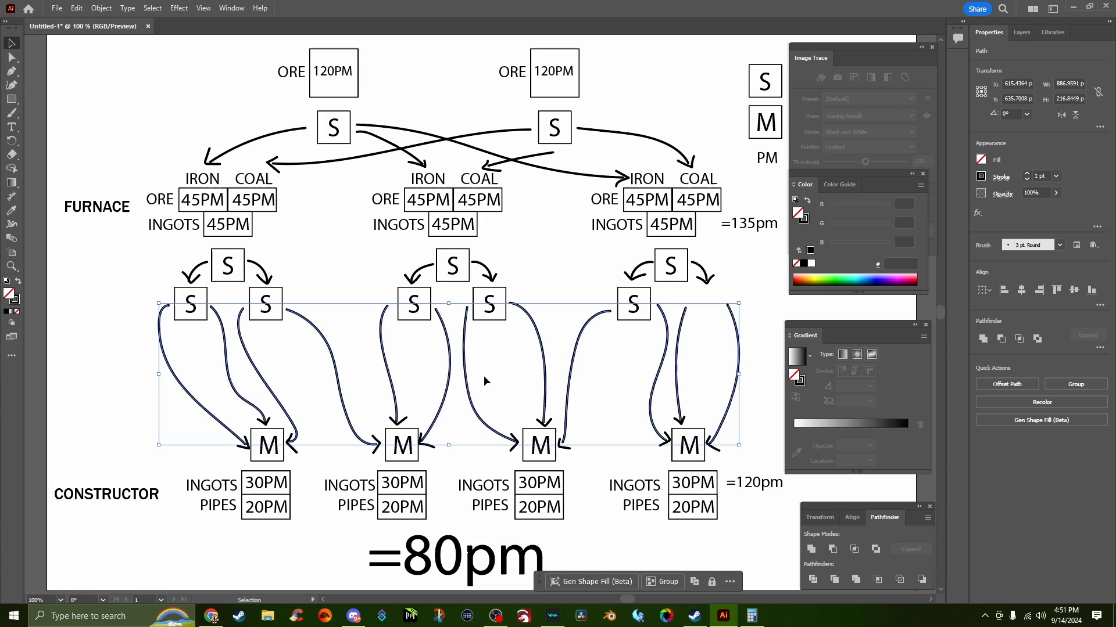
{"action": "left_click", "coordinate": [487, 379]}
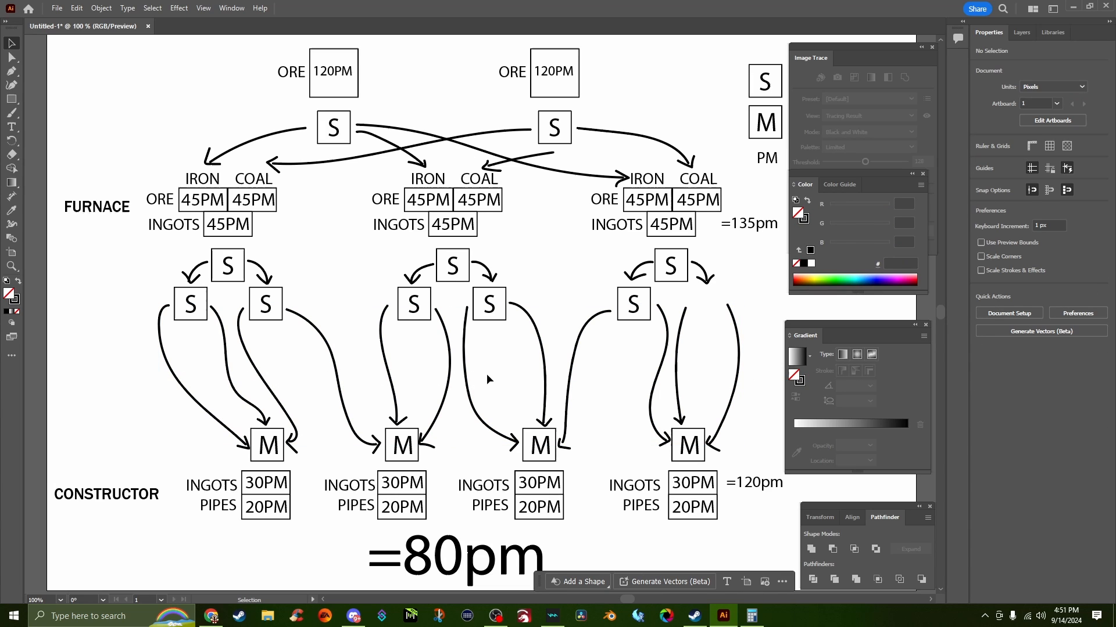
{"action": "mouse_move", "coordinate": [144, 366]}
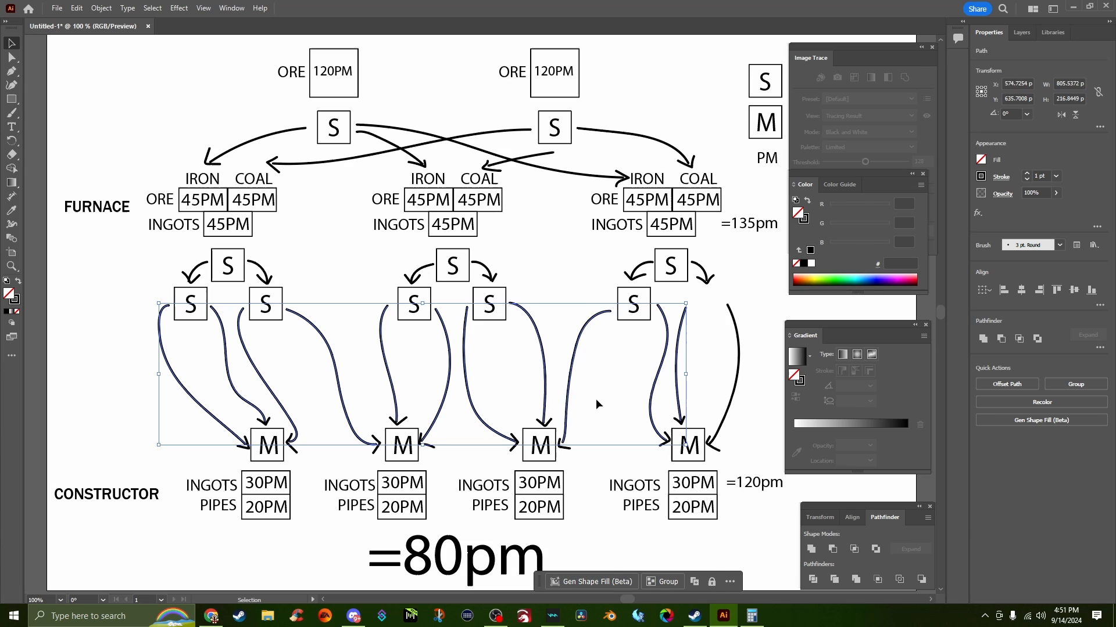
{"action": "left_click", "coordinate": [597, 405]}
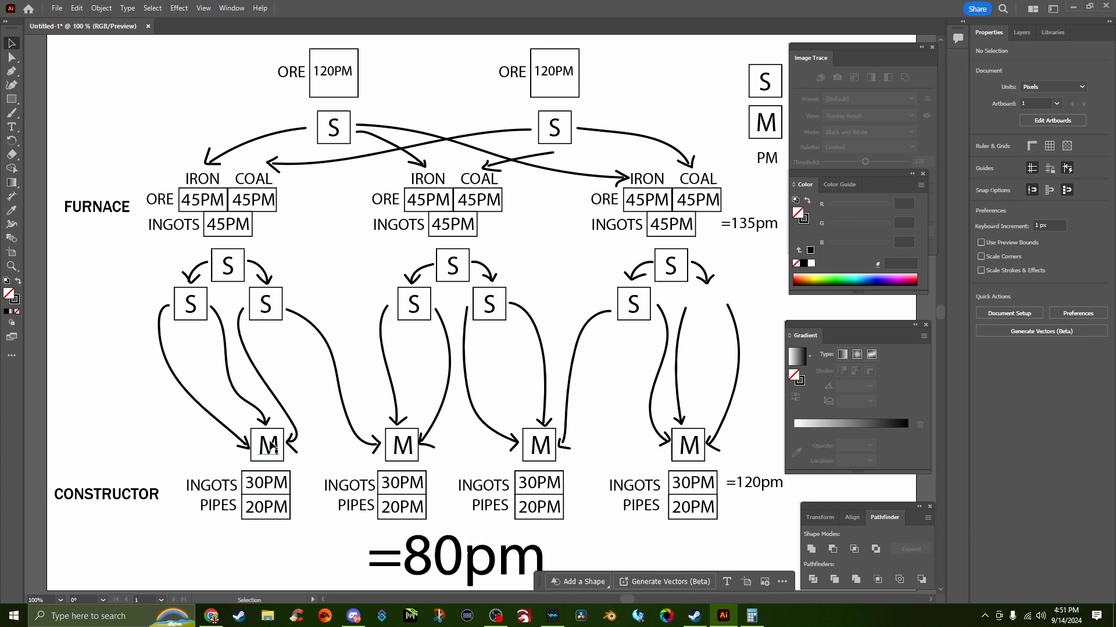
{"action": "left_click", "coordinate": [214, 370]}
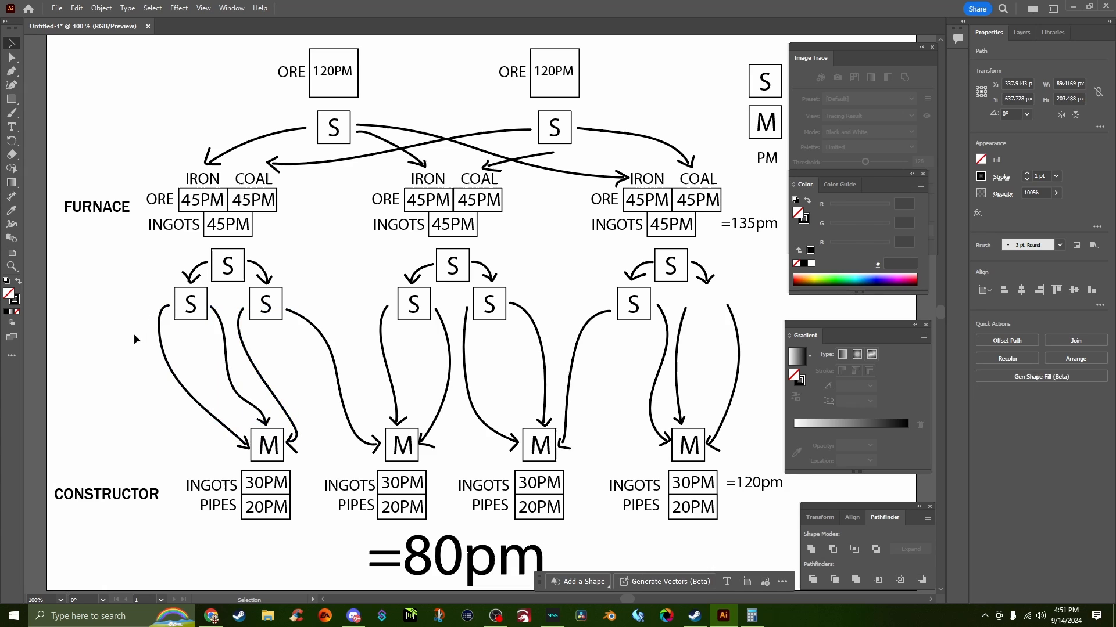
{"action": "left_click", "coordinate": [189, 305]}
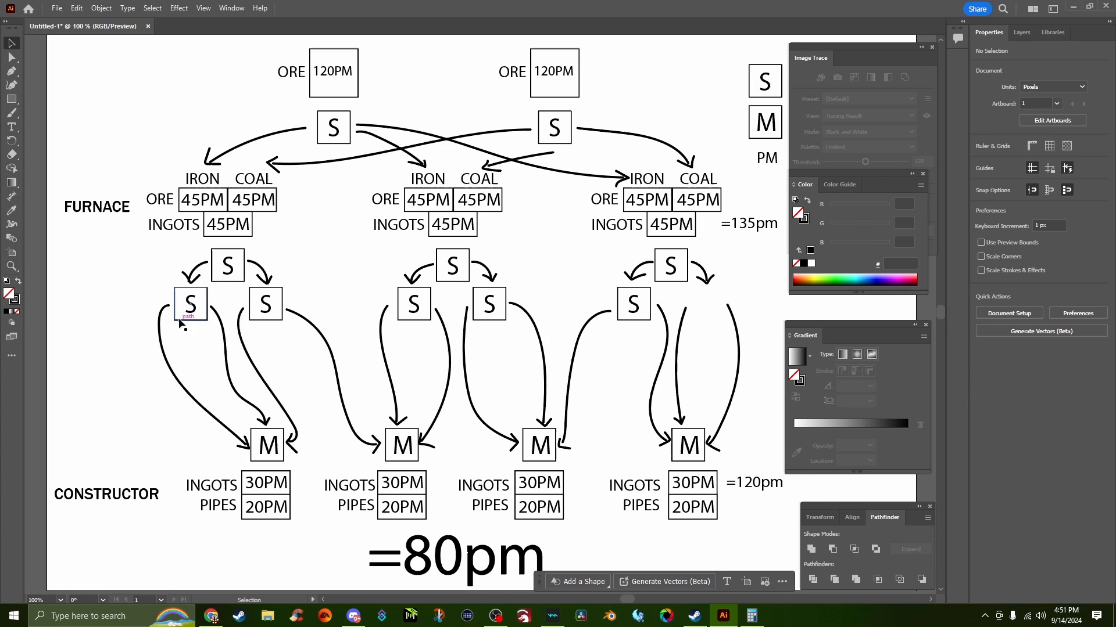
{"action": "mouse_move", "coordinate": [267, 445]}
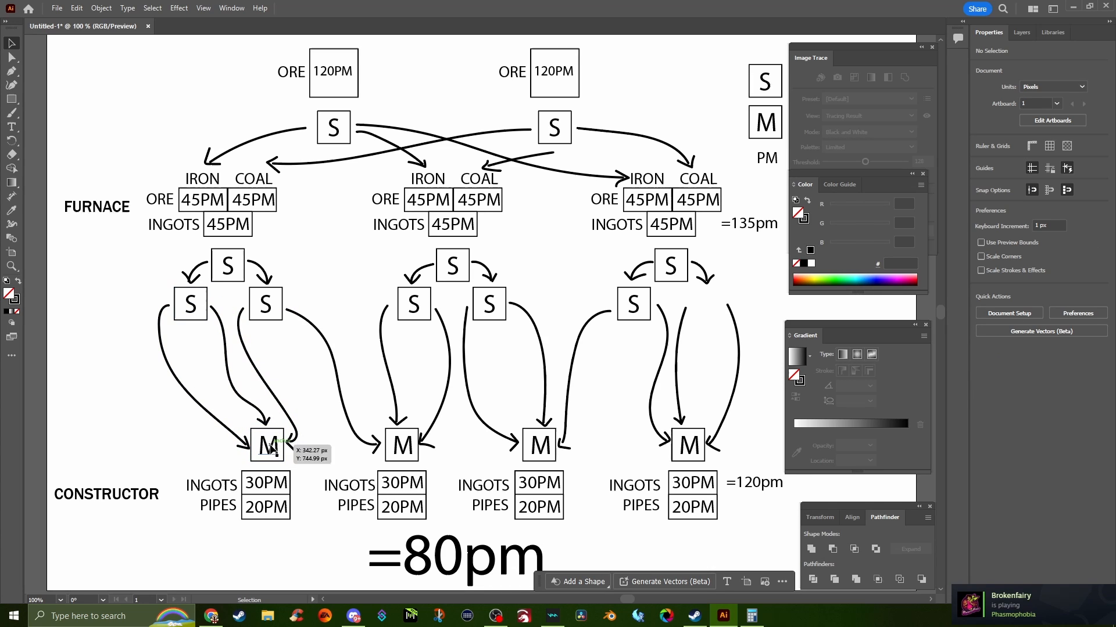
{"action": "mouse_move", "coordinate": [267, 309]}
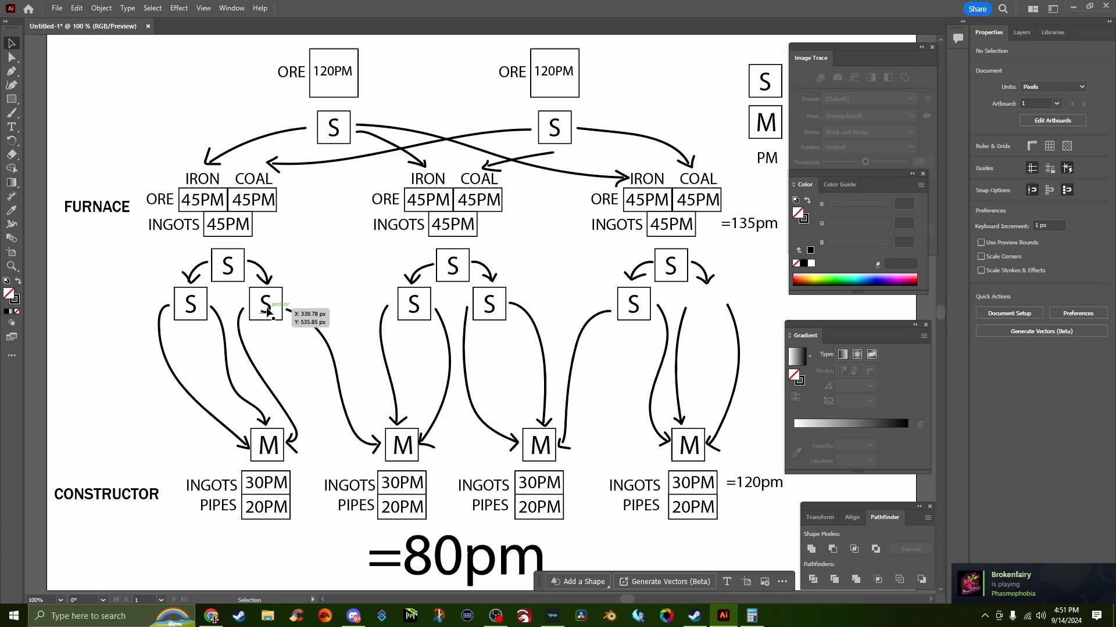
{"action": "mouse_move", "coordinate": [368, 335]}
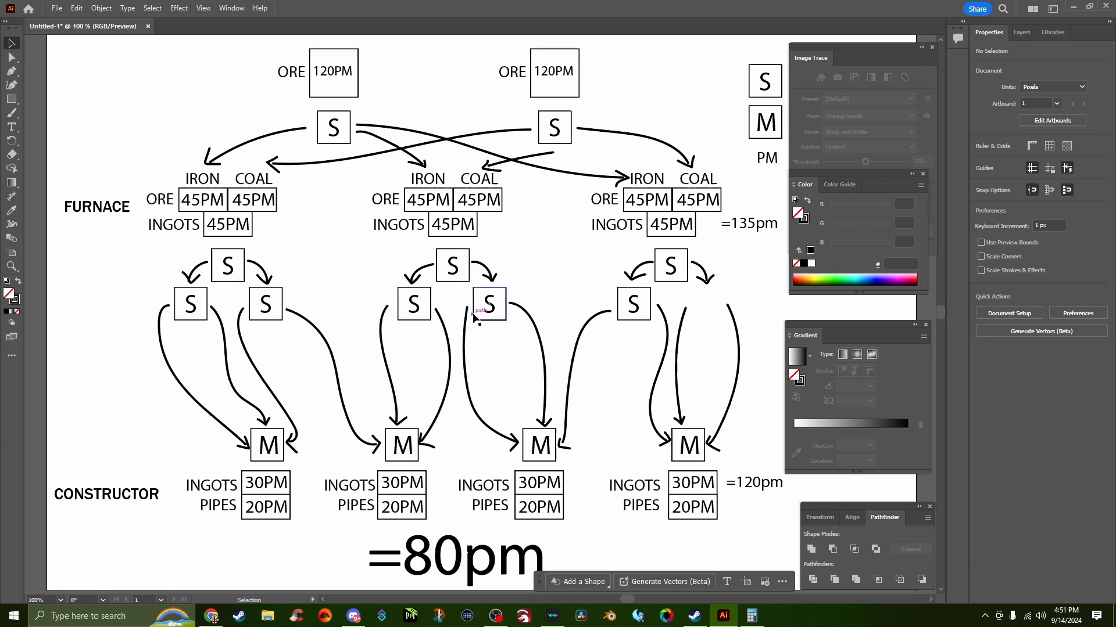
{"action": "mouse_move", "coordinate": [556, 357]}
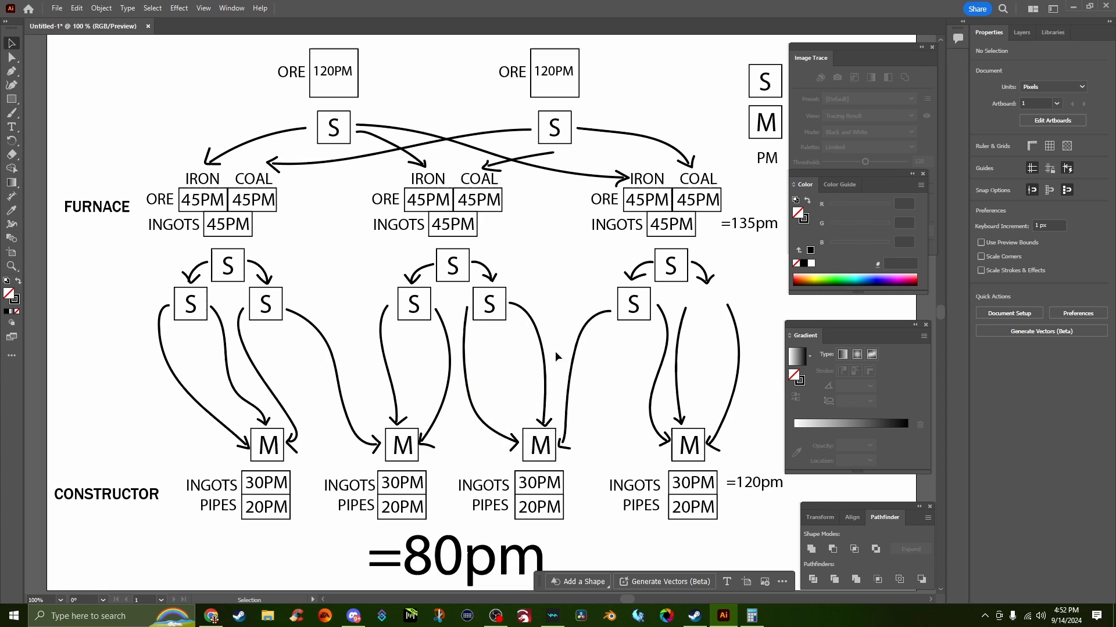
{"action": "scroll", "scroll_direction": "up", "scroll_amount": 3}
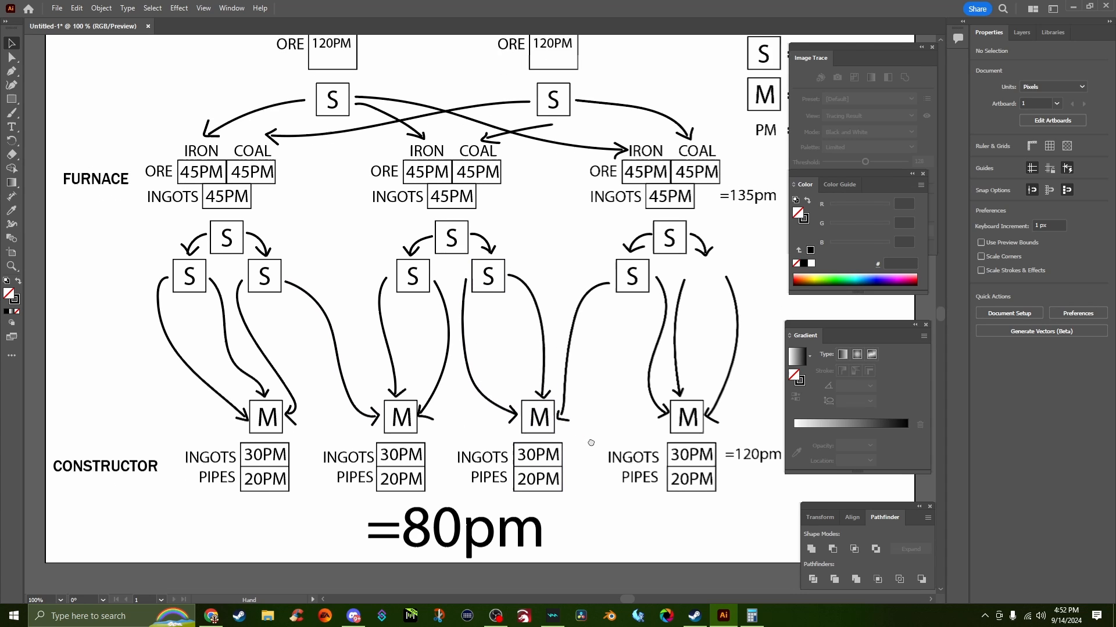
{"action": "scroll", "scroll_direction": "down", "scroll_amount": 3}
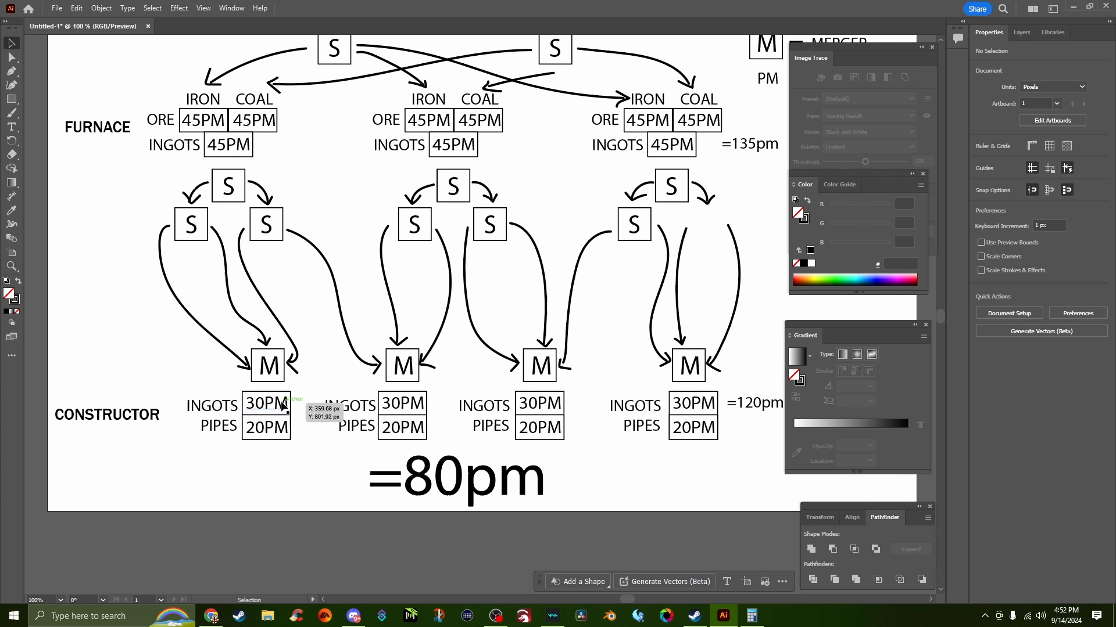
{"action": "mouse_move", "coordinate": [284, 409]}
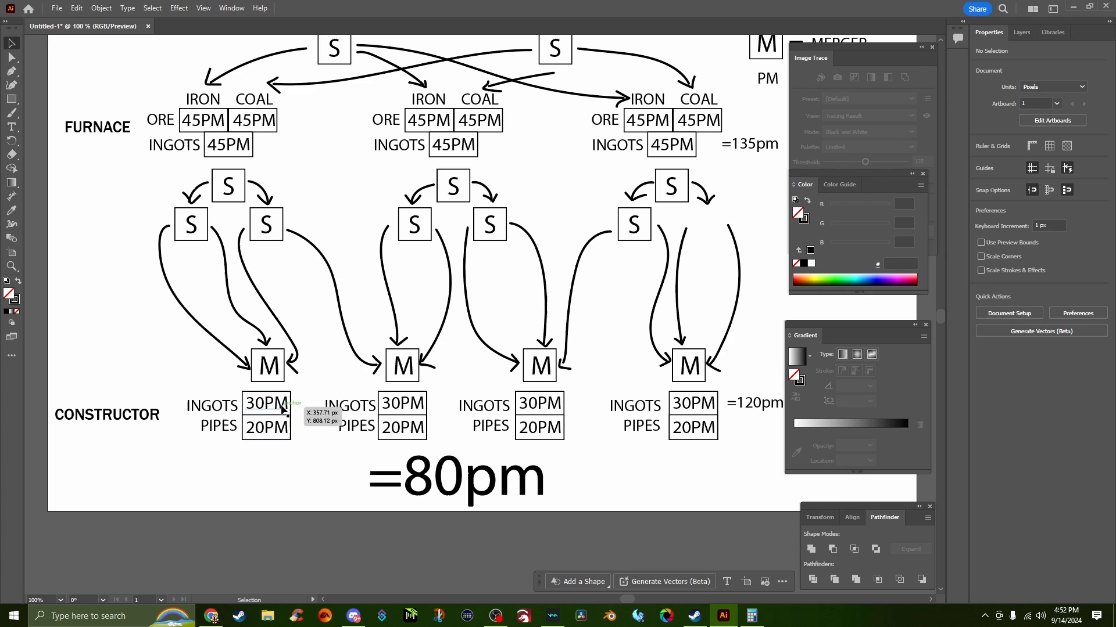
{"action": "scroll", "scroll_direction": "left", "scroll_amount": 3}
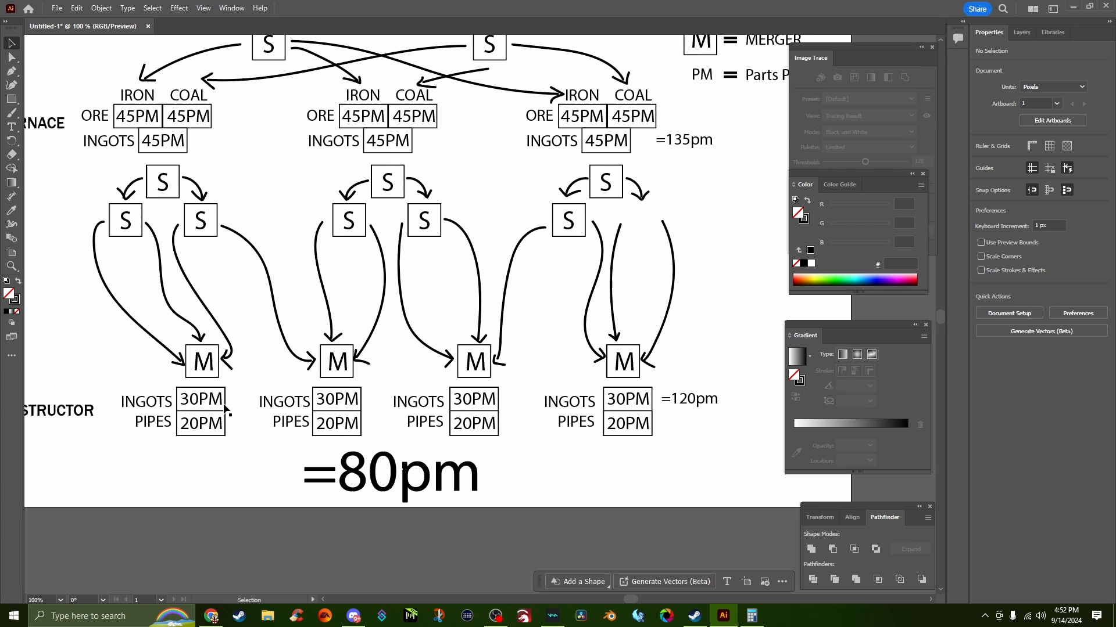
{"action": "mouse_move", "coordinate": [141, 433]}
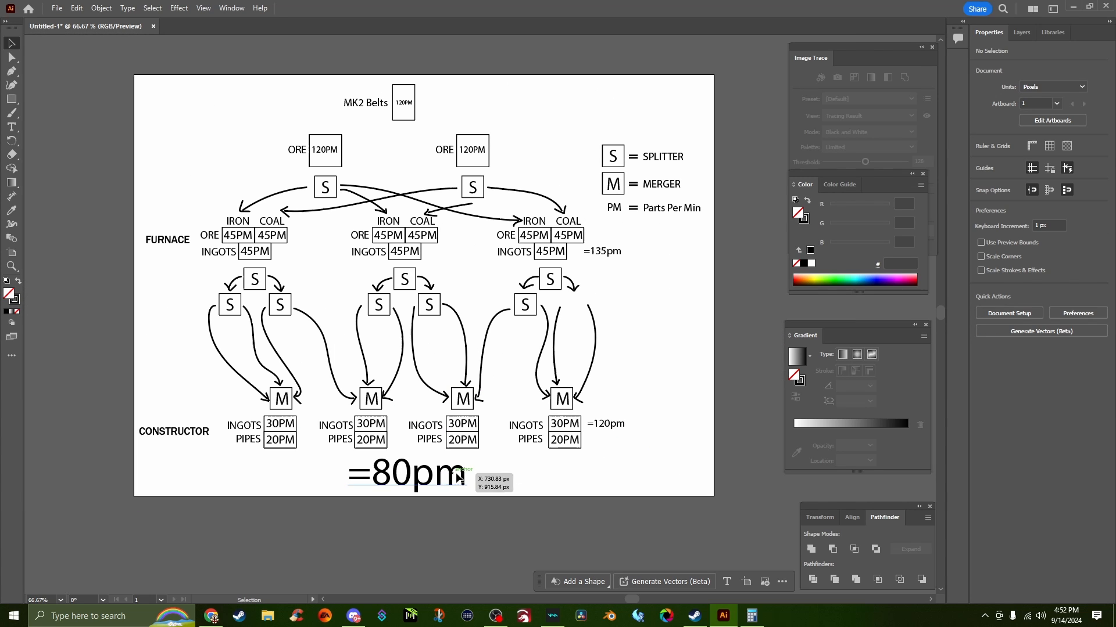
{"action": "mouse_move", "coordinate": [456, 478]}
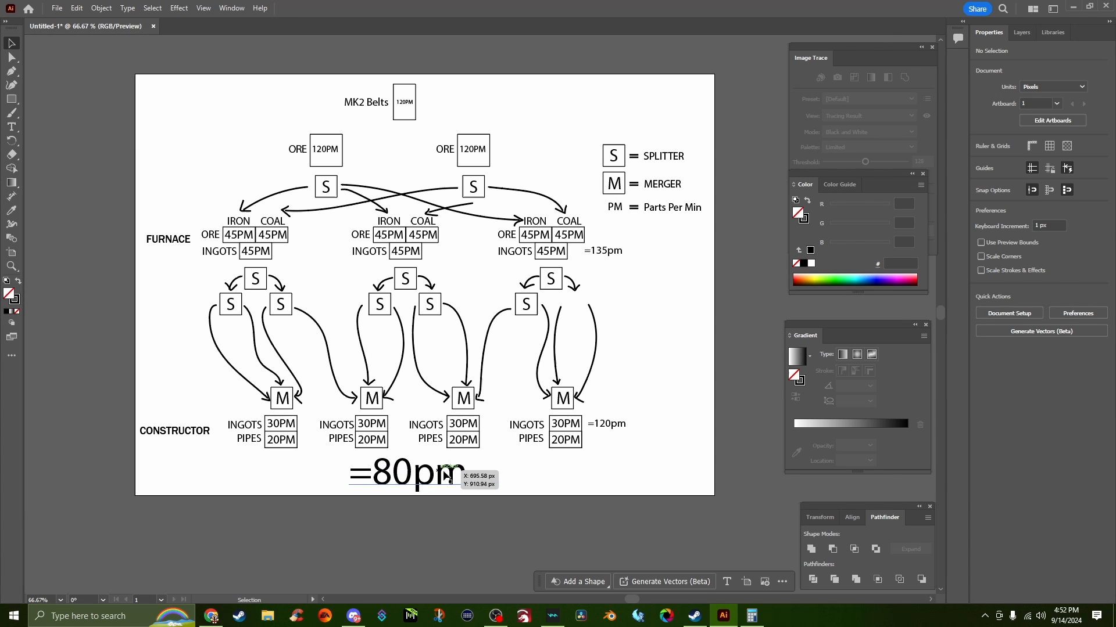
{"action": "mouse_move", "coordinate": [530, 478]}
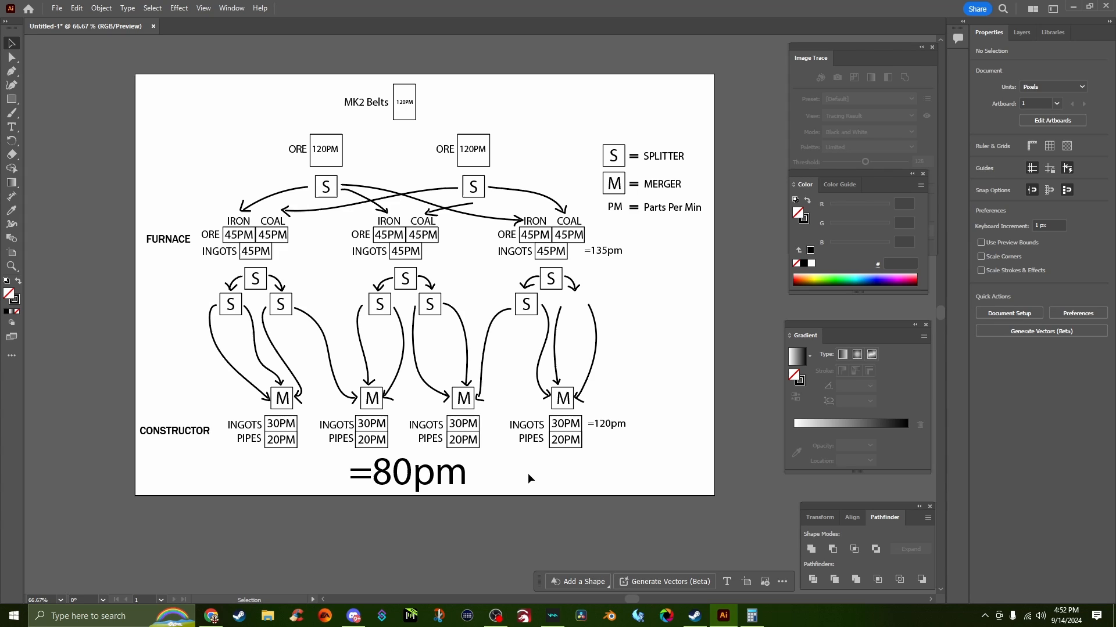
{"action": "mouse_move", "coordinate": [521, 477]}
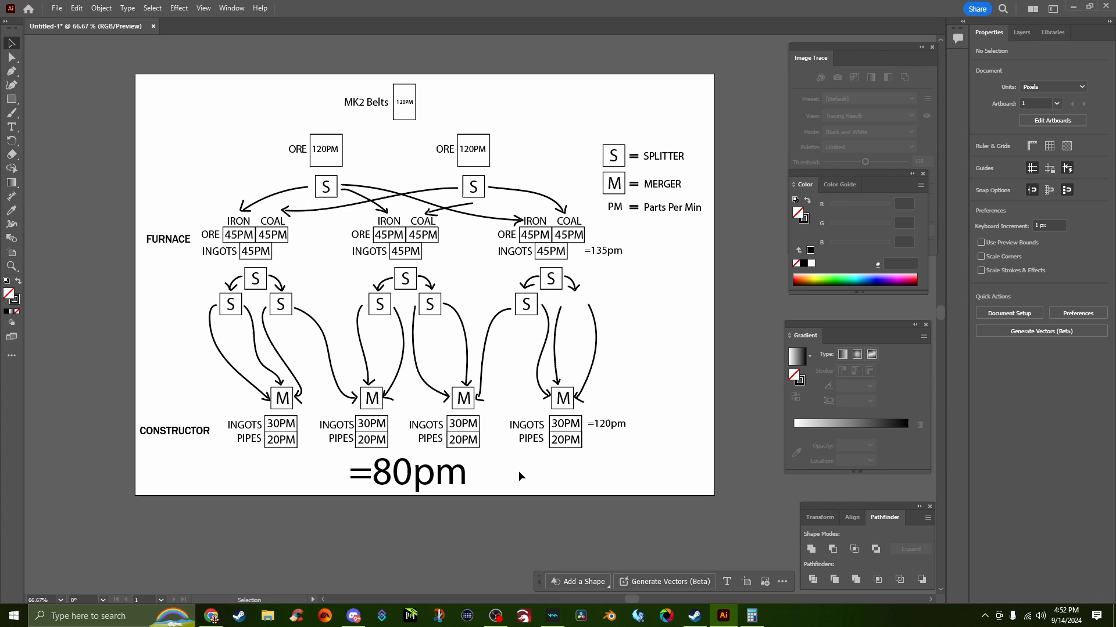
{"action": "mouse_move", "coordinate": [464, 445]}
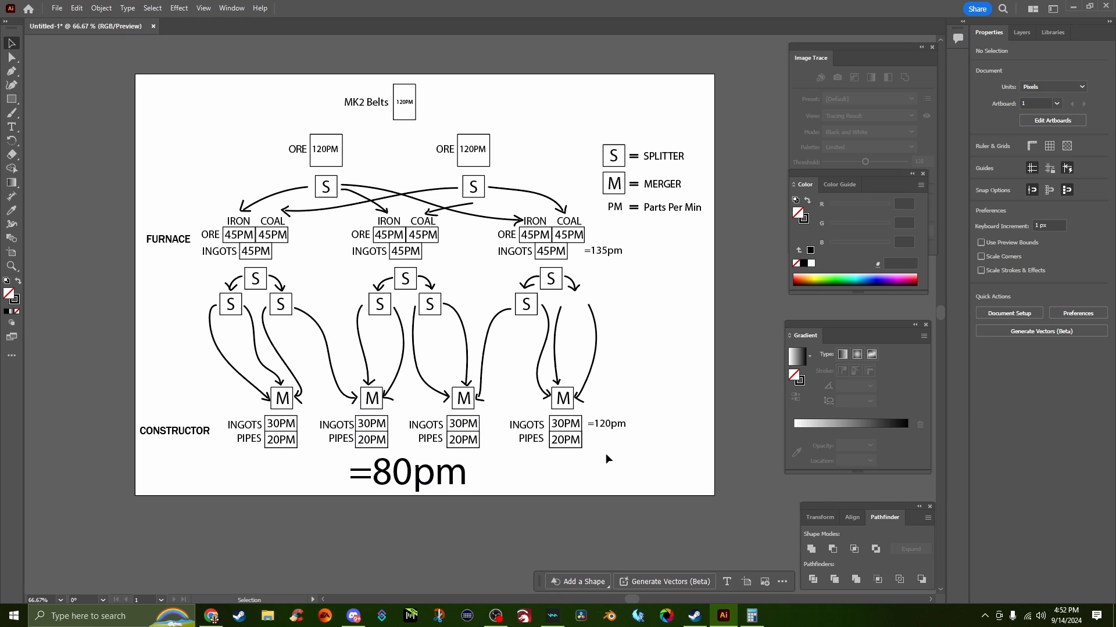
{"action": "mouse_move", "coordinate": [480, 476]}
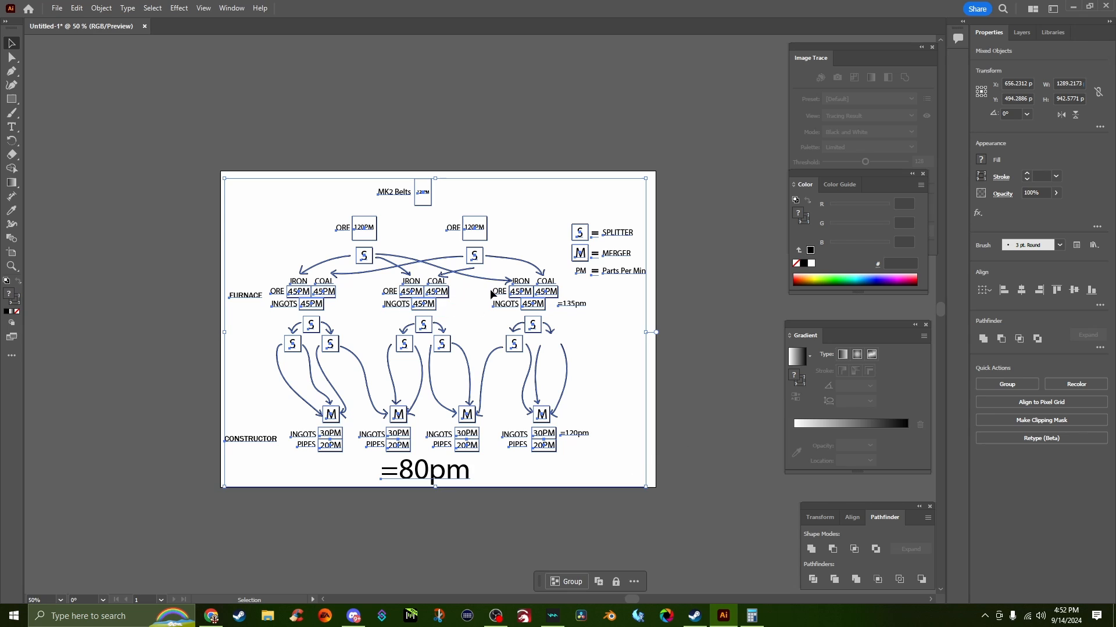
{"action": "mouse_move", "coordinate": [680, 246]}
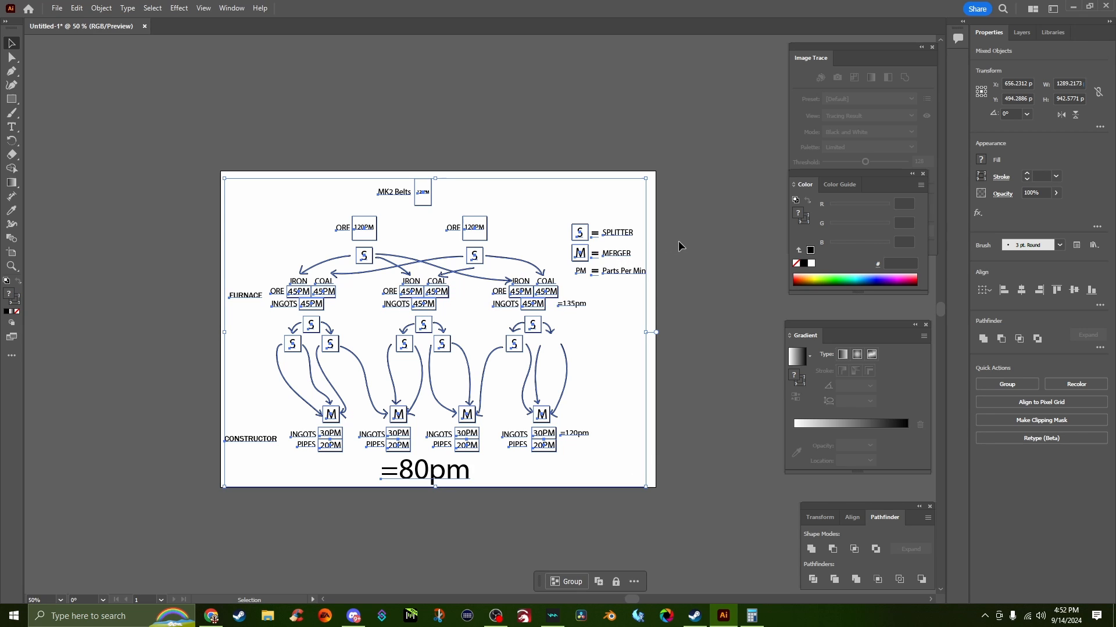
Step: Deselect all diagram objects by clicking empty canvas areas
{"action": "left_click", "coordinate": [471, 228]}
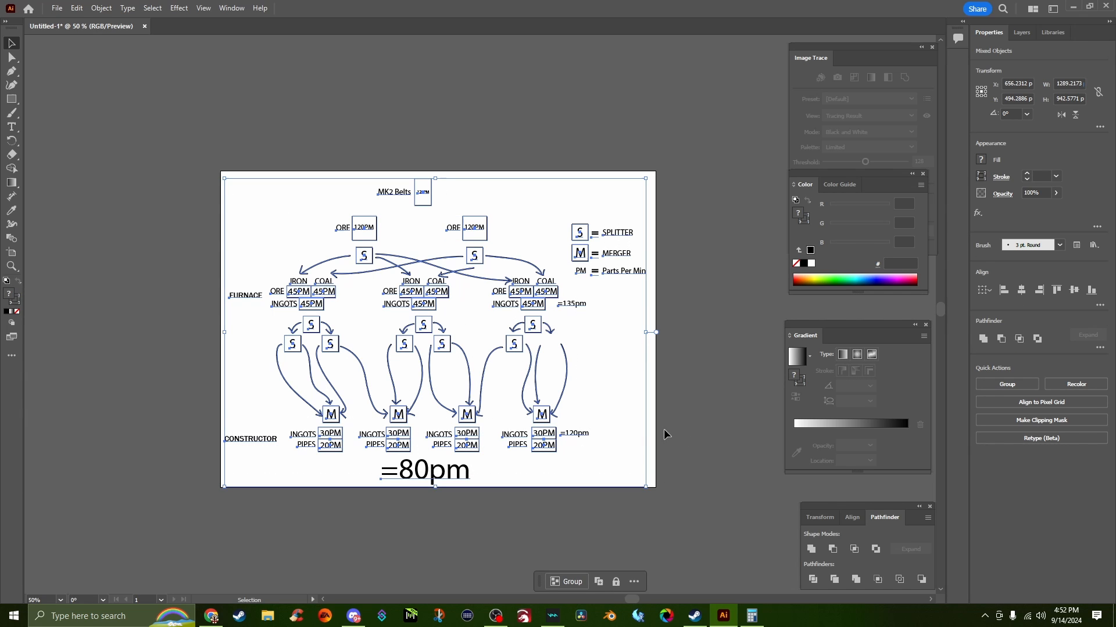
{"action": "mouse_move", "coordinate": [711, 403]}
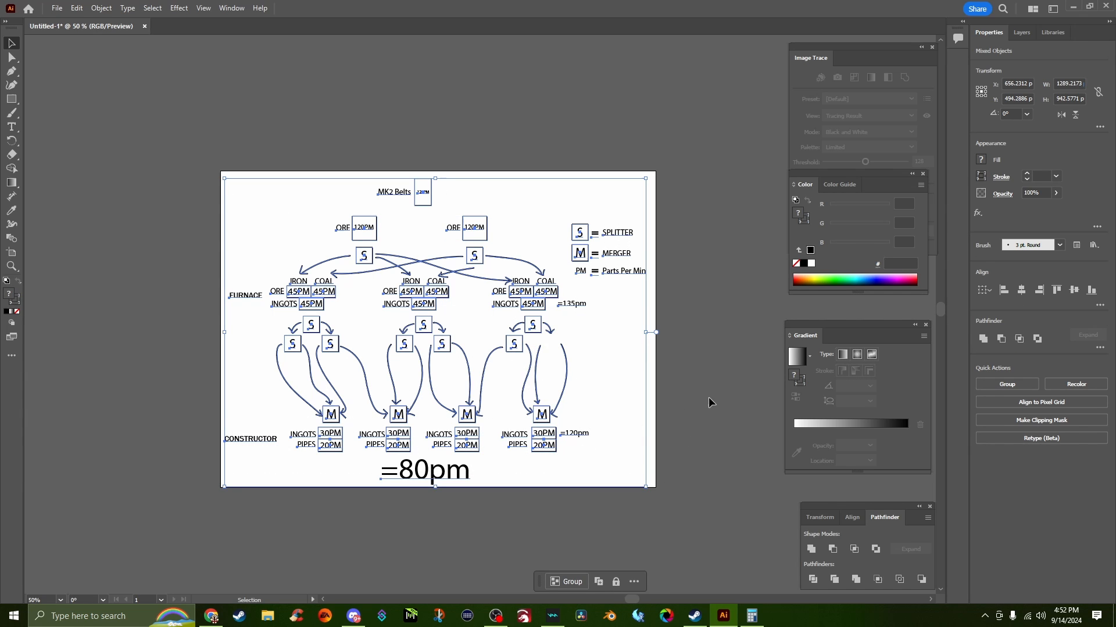
{"action": "left_click", "coordinate": [689, 375]}
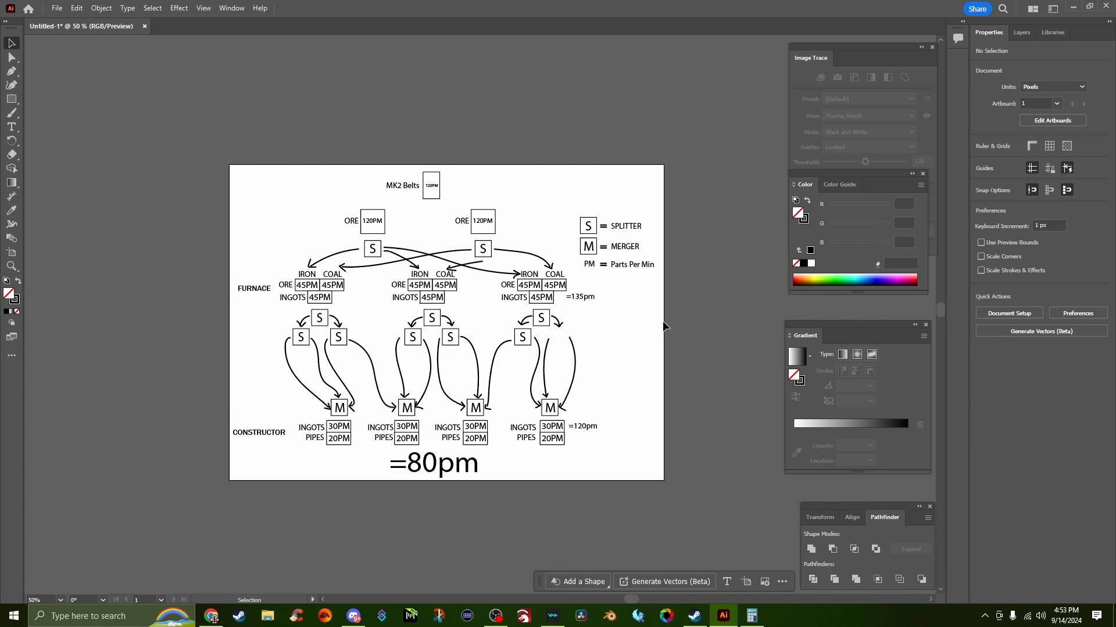
{"action": "mouse_move", "coordinate": [673, 322]}
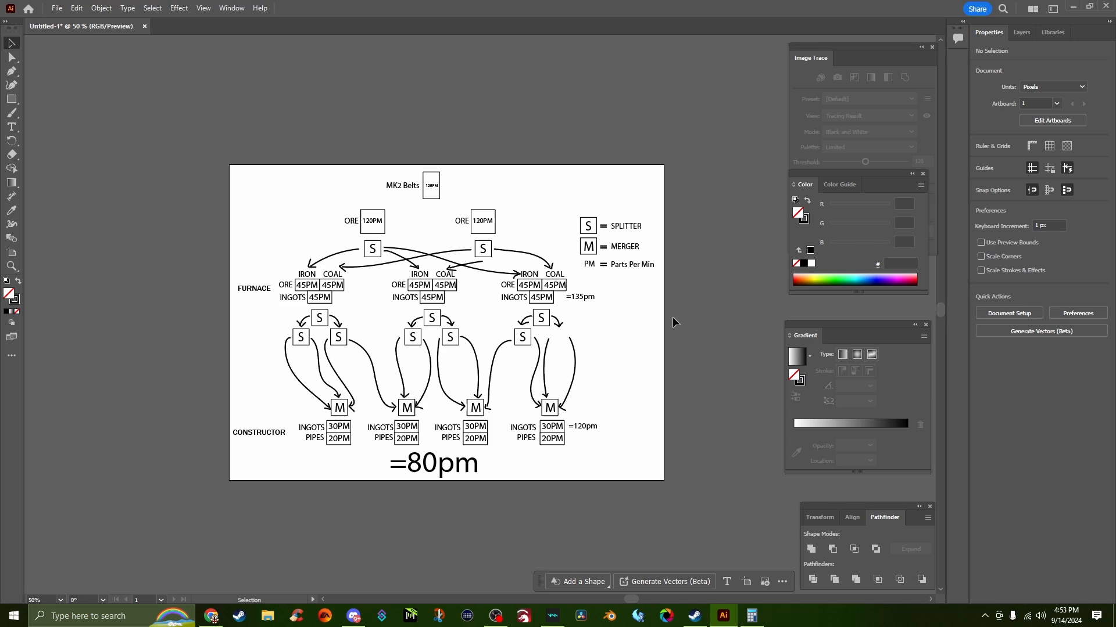
{"action": "mouse_move", "coordinate": [618, 366]}
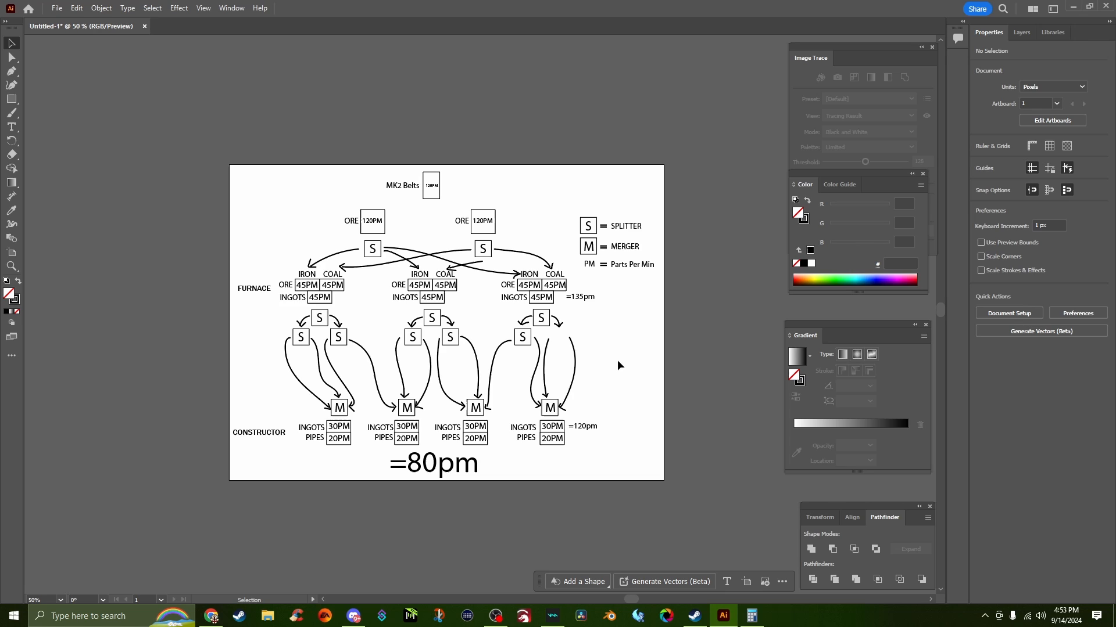
{"action": "mouse_move", "coordinate": [236, 172]}
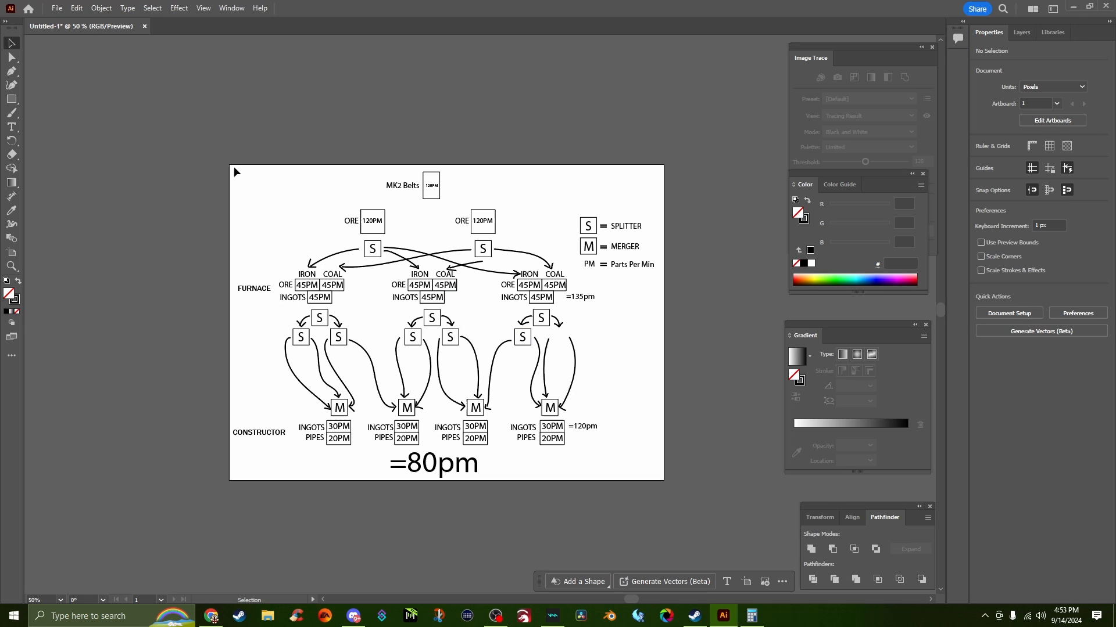
{"action": "mouse_move", "coordinate": [665, 485]}
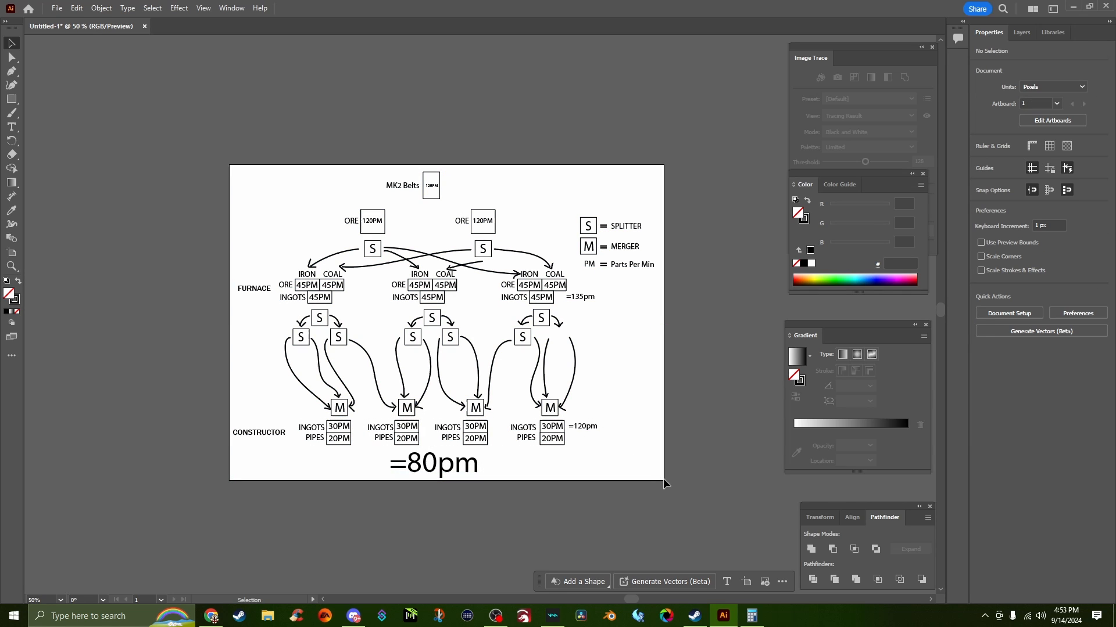
{"action": "mouse_move", "coordinate": [683, 388]}
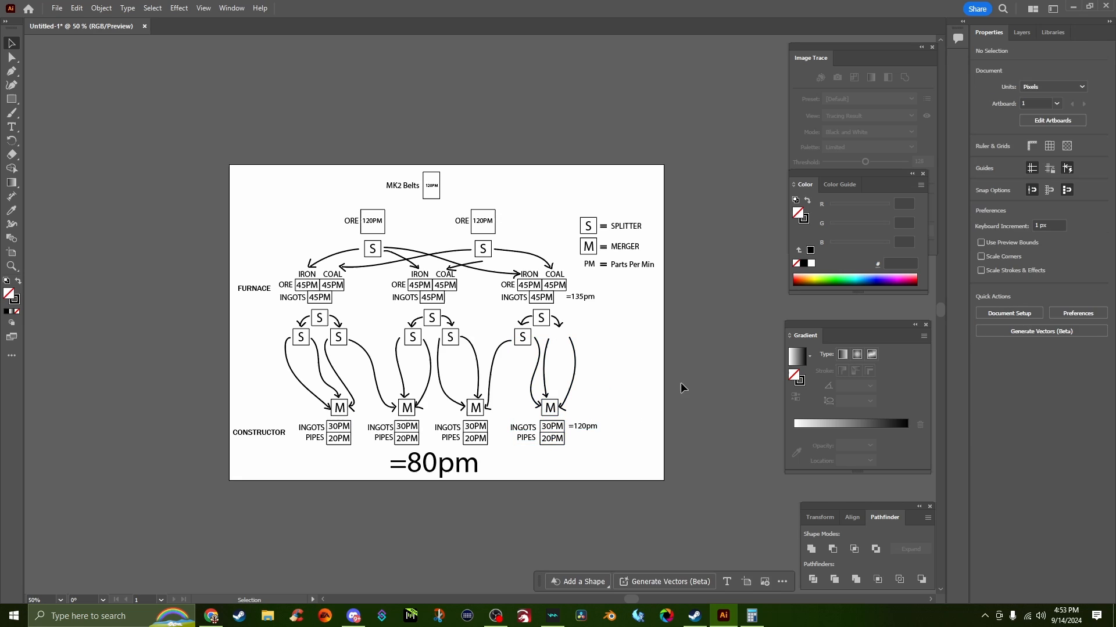
{"action": "mouse_move", "coordinate": [487, 315]}
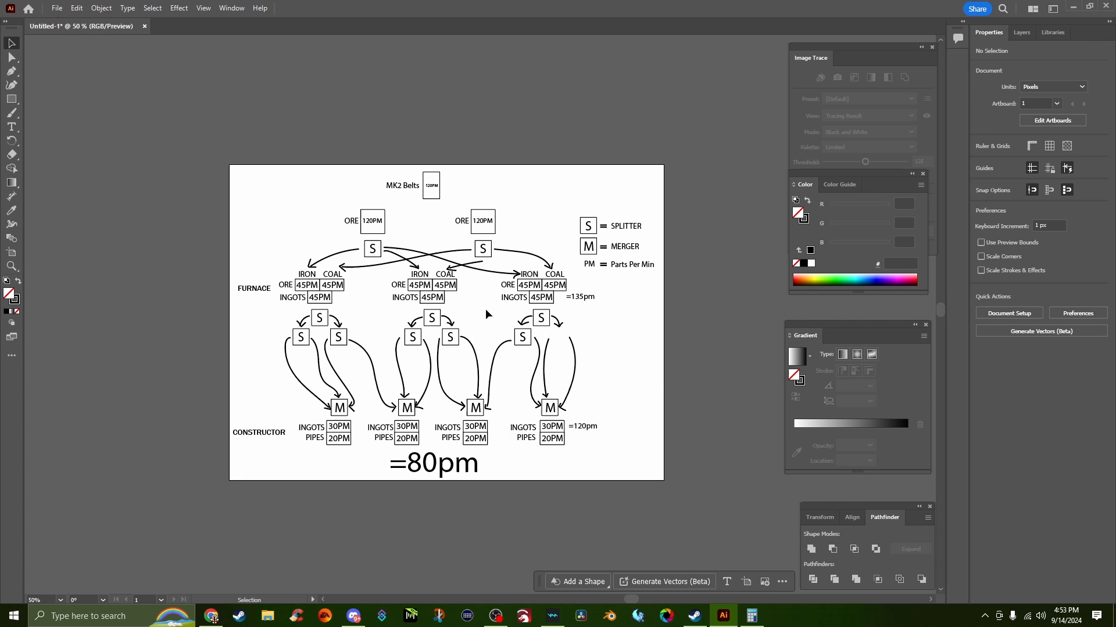
{"action": "mouse_move", "coordinate": [247, 199]}
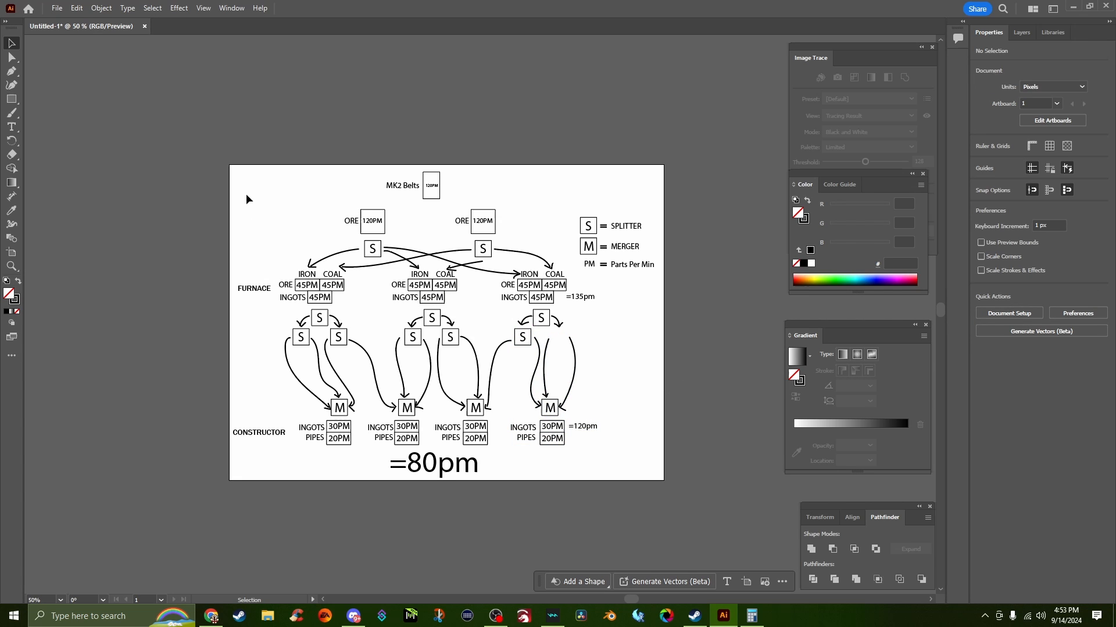
{"action": "mouse_move", "coordinate": [299, 259]}
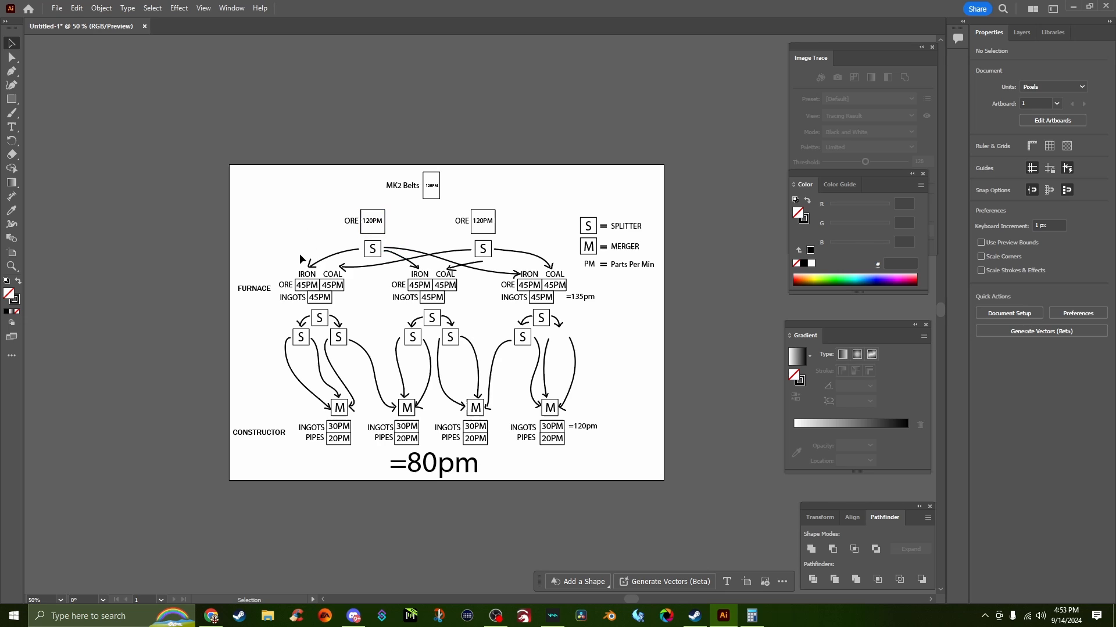
{"action": "mouse_move", "coordinate": [478, 299]}
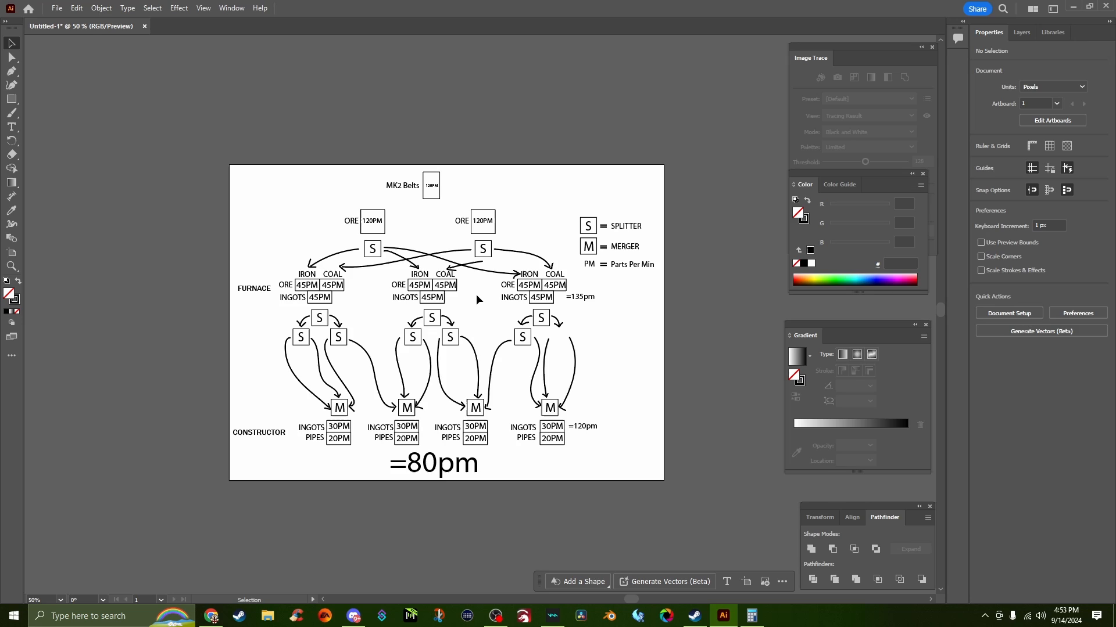
{"action": "mouse_move", "coordinate": [469, 305]}
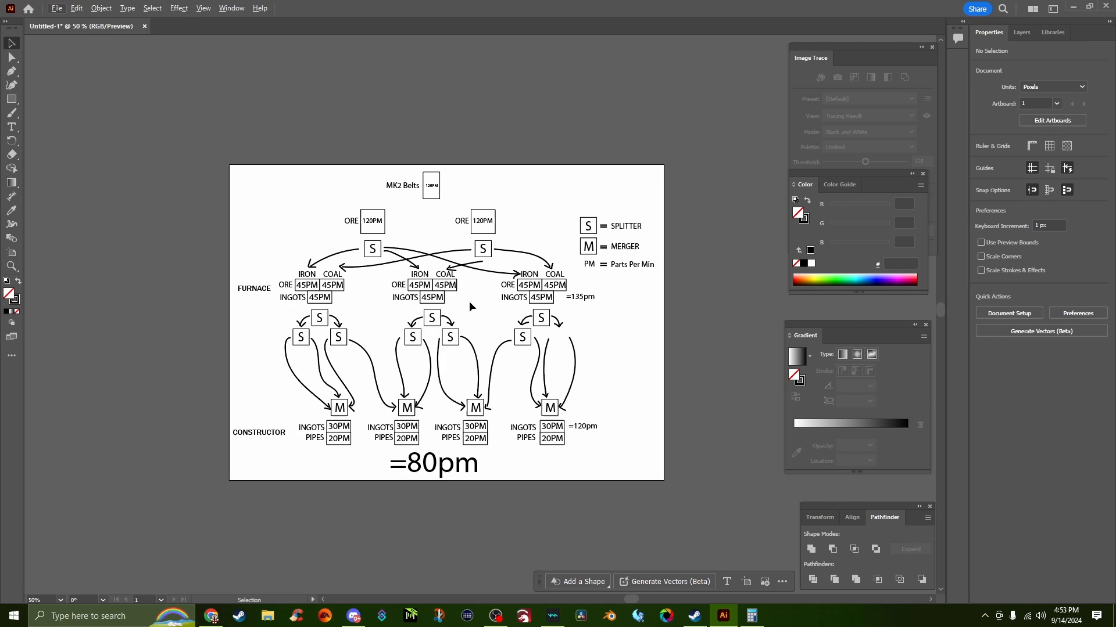